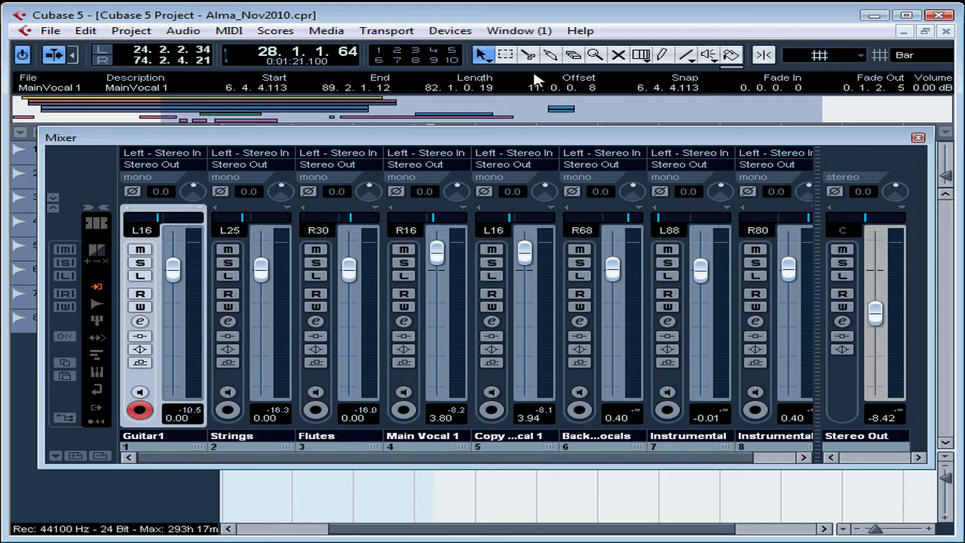
{"action": "mouse_move", "coordinate": [510, 81]}
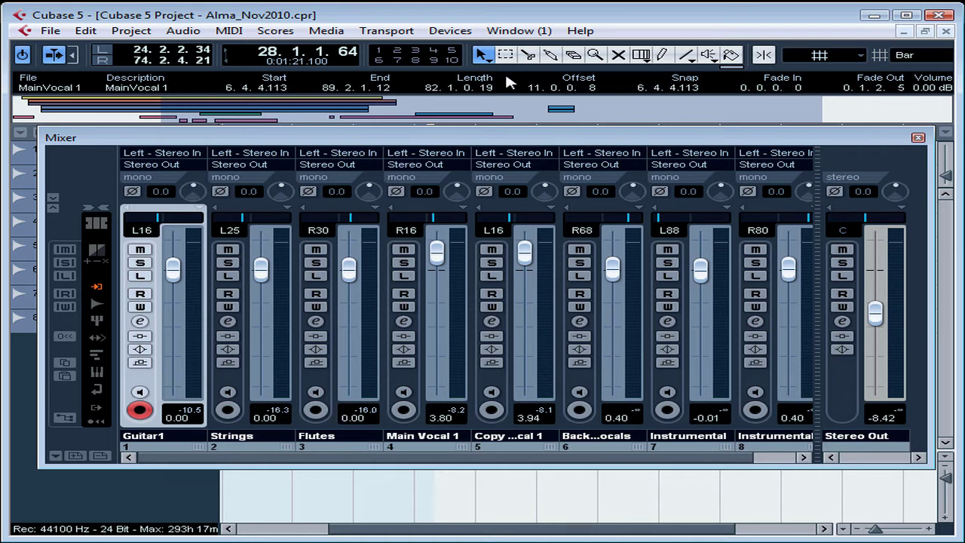
{"action": "mouse_move", "coordinate": [531, 199]}
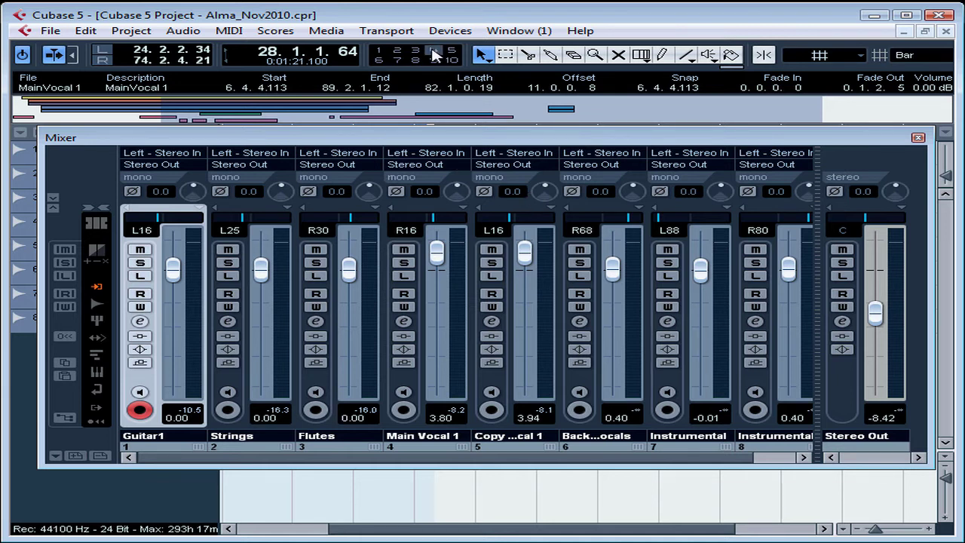
Bring up the main Mixer window from the Devices menu
{"action": "left_click", "coordinate": [449, 31]}
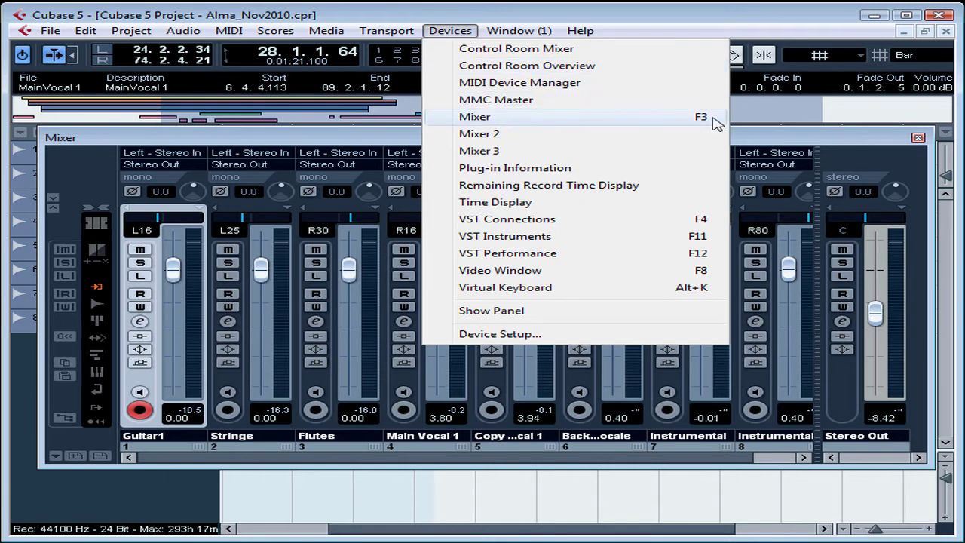
{"action": "mouse_move", "coordinate": [712, 123]}
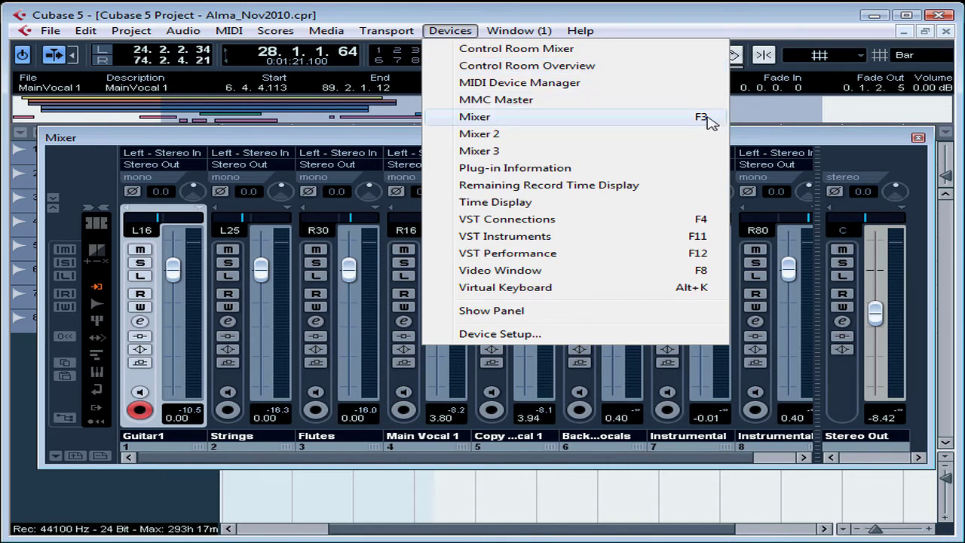
{"action": "left_click", "coordinate": [473, 117]}
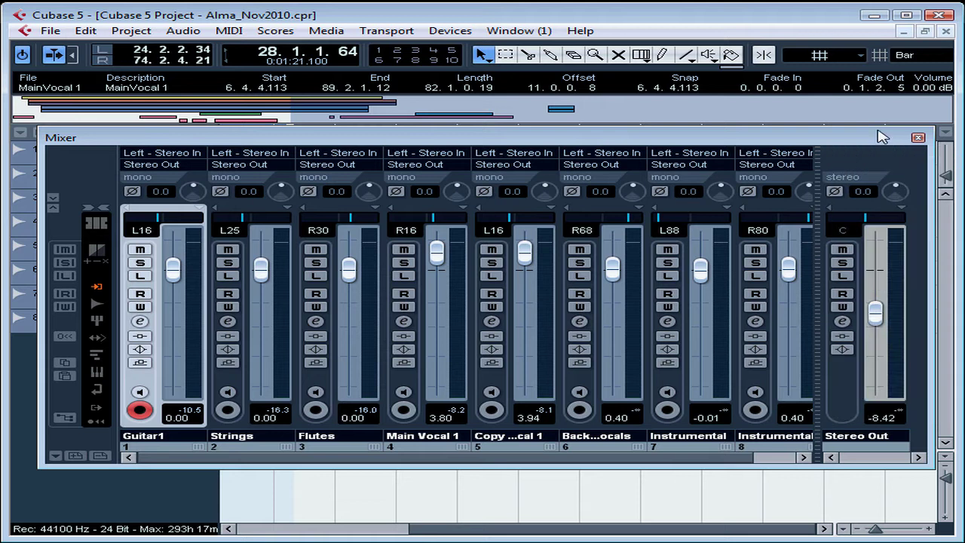
{"action": "mouse_move", "coordinate": [868, 115]}
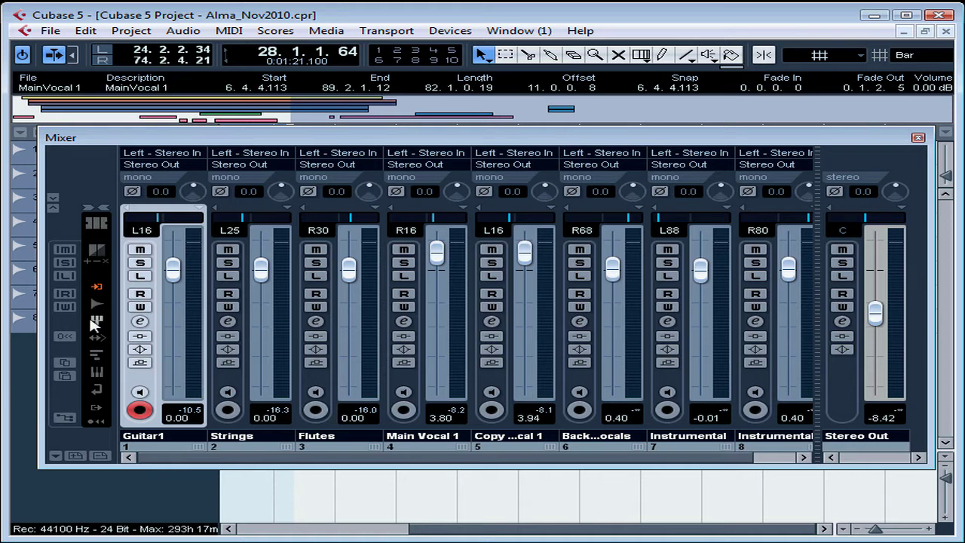
{"action": "mouse_move", "coordinate": [83, 193]}
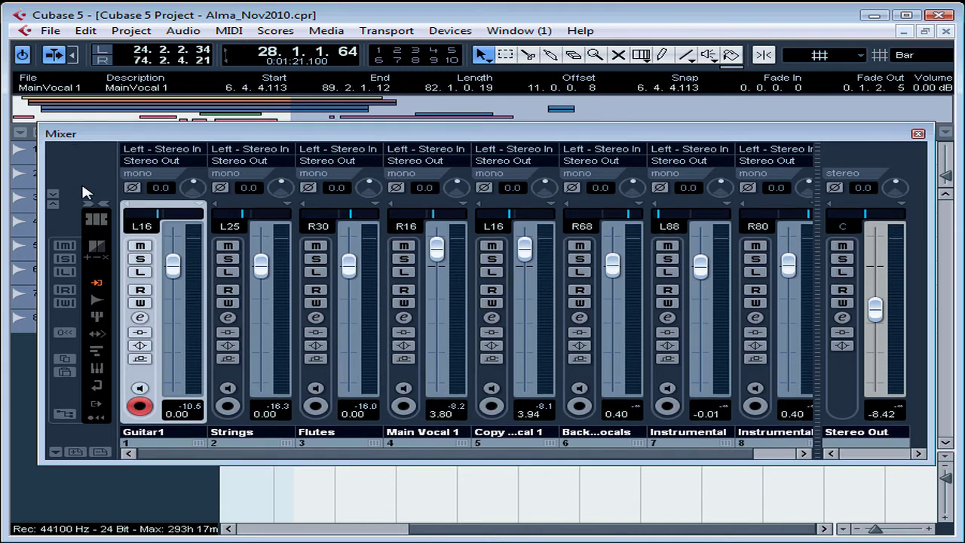
{"action": "mouse_move", "coordinate": [355, 158]}
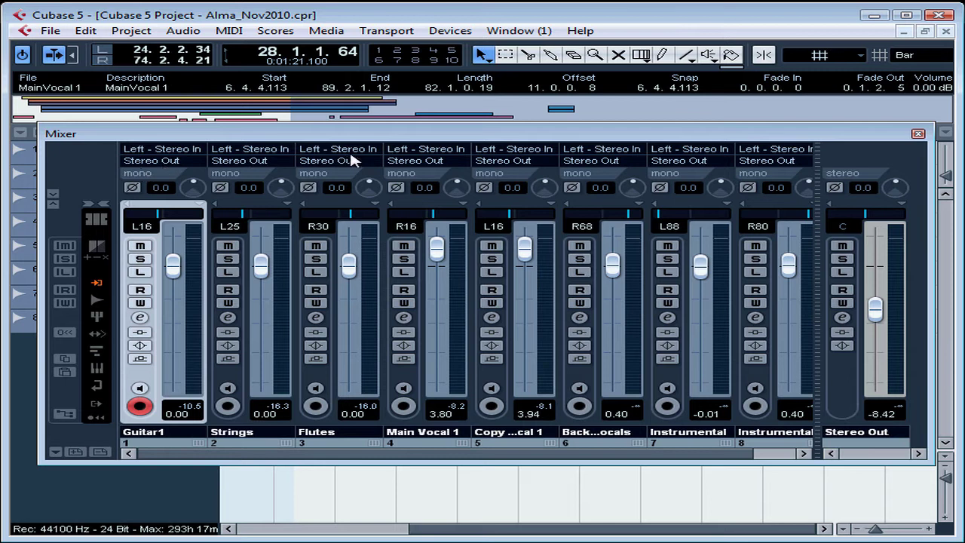
{"action": "mouse_move", "coordinate": [555, 164]}
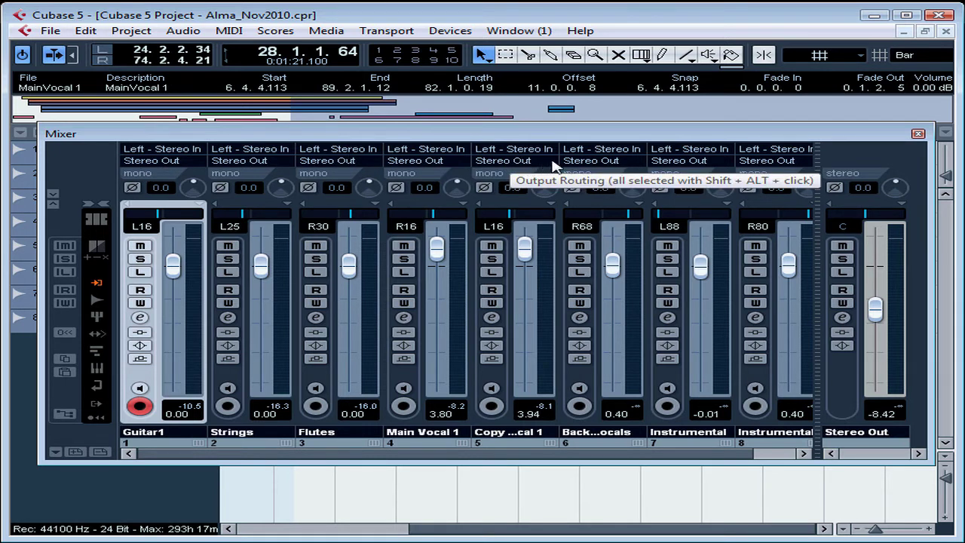
{"action": "mouse_move", "coordinate": [615, 164]}
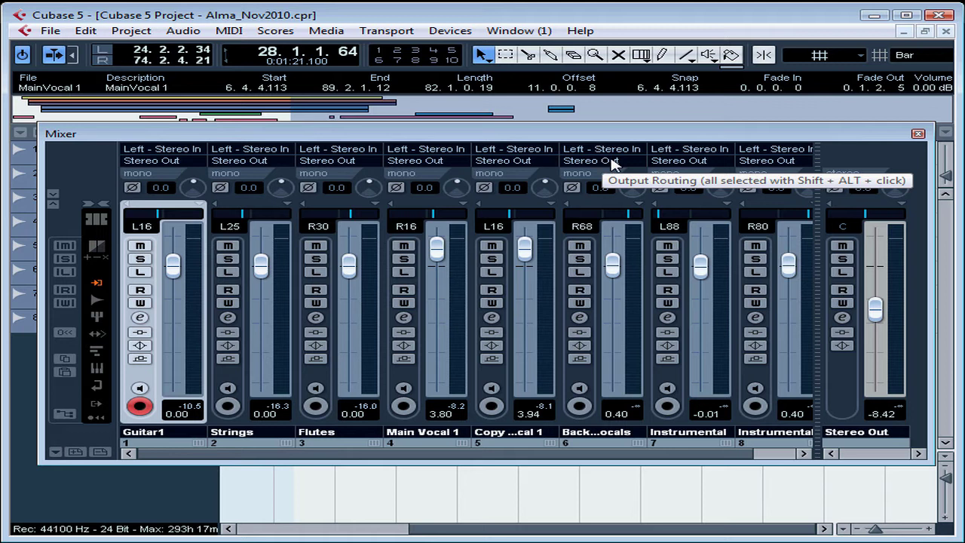
{"action": "mouse_move", "coordinate": [724, 163]}
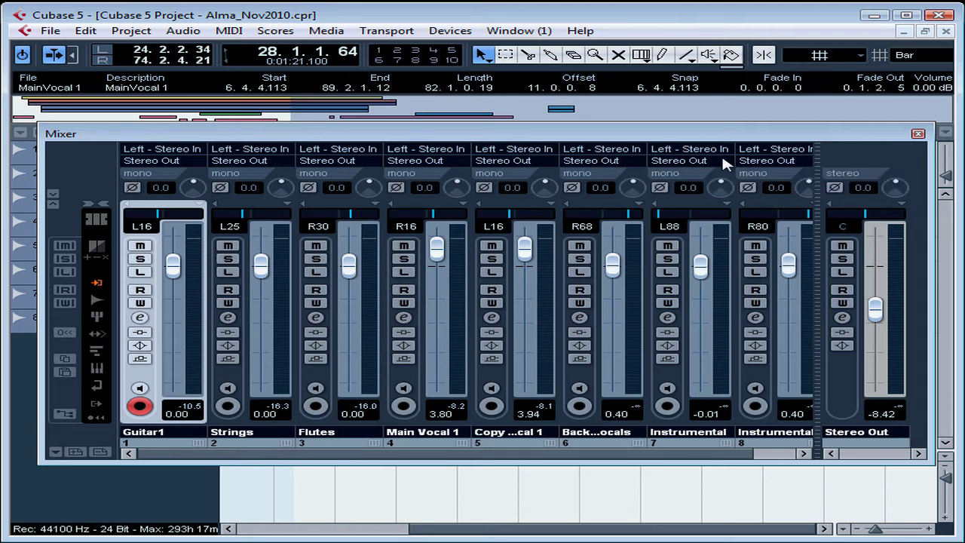
{"action": "mouse_move", "coordinate": [656, 189]}
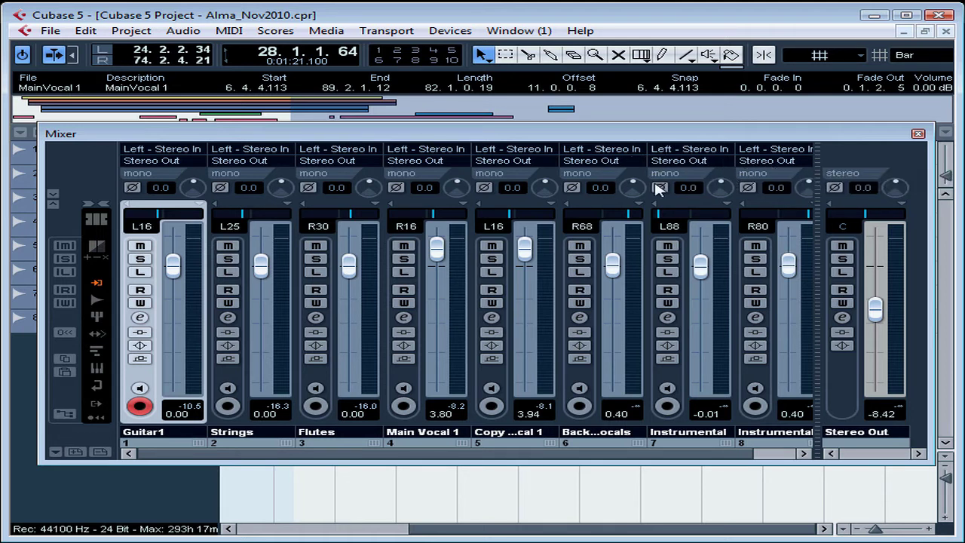
{"action": "mouse_move", "coordinate": [570, 184]}
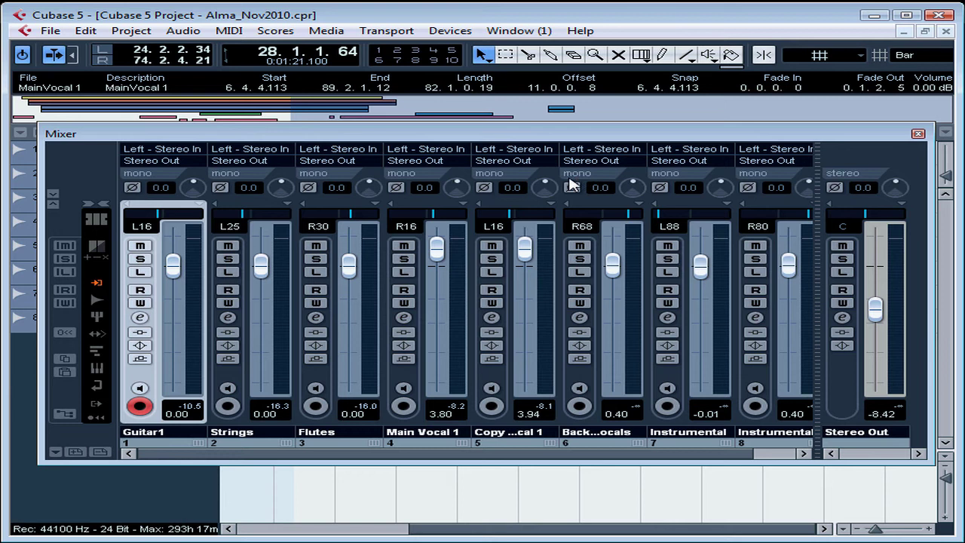
{"action": "mouse_move", "coordinate": [173, 190]}
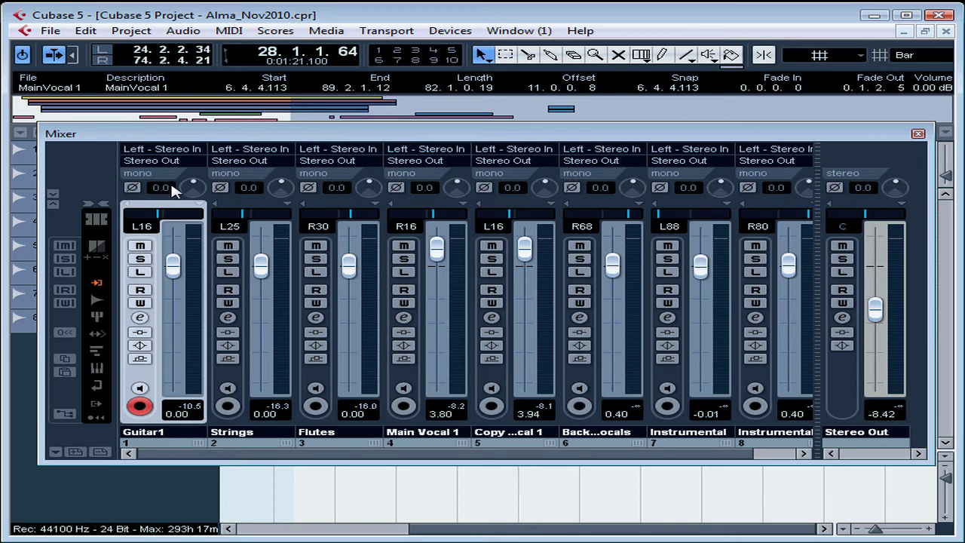
{"action": "mouse_move", "coordinate": [483, 199]}
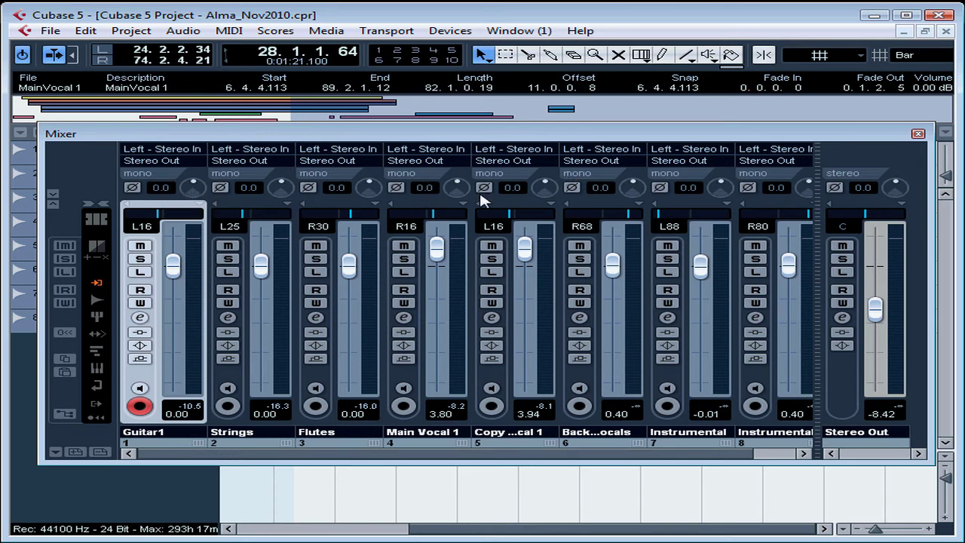
{"action": "mouse_move", "coordinate": [882, 196]}
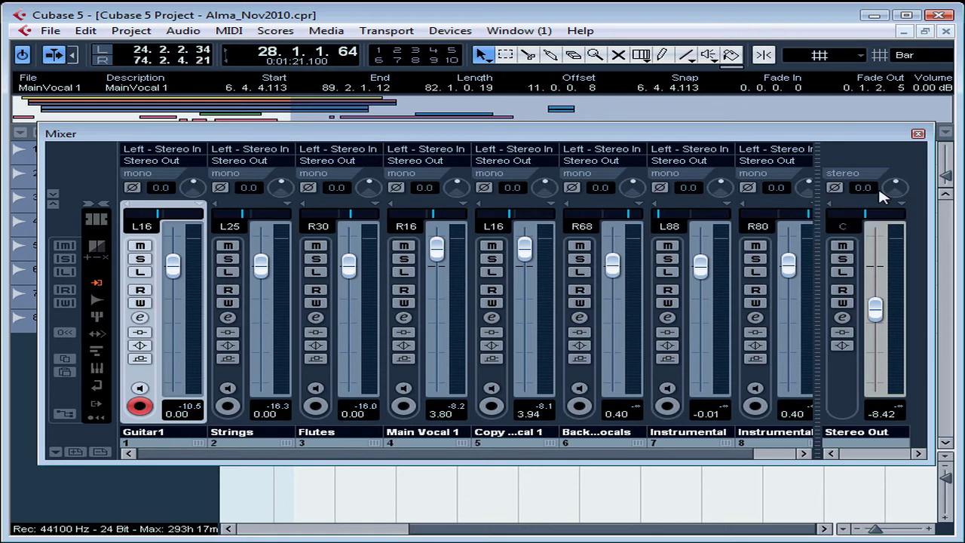
{"action": "mouse_move", "coordinate": [609, 229]}
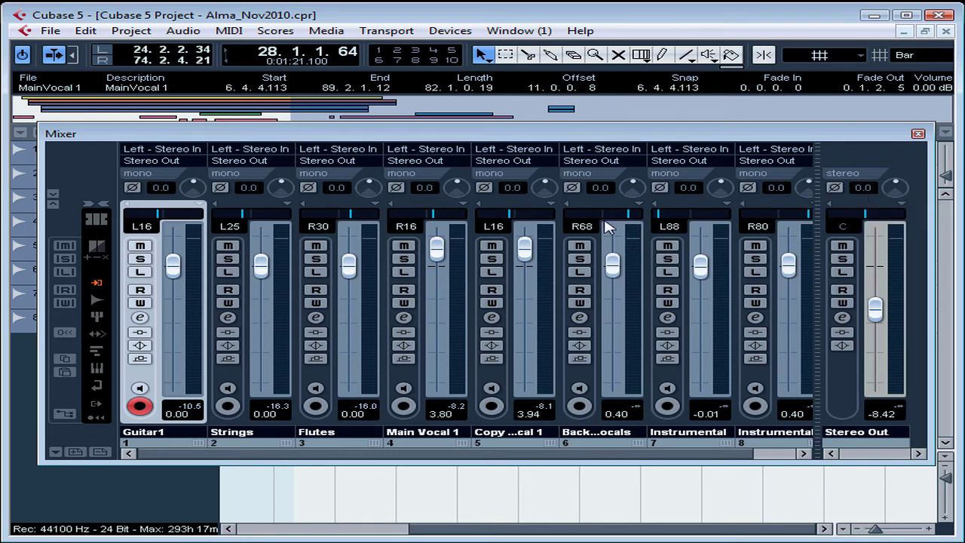
{"action": "mouse_move", "coordinate": [53, 208]}
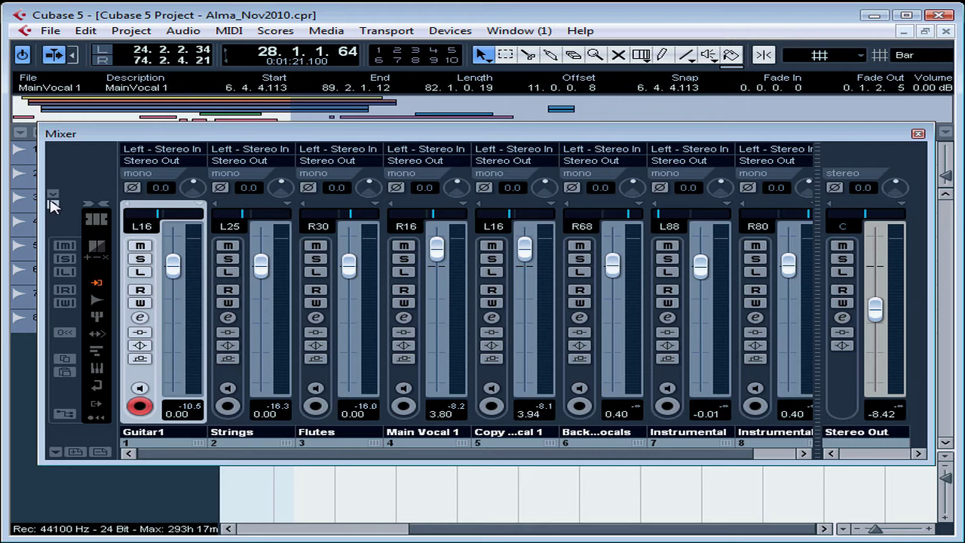
{"action": "mouse_move", "coordinate": [53, 198]}
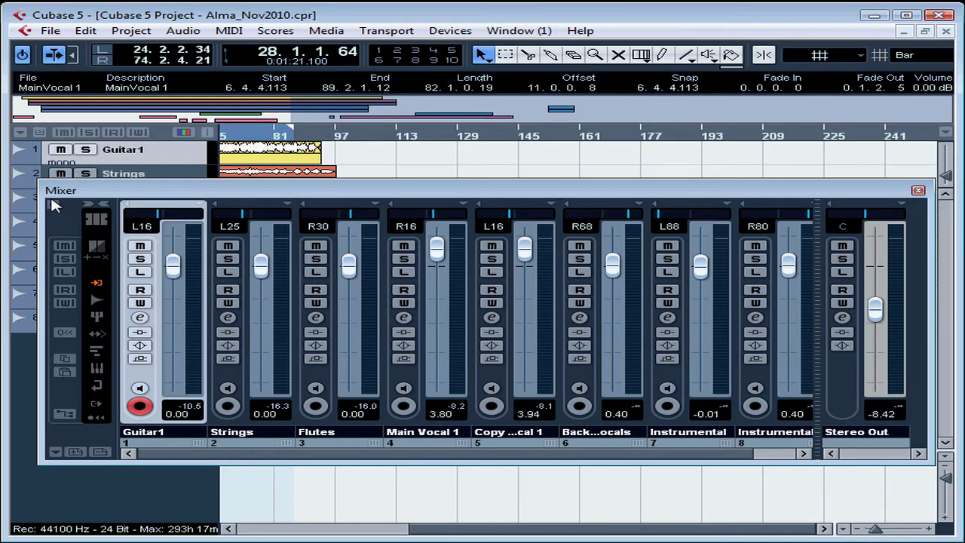
{"action": "mouse_move", "coordinate": [54, 208]}
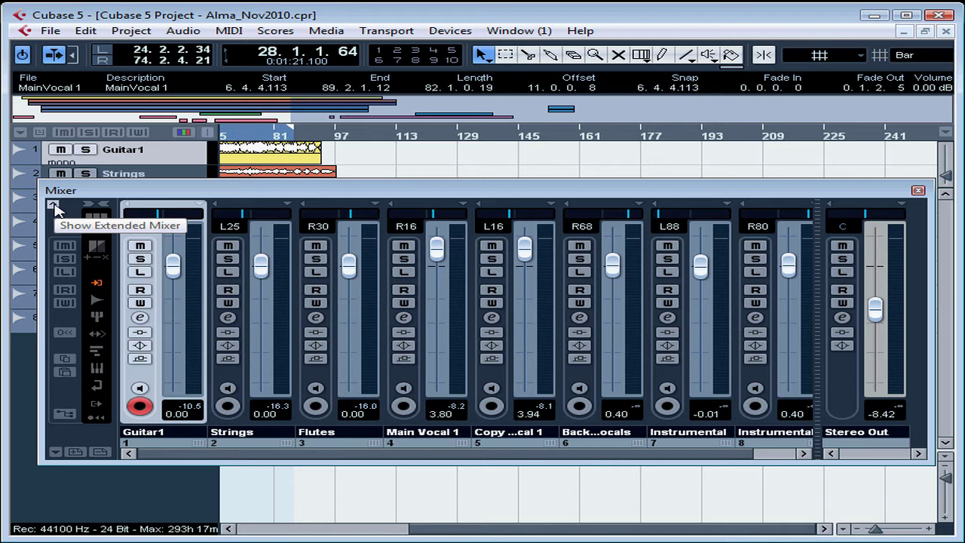
Switch the mixer to its extended view showing the EQ bands above the faders
{"action": "left_click", "coordinate": [54, 205]}
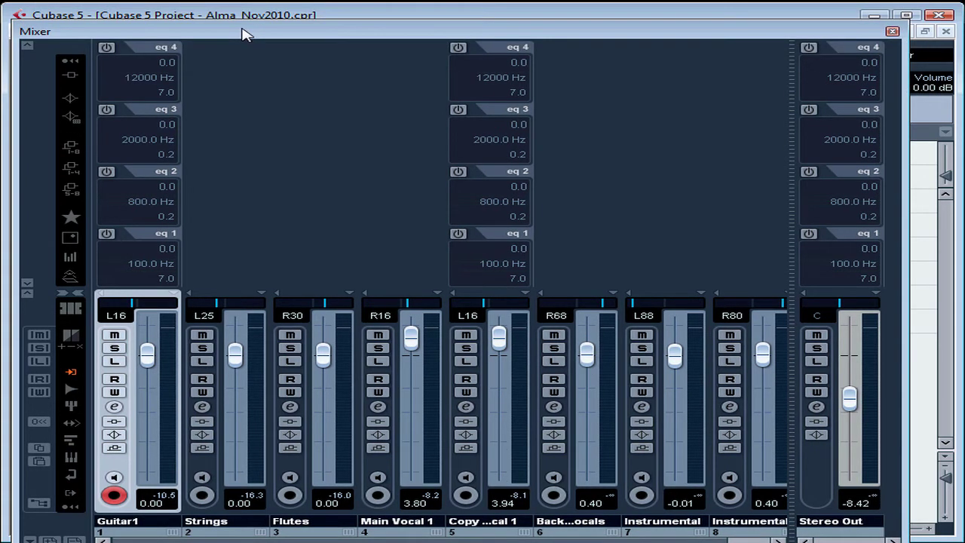
{"action": "mouse_move", "coordinate": [167, 79]}
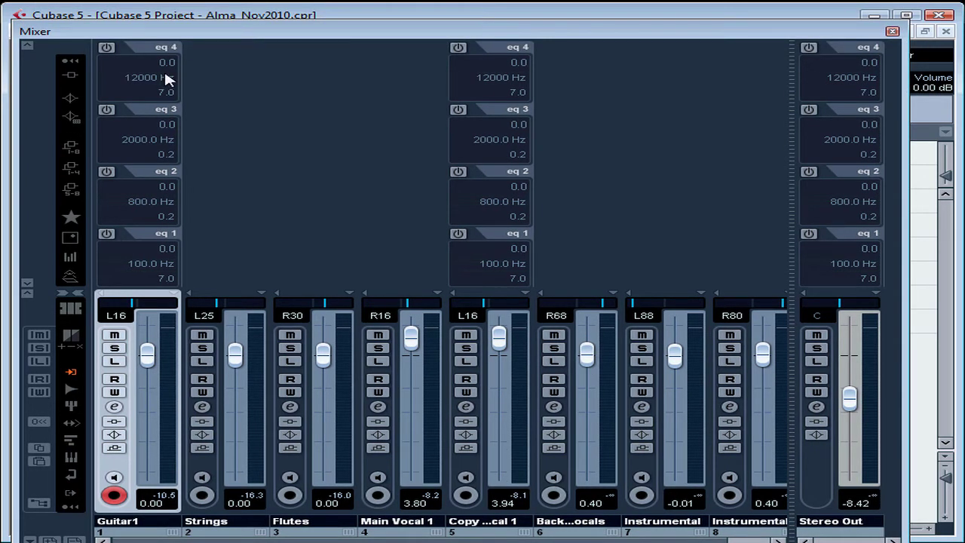
{"action": "mouse_move", "coordinate": [167, 77]}
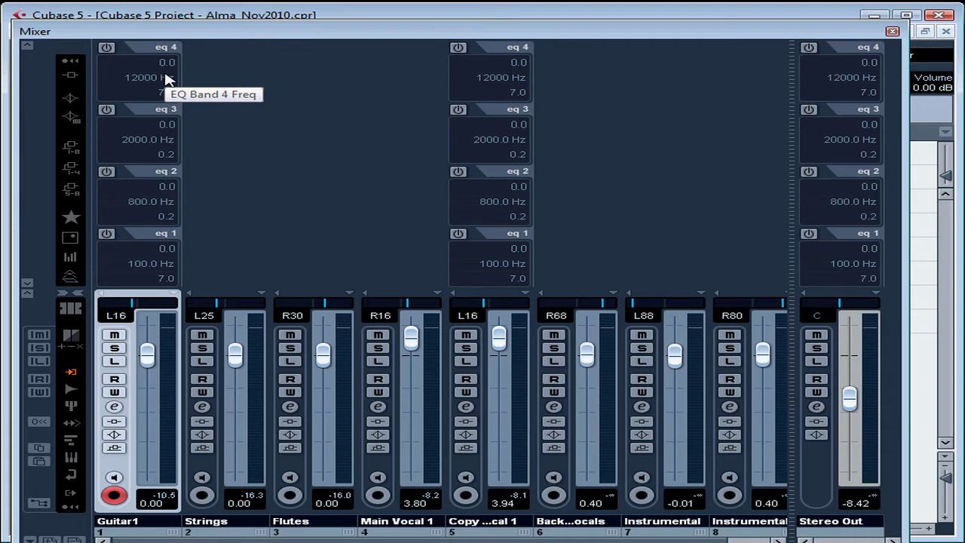
{"action": "mouse_move", "coordinate": [166, 78]}
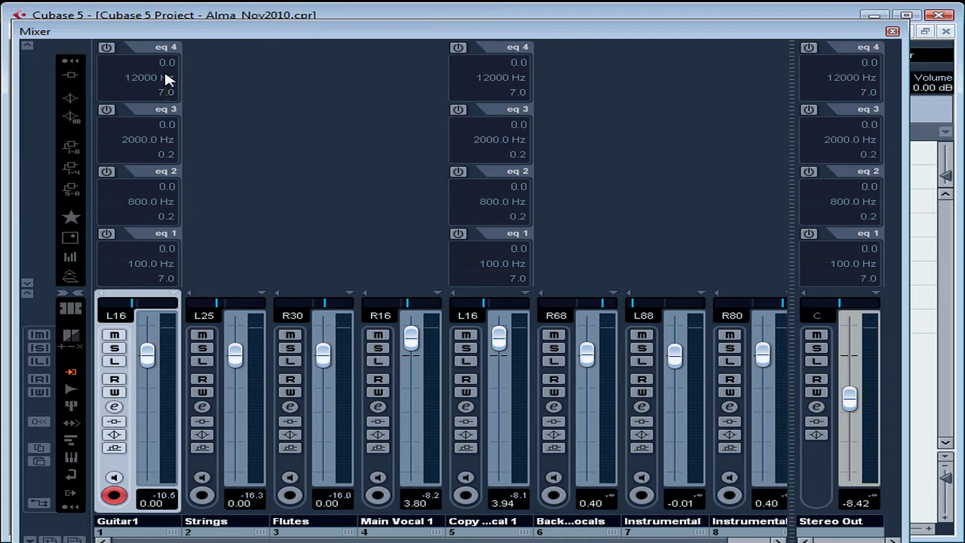
{"action": "mouse_move", "coordinate": [370, 154]}
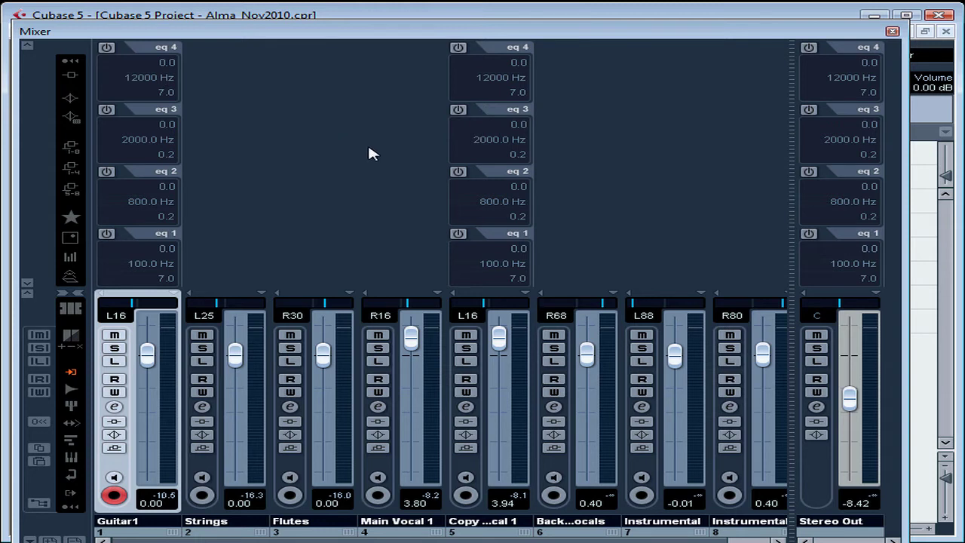
{"action": "mouse_move", "coordinate": [386, 158]}
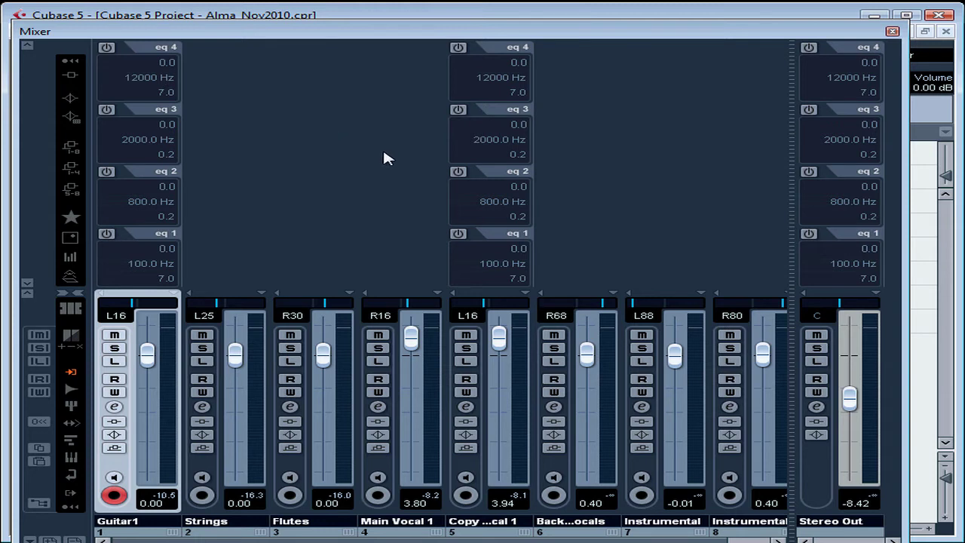
{"action": "mouse_move", "coordinate": [239, 187]}
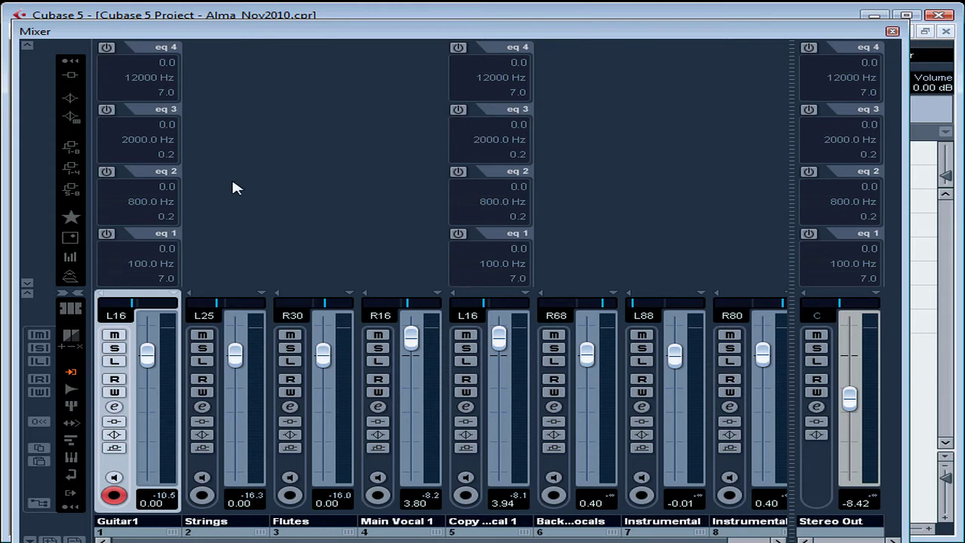
{"action": "mouse_move", "coordinate": [452, 236]}
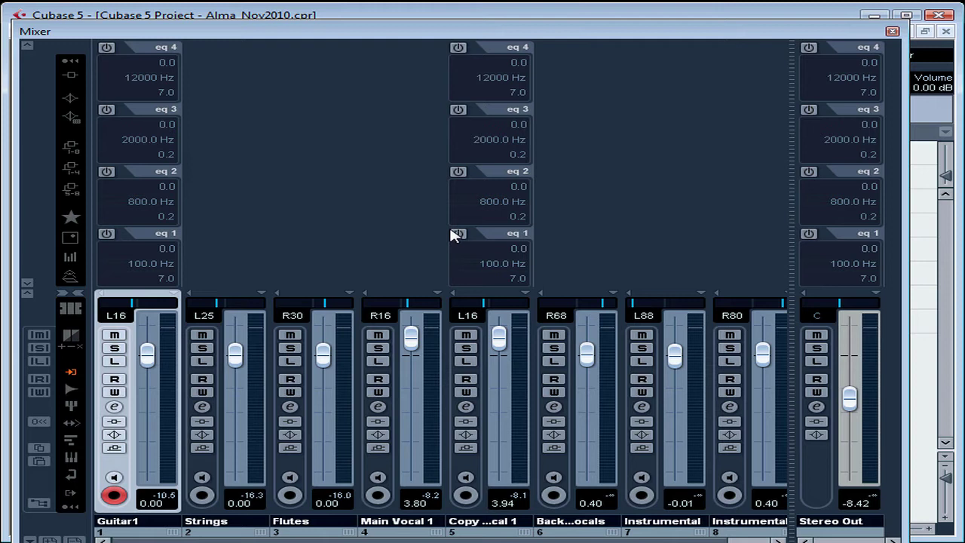
{"action": "mouse_move", "coordinate": [27, 294]}
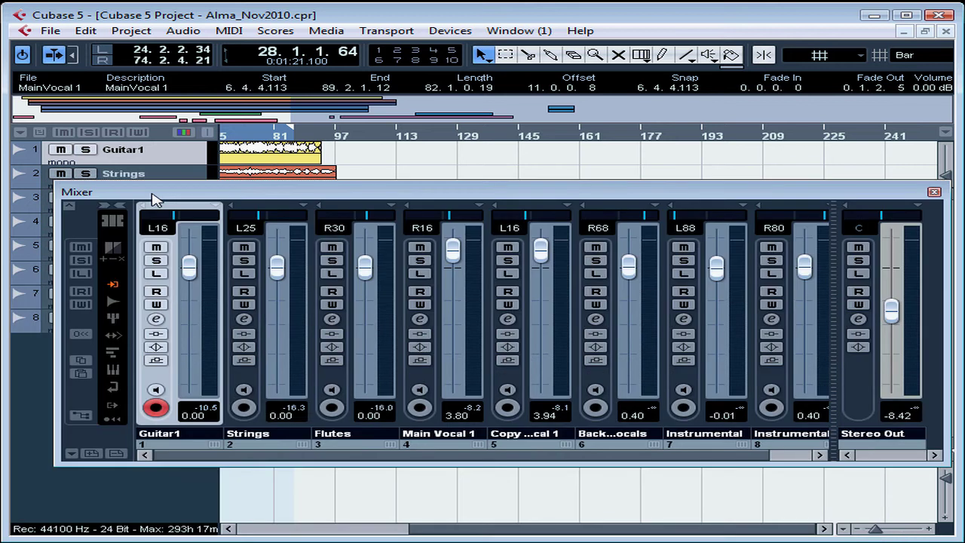
{"action": "mouse_move", "coordinate": [114, 285]}
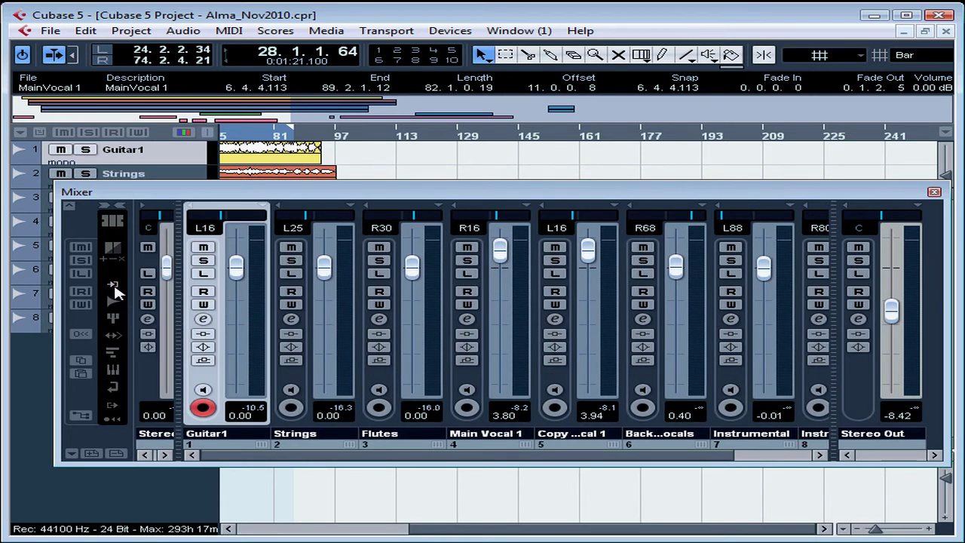
{"action": "mouse_move", "coordinate": [235, 341]}
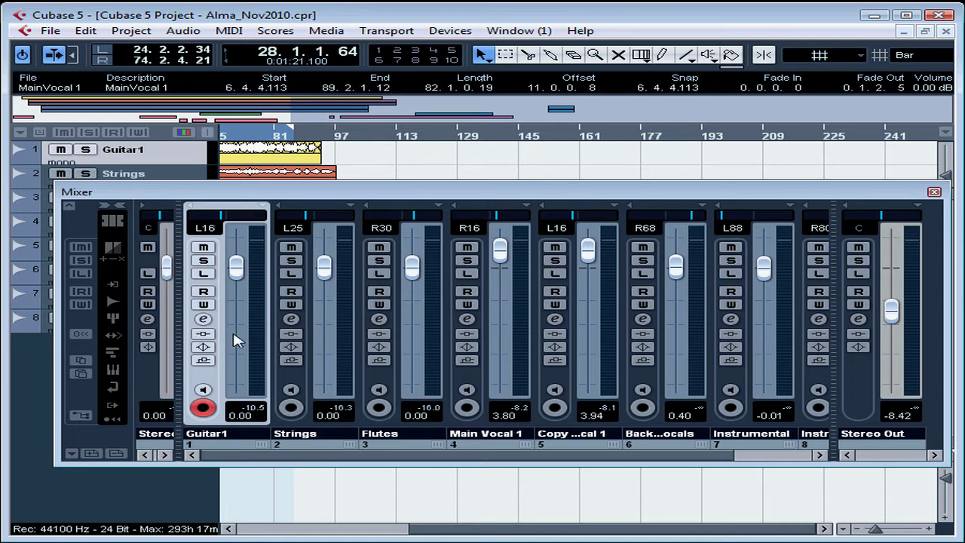
{"action": "mouse_move", "coordinate": [210, 315]}
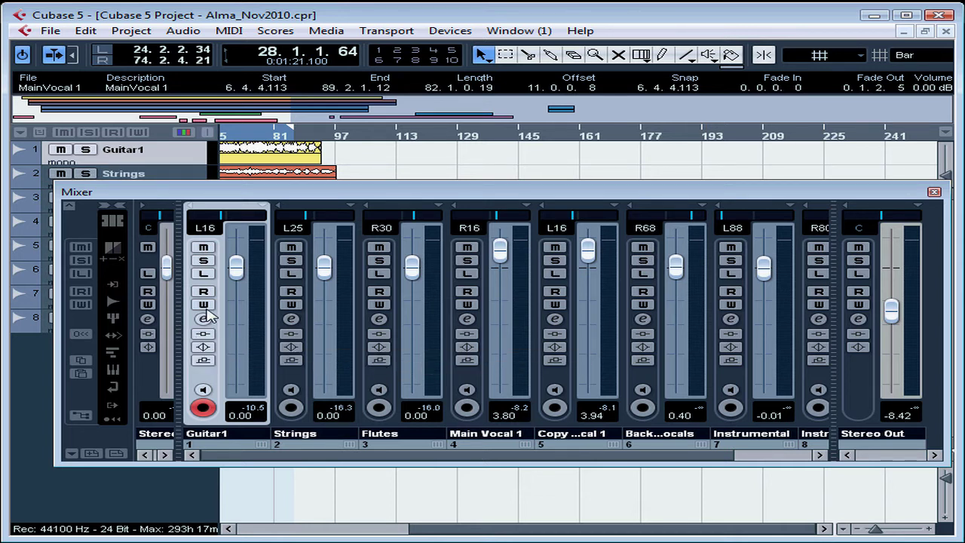
{"action": "mouse_move", "coordinate": [175, 386]}
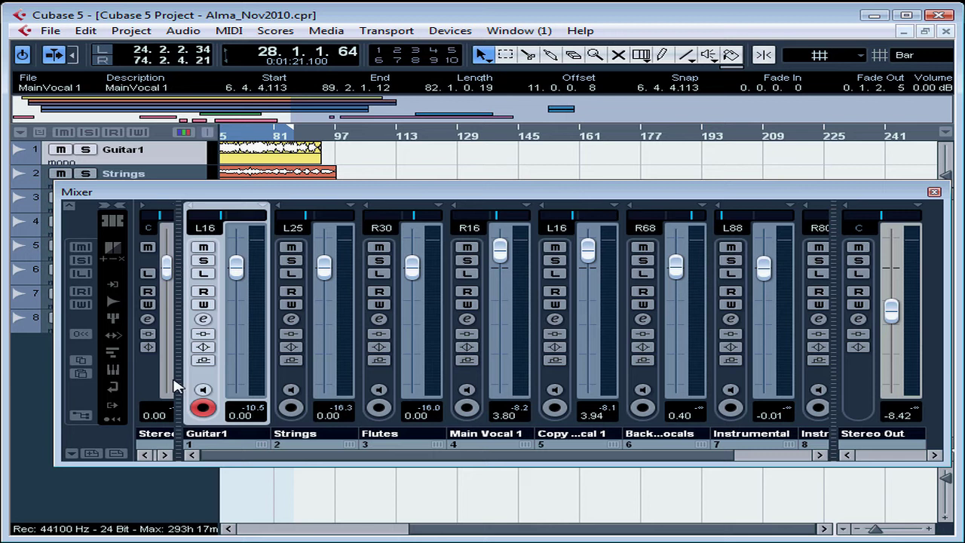
{"action": "mouse_move", "coordinate": [829, 419]}
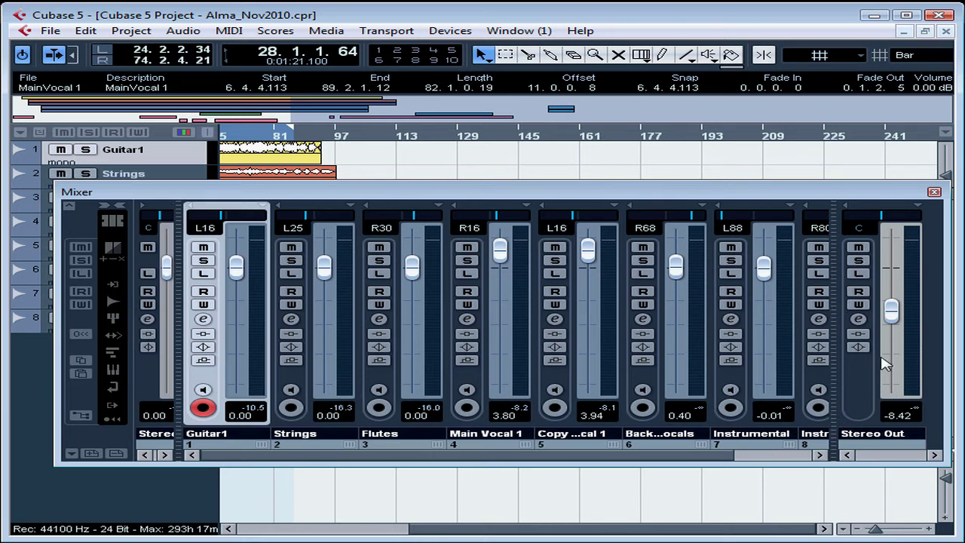
{"action": "mouse_move", "coordinate": [905, 332]}
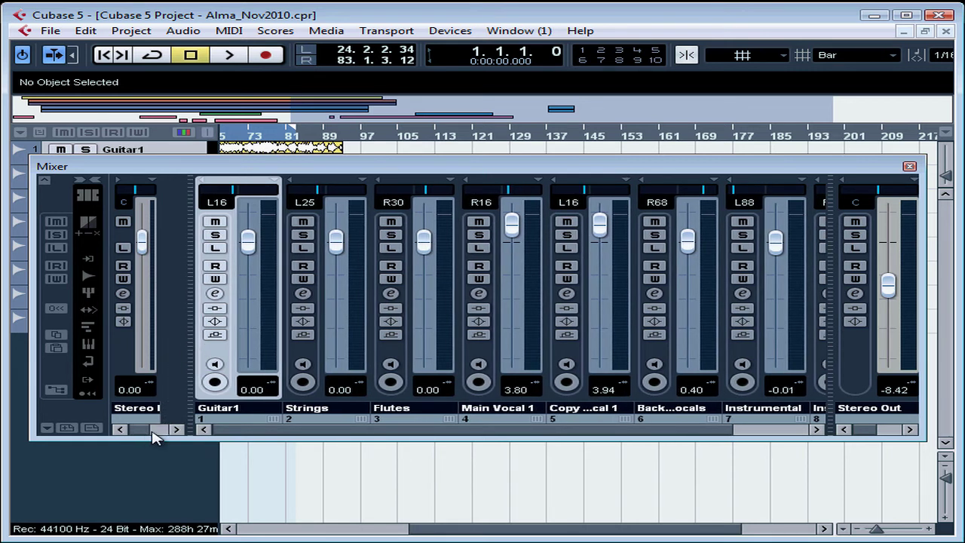
{"action": "mouse_move", "coordinate": [138, 413]}
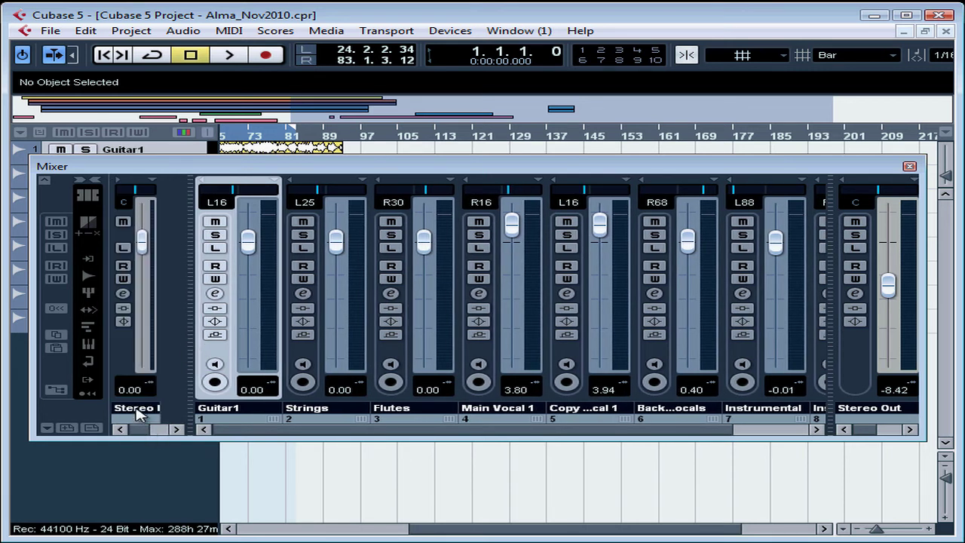
{"action": "mouse_move", "coordinate": [121, 184]}
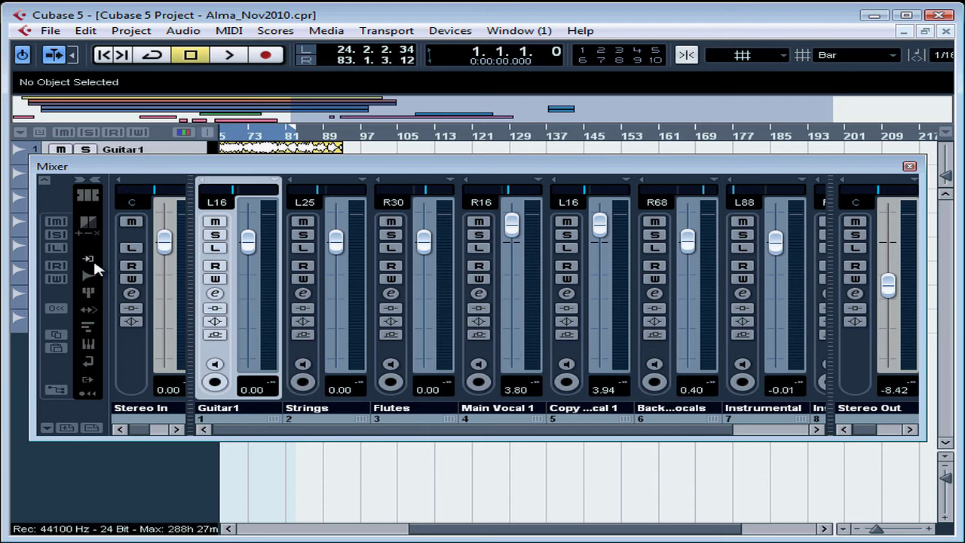
{"action": "mouse_move", "coordinate": [89, 259]}
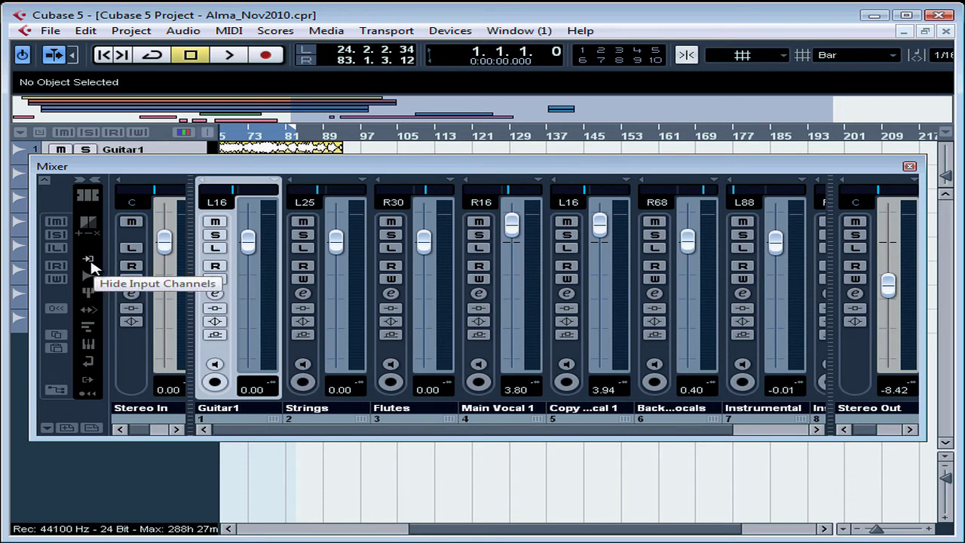
Hide the input channels and move the Guitar1 fader around zero
{"action": "left_click", "coordinate": [87, 259]}
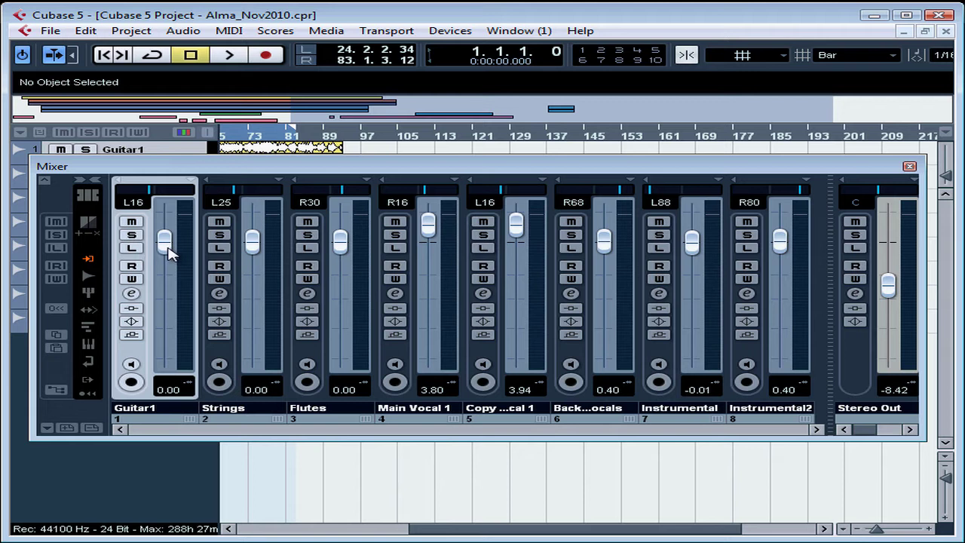
{"action": "left_click_drag", "start_coordinate": [166, 241], "coordinate": [166, 232]}
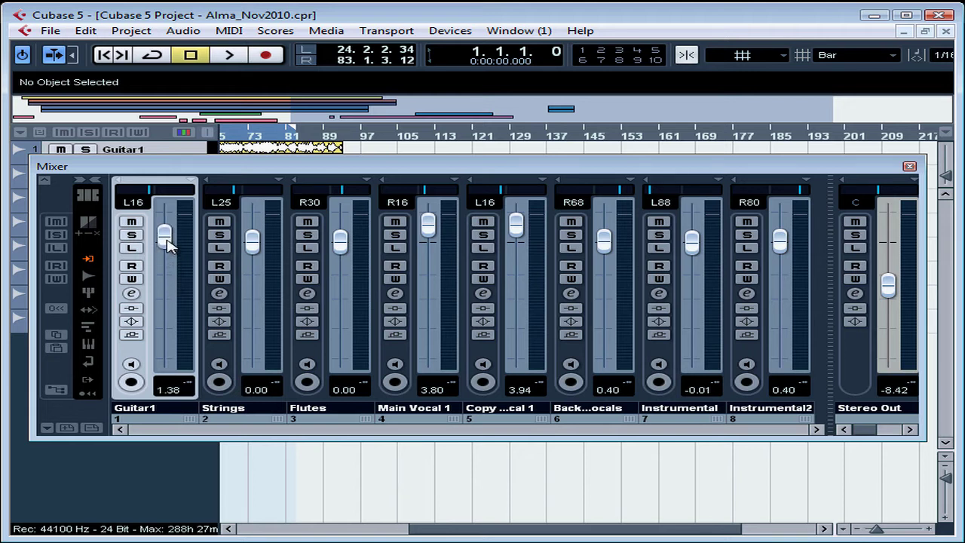
{"action": "left_click_drag", "start_coordinate": [164, 232], "coordinate": [164, 284]}
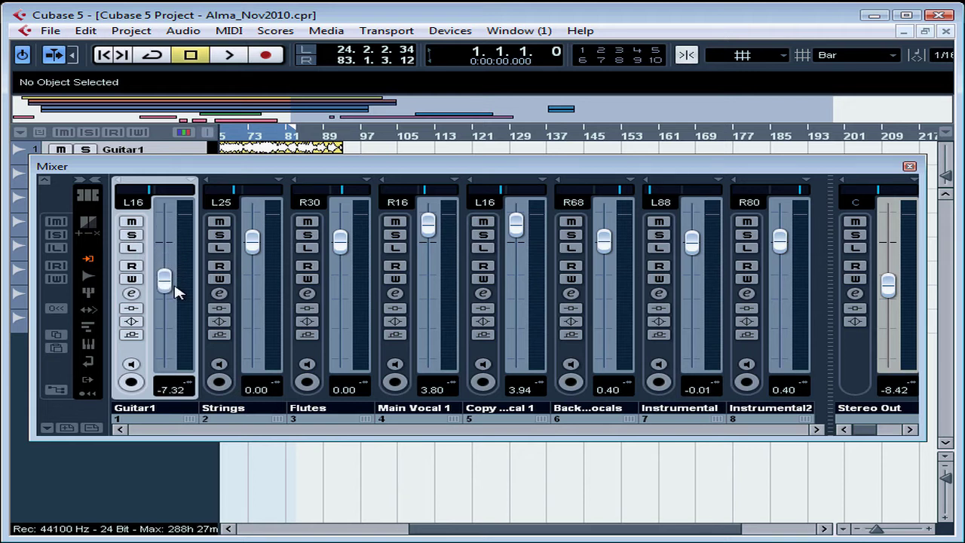
{"action": "left_click_drag", "start_coordinate": [165, 281], "coordinate": [165, 253]}
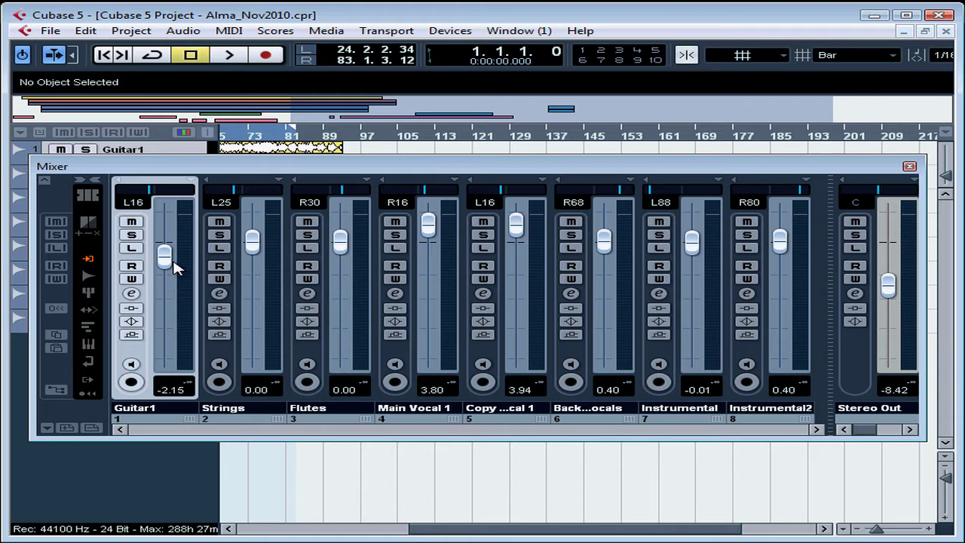
Audition the song from the Transport and bring the Stereo Out fader up to 0.00 dB
{"action": "left_click", "coordinate": [229, 55]}
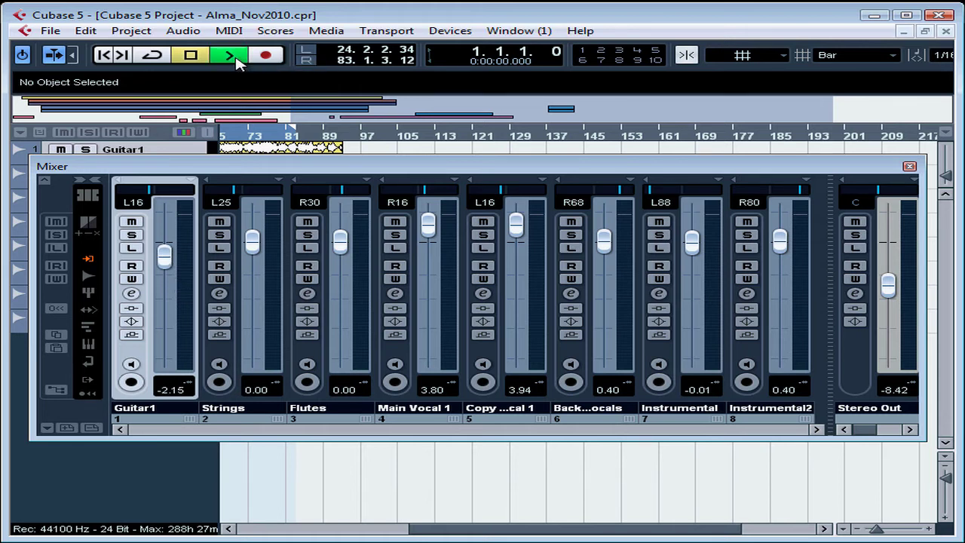
{"action": "left_click", "coordinate": [228, 54]}
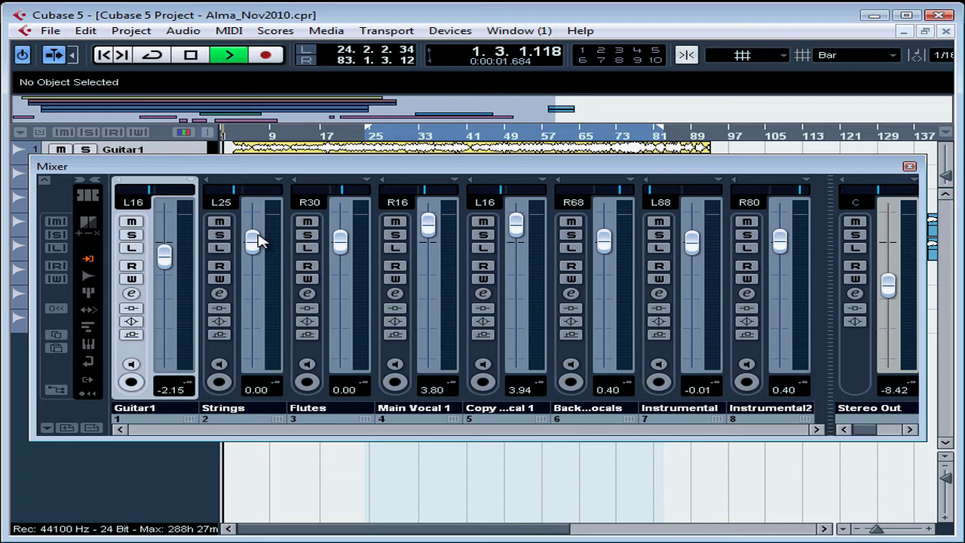
{"action": "left_click", "coordinate": [229, 54]}
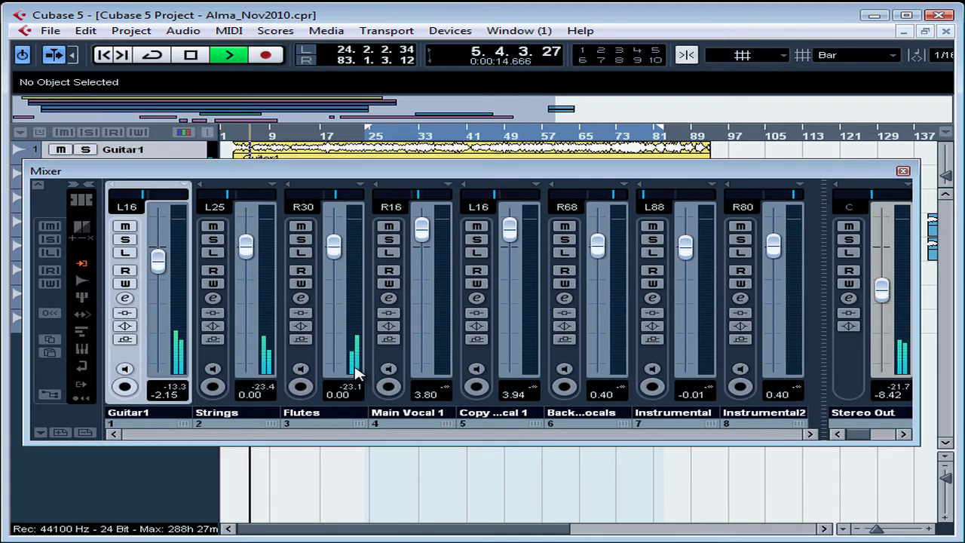
{"action": "left_click", "coordinate": [190, 54]}
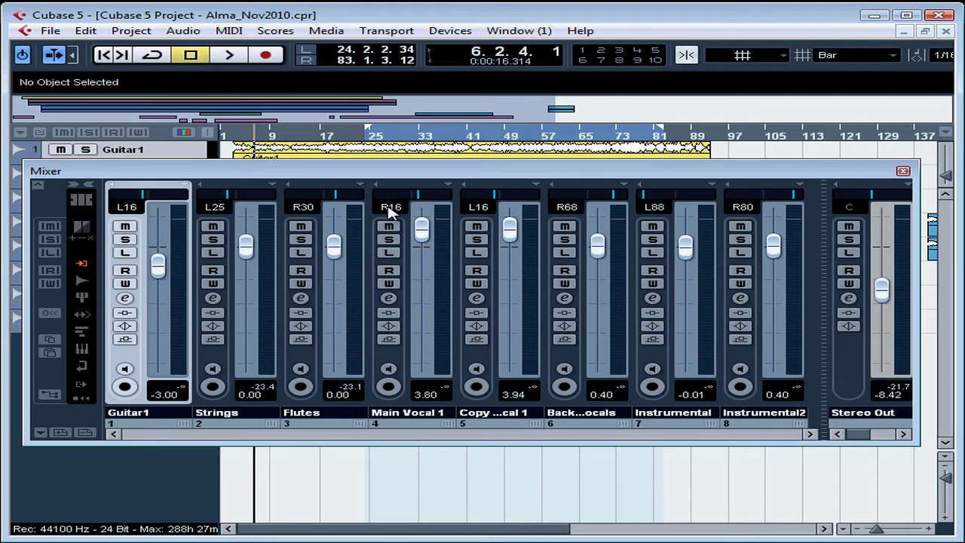
{"action": "mouse_move", "coordinate": [285, 271]}
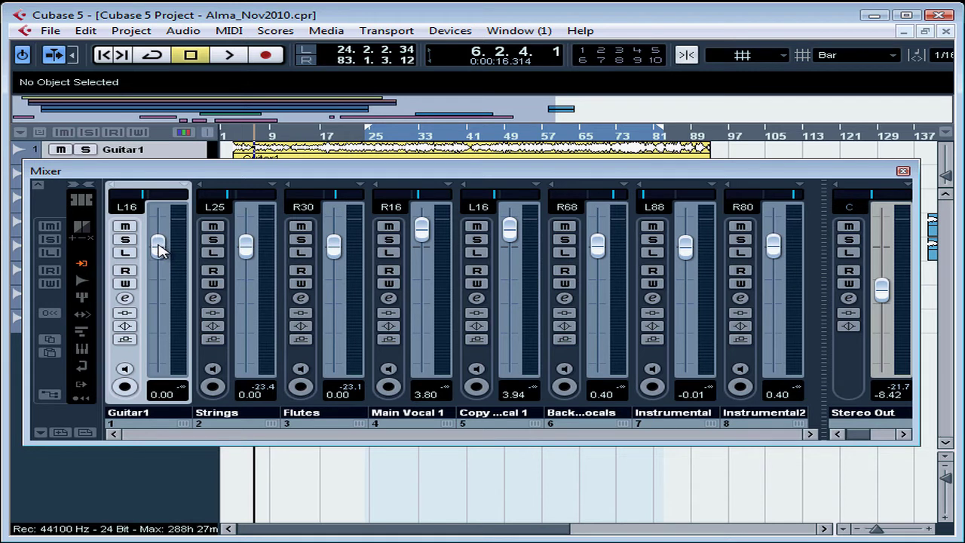
{"action": "mouse_move", "coordinate": [322, 368]}
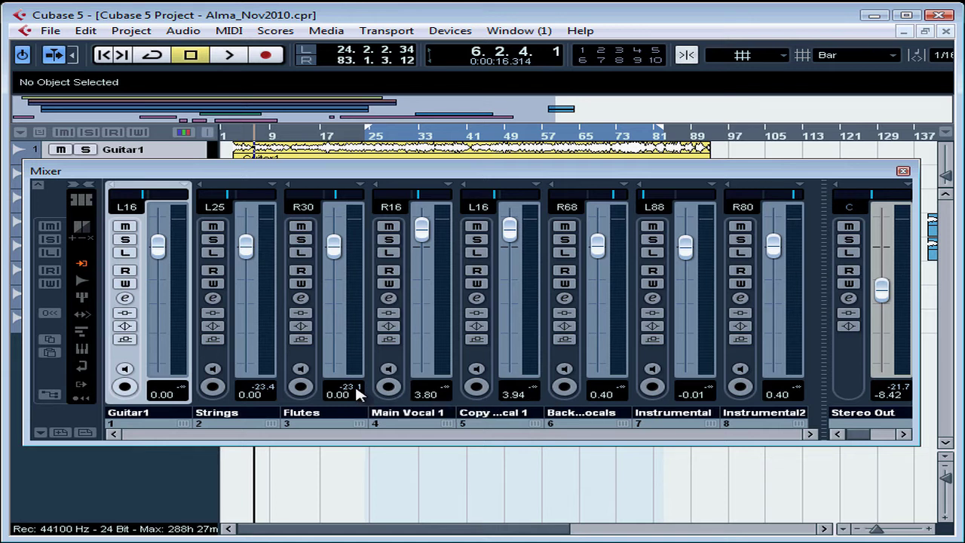
{"action": "mouse_move", "coordinate": [389, 396]}
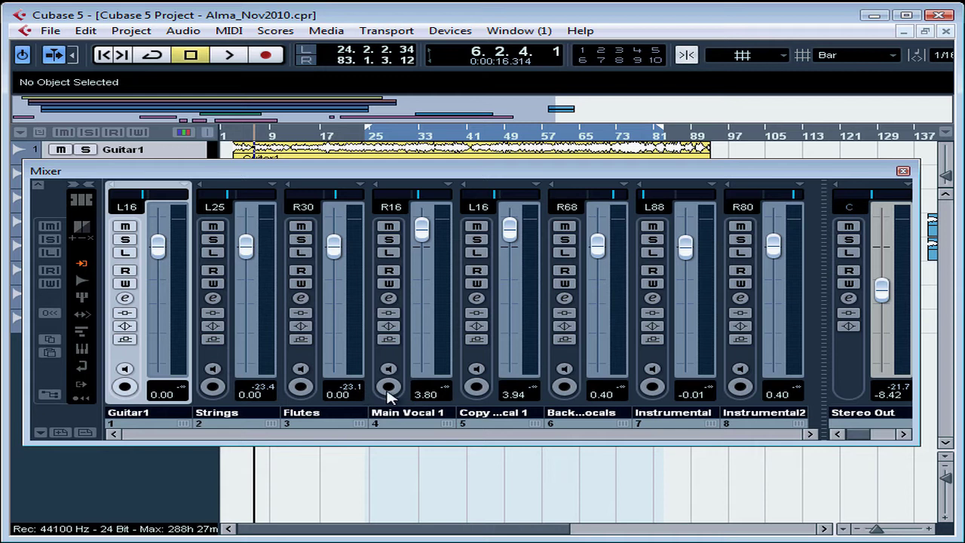
{"action": "mouse_move", "coordinate": [904, 392]}
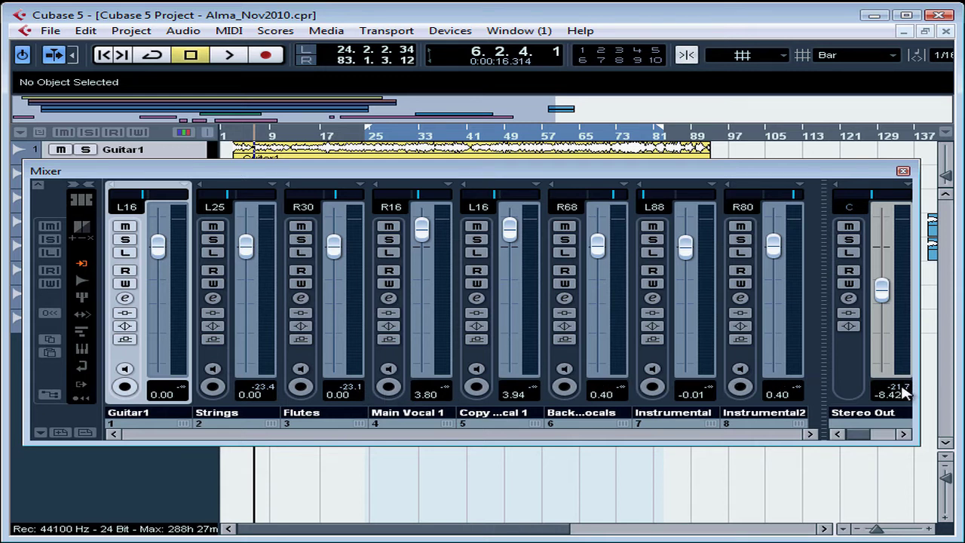
{"action": "left_click_drag", "start_coordinate": [883, 290], "coordinate": [882, 272]}
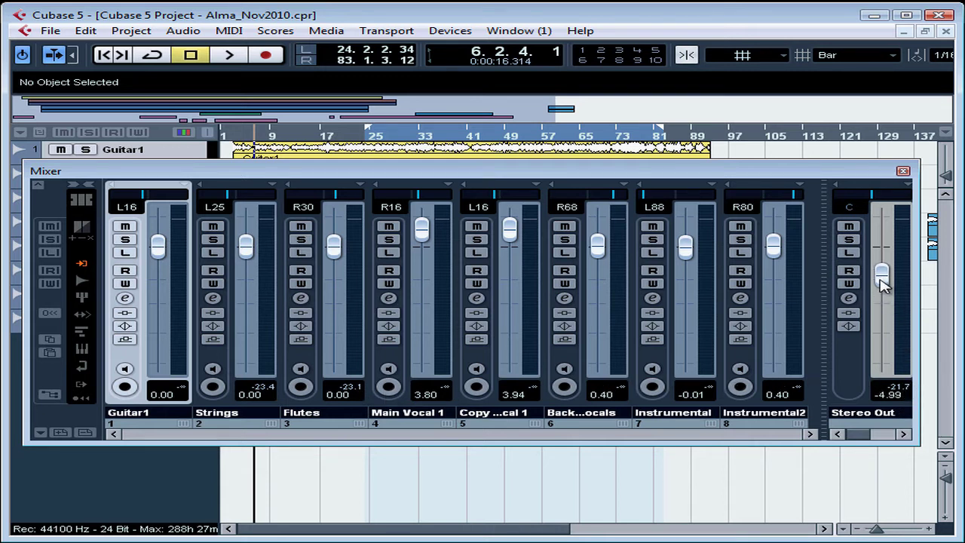
{"action": "left_click_drag", "start_coordinate": [883, 272], "coordinate": [882, 244]}
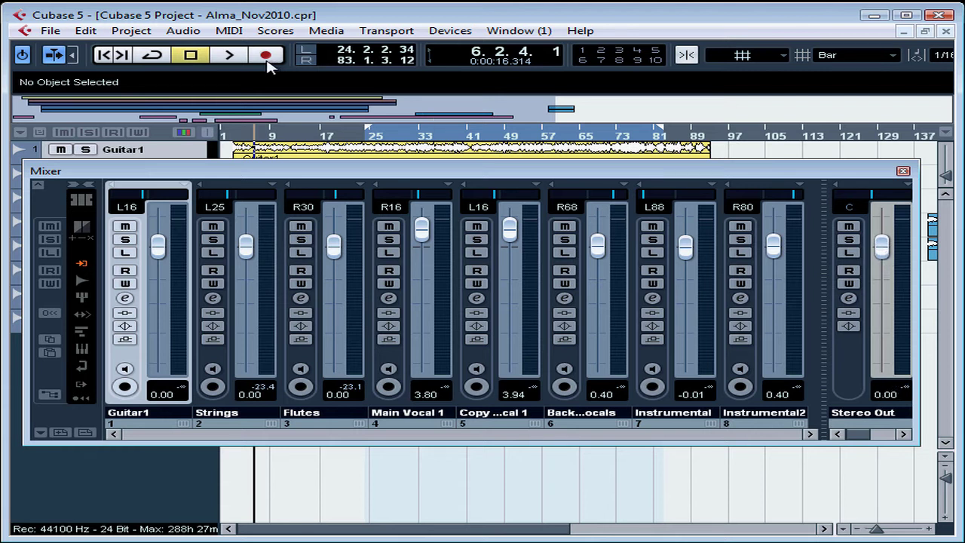
Resume playback of Alma_Nov2010 from the Transport
{"action": "left_click", "coordinate": [229, 54]}
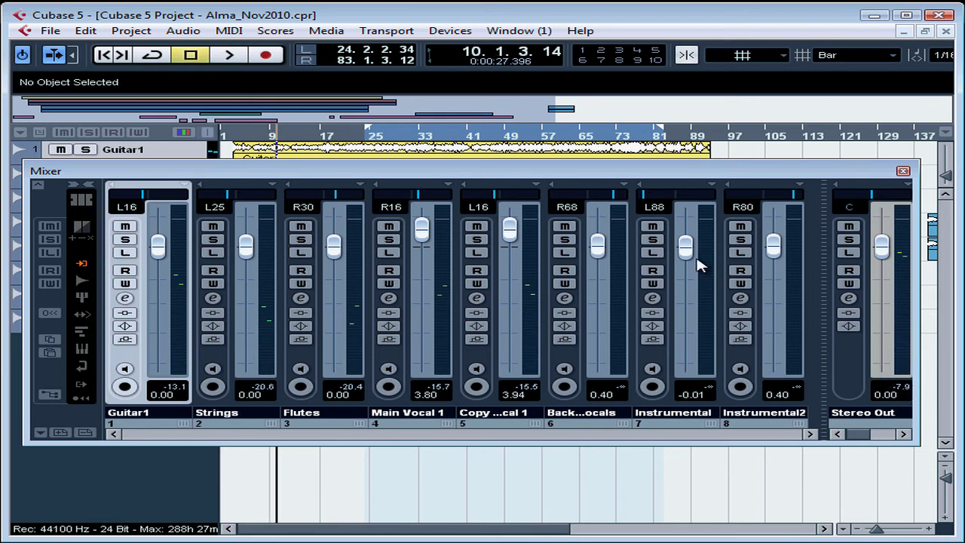
{"action": "mouse_move", "coordinate": [190, 54]}
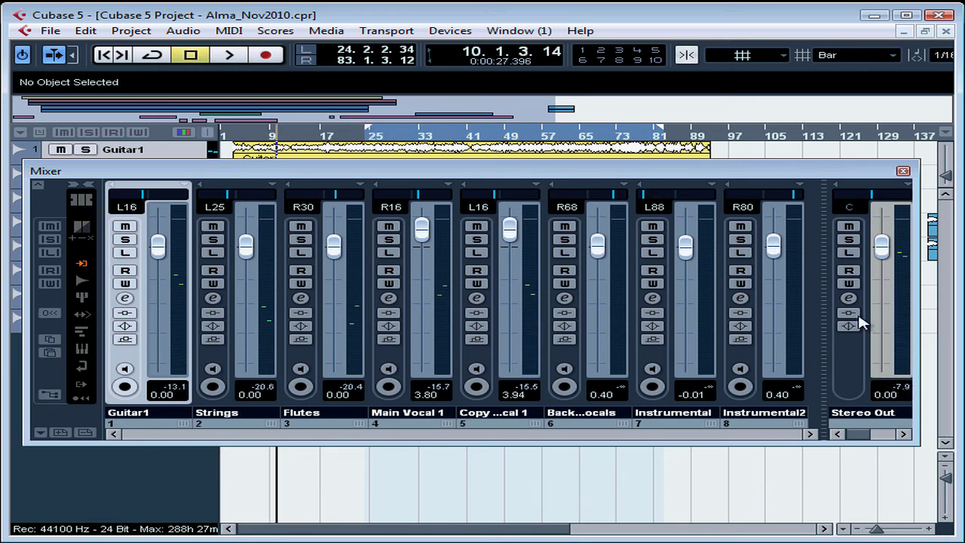
{"action": "mouse_move", "coordinate": [905, 214]}
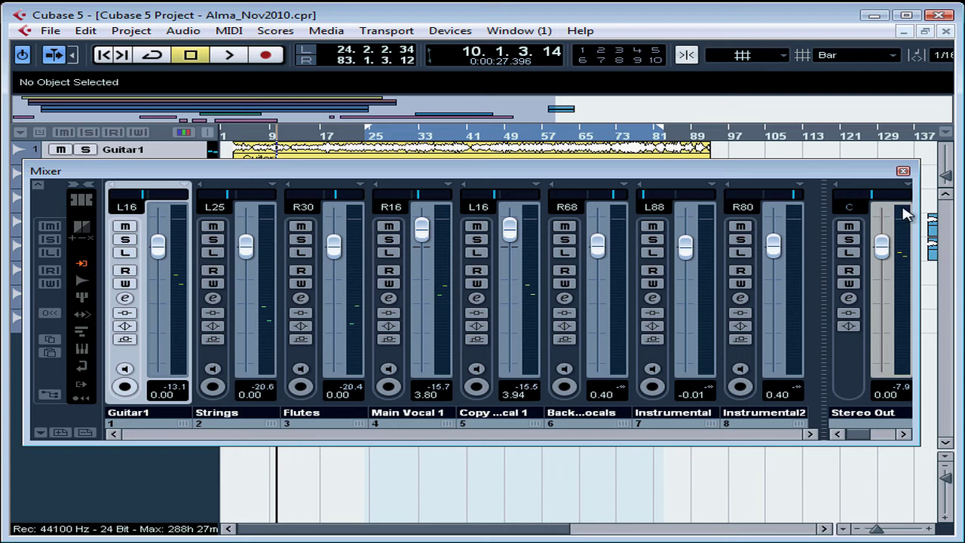
{"action": "mouse_move", "coordinate": [863, 223]}
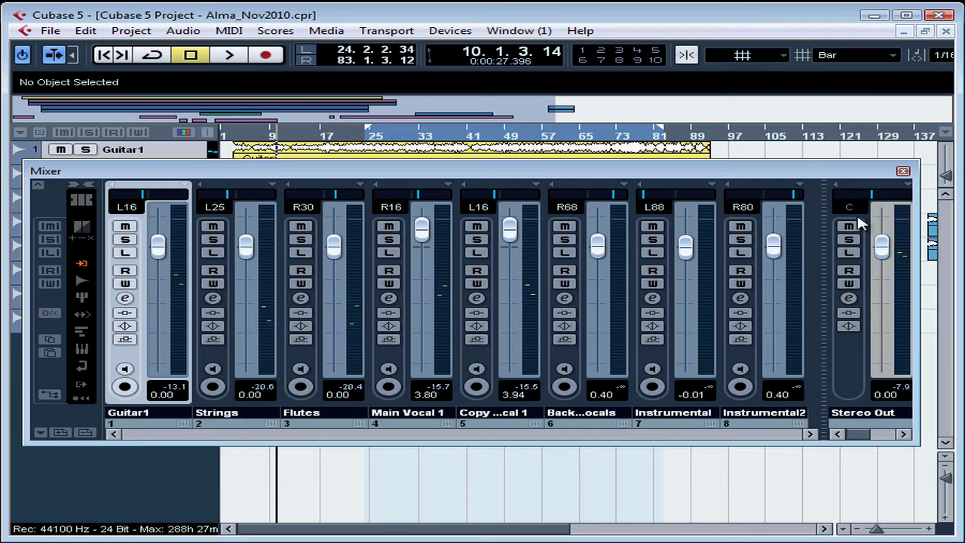
{"action": "mouse_move", "coordinate": [904, 218]}
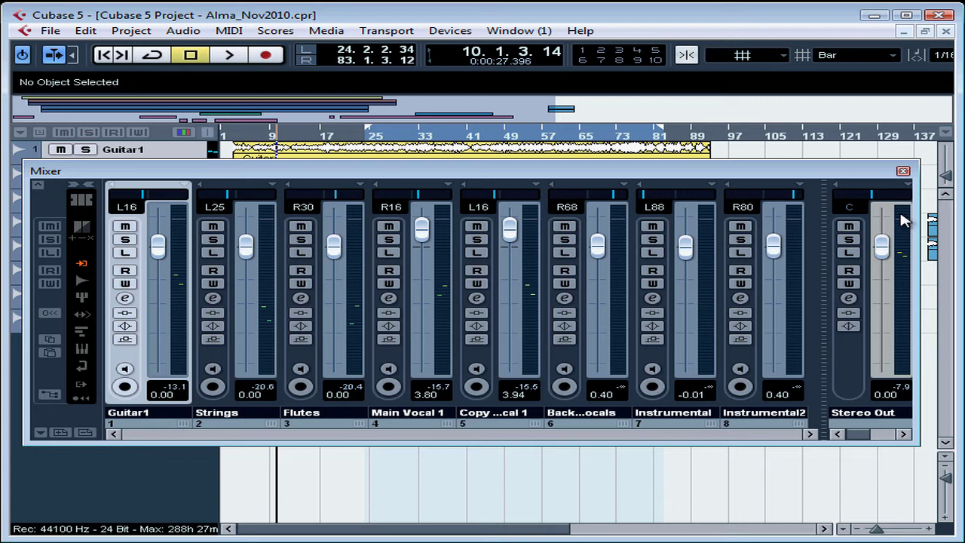
{"action": "mouse_move", "coordinate": [908, 341]}
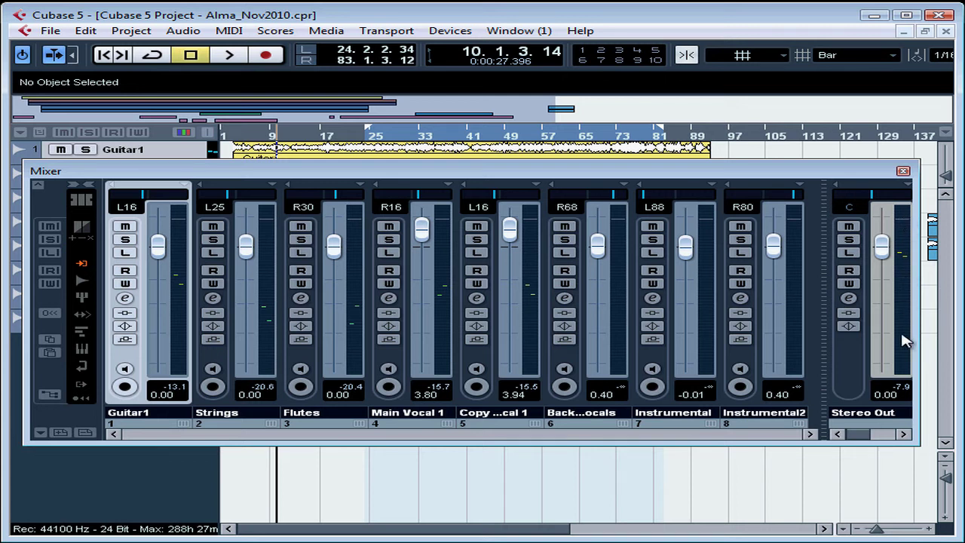
{"action": "mouse_move", "coordinate": [905, 411]}
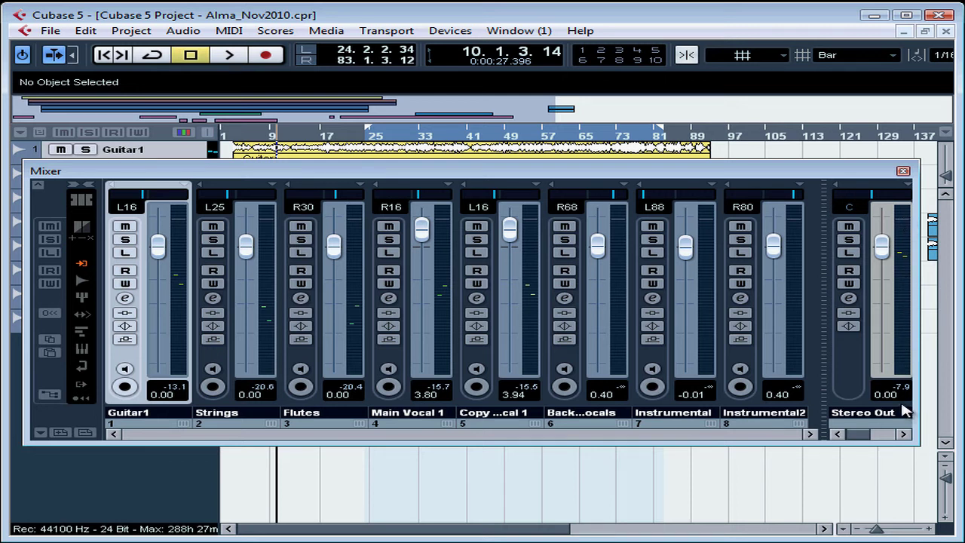
{"action": "mouse_move", "coordinate": [165, 256]}
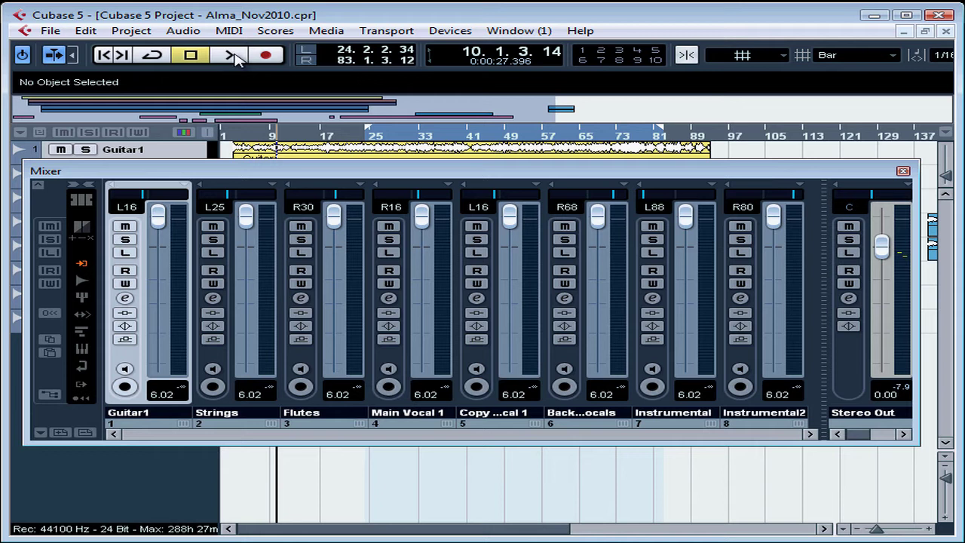
Play the project to hear the louder mix, then stop playback
{"action": "left_click", "coordinate": [228, 54]}
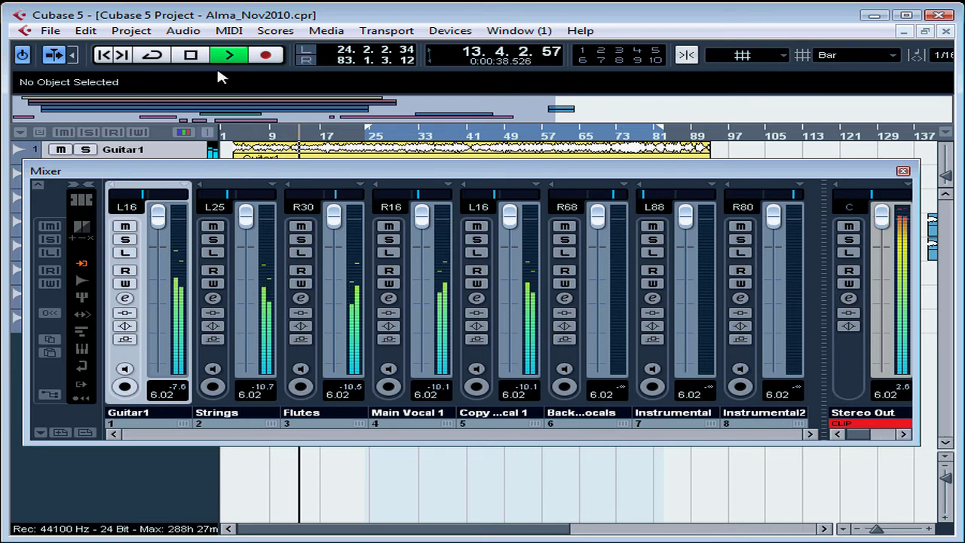
{"action": "left_click", "coordinate": [190, 55]}
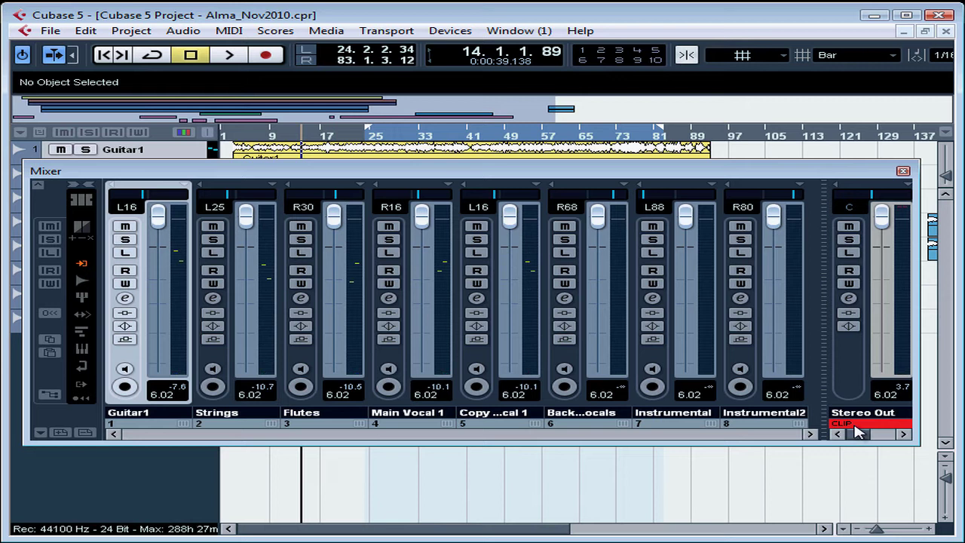
{"action": "mouse_move", "coordinate": [857, 430]}
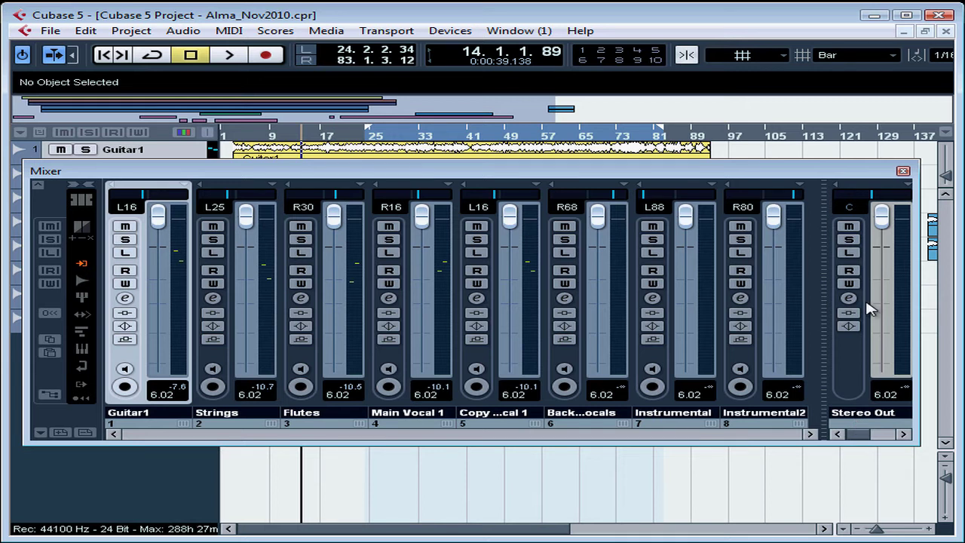
{"action": "mouse_move", "coordinate": [837, 184]}
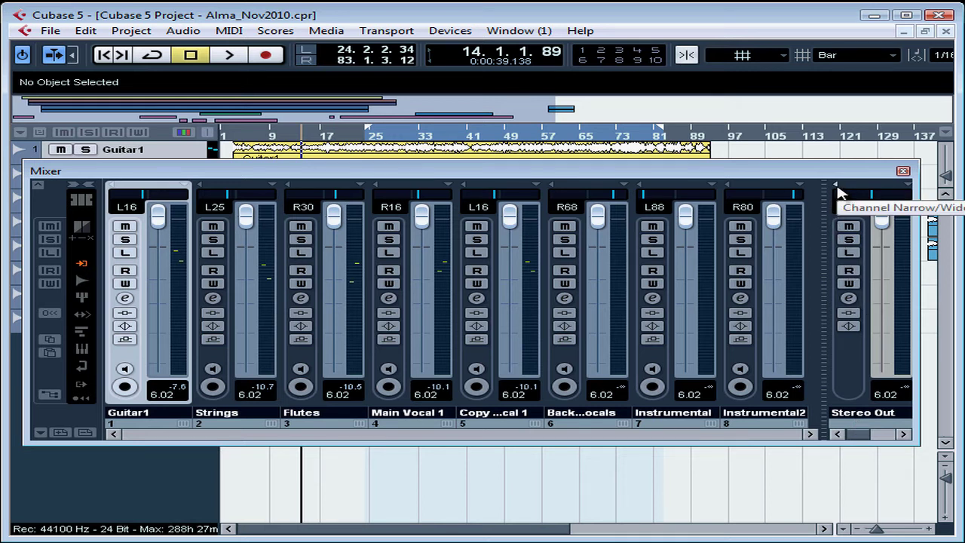
{"action": "mouse_move", "coordinate": [736, 189]}
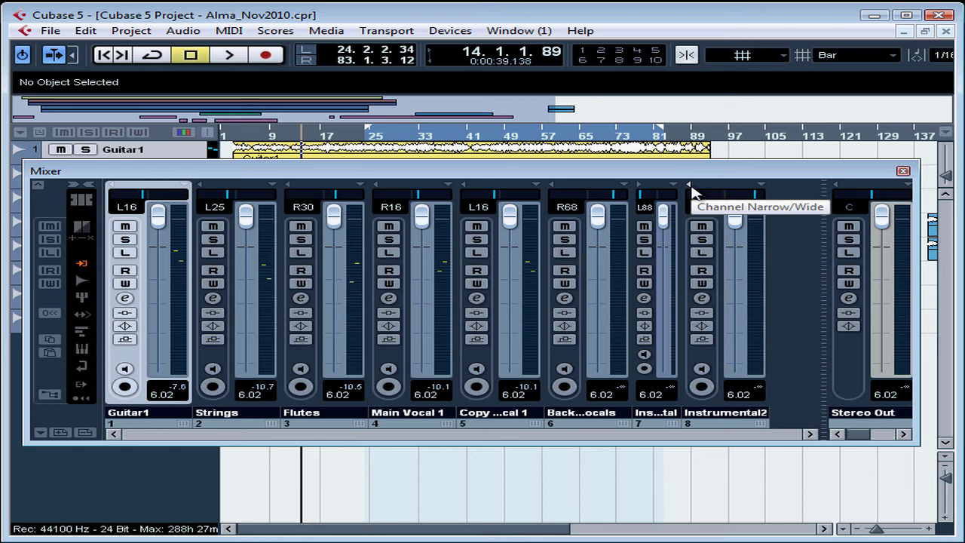
{"action": "left_click", "coordinate": [688, 184]}
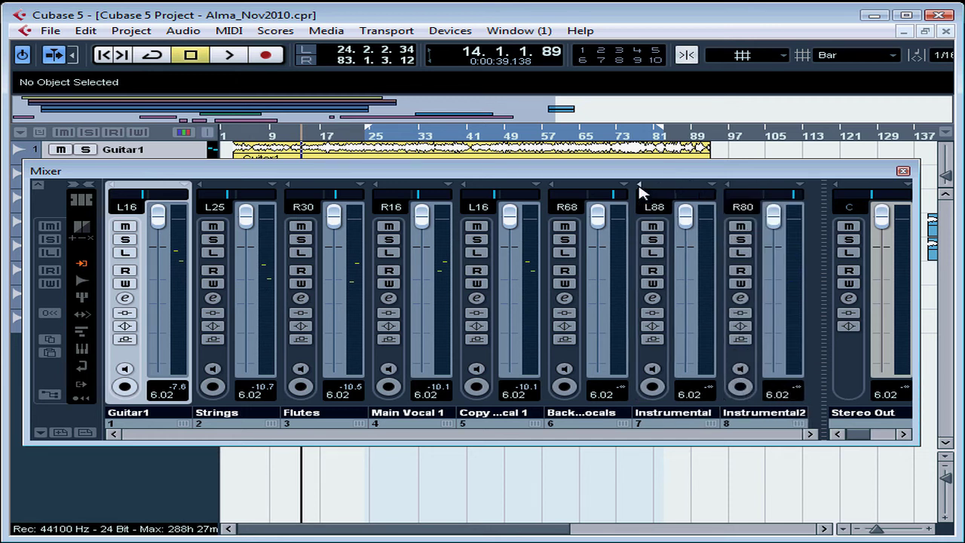
{"action": "mouse_move", "coordinate": [637, 289]}
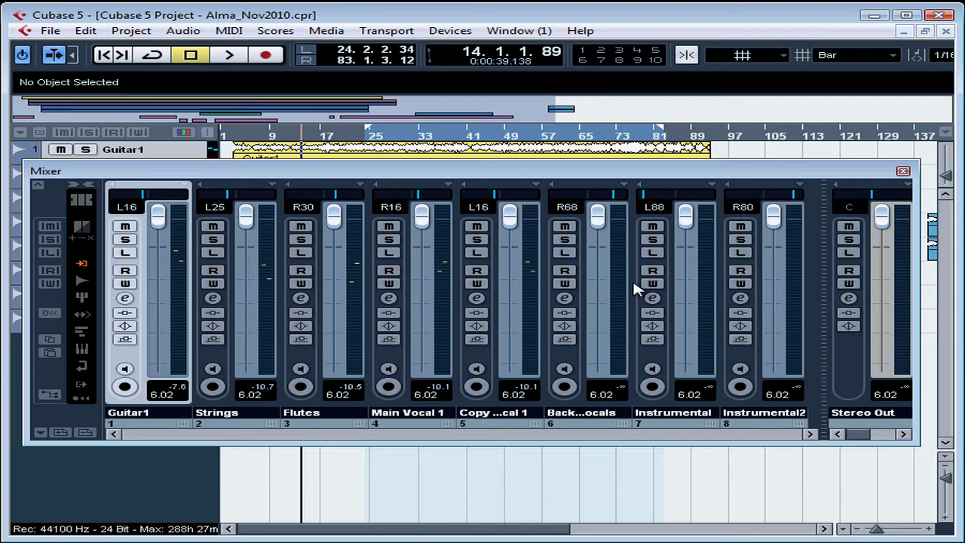
{"action": "mouse_move", "coordinate": [671, 202]}
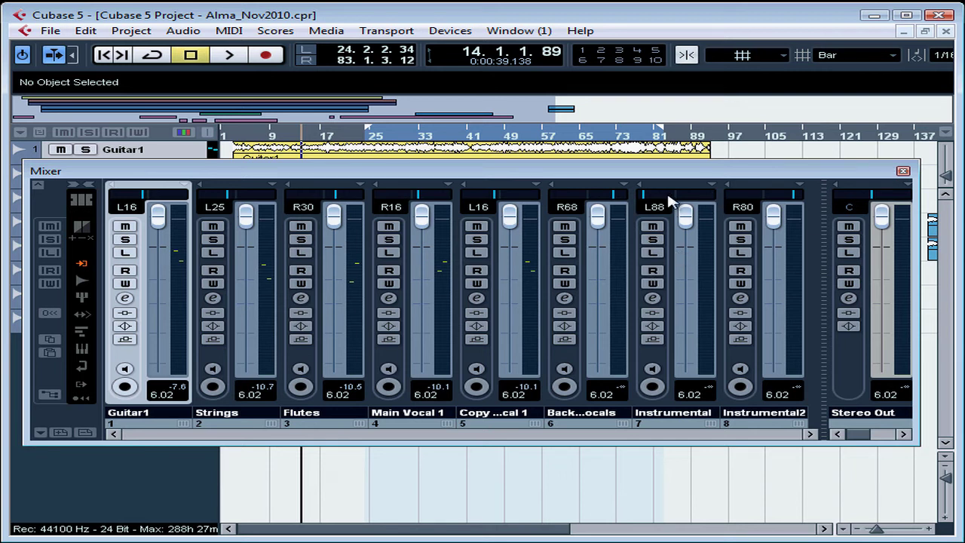
{"action": "mouse_move", "coordinate": [624, 188]}
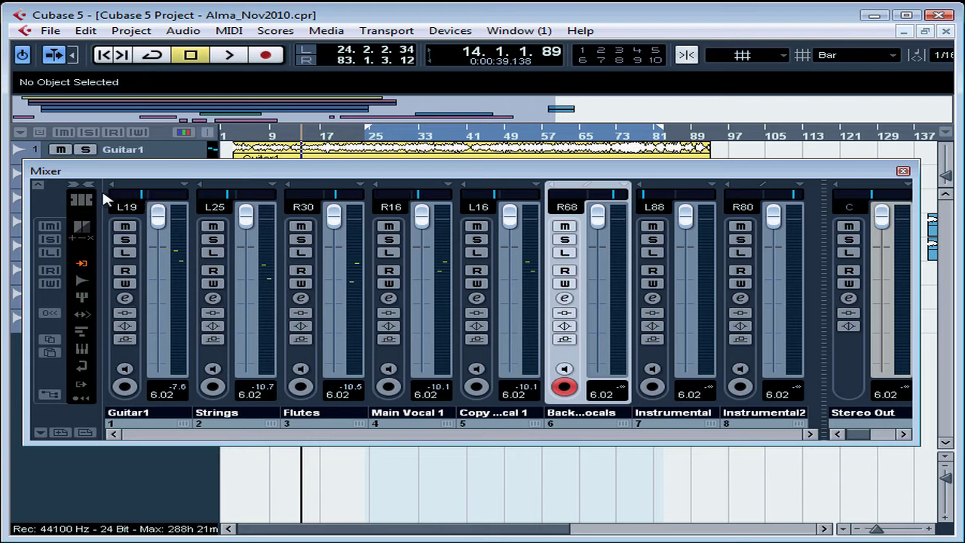
{"action": "mouse_move", "coordinate": [81, 229]}
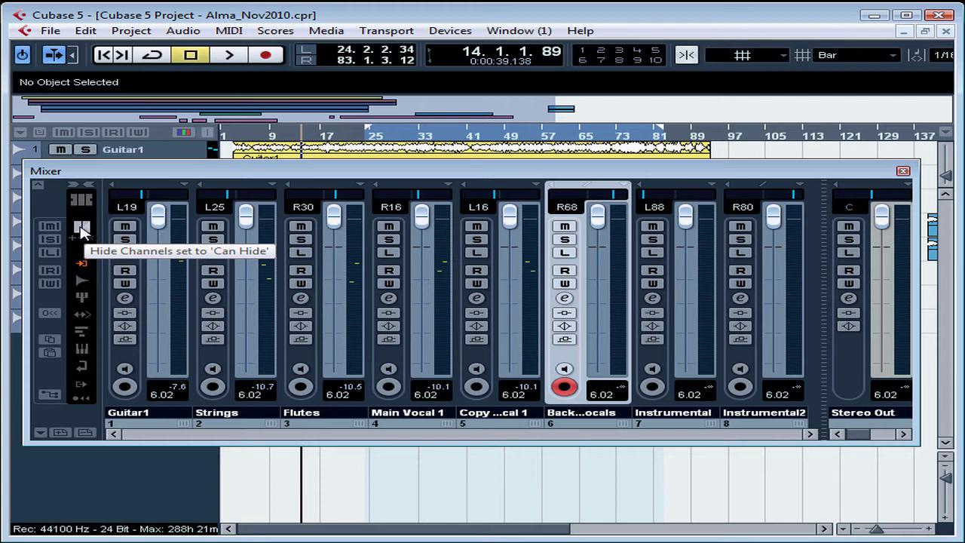
Hide the channels set to Can Hide, then show all channels again
{"action": "left_click", "coordinate": [81, 228]}
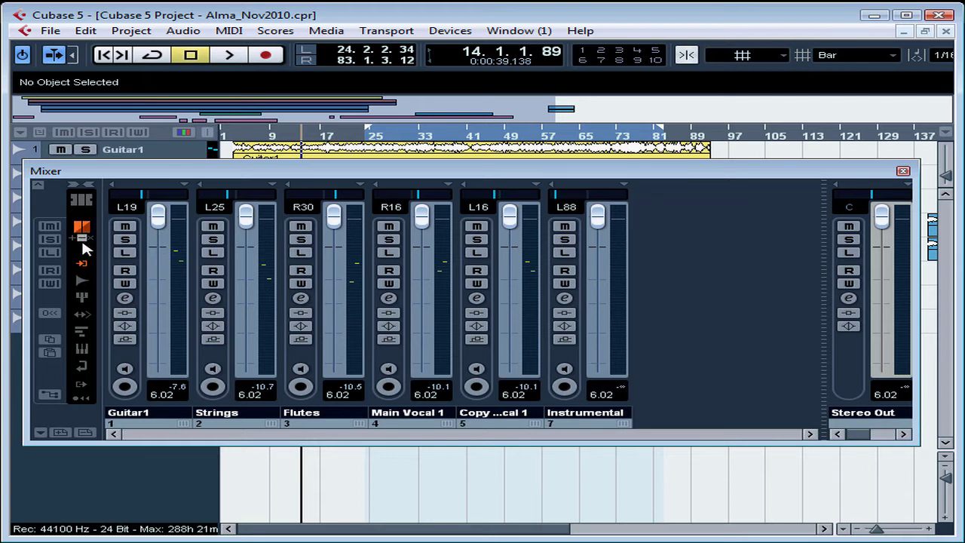
{"action": "mouse_move", "coordinate": [82, 228]}
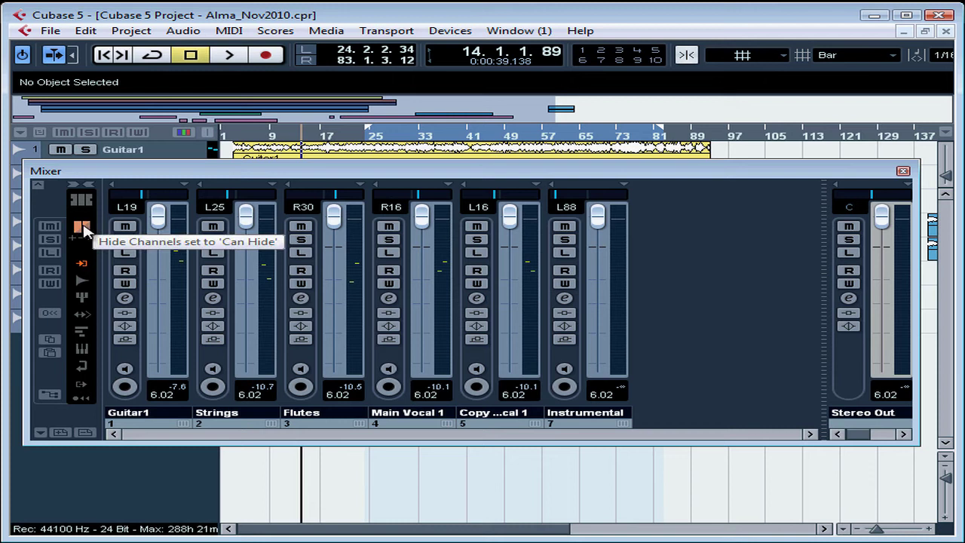
{"action": "left_click", "coordinate": [82, 227]}
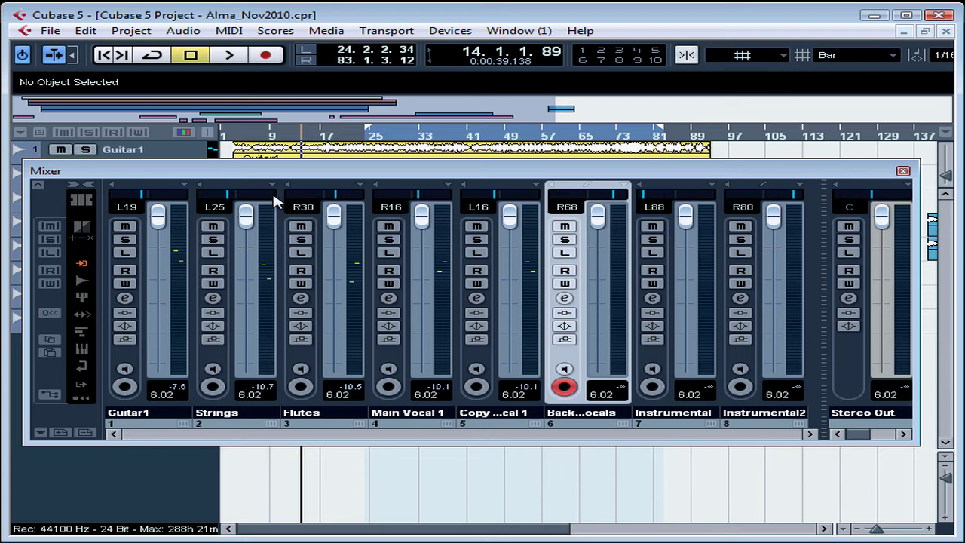
{"action": "mouse_move", "coordinate": [320, 204]}
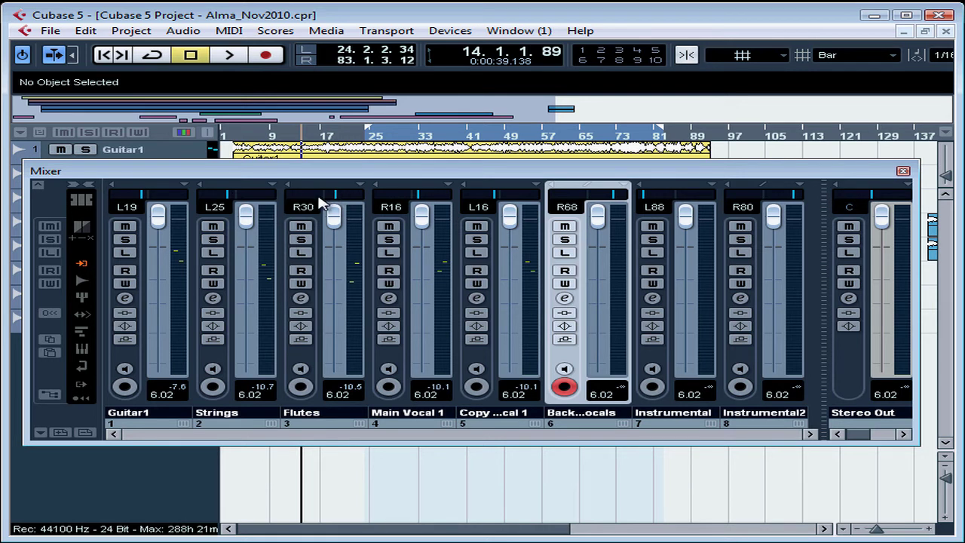
{"action": "mouse_move", "coordinate": [407, 202]}
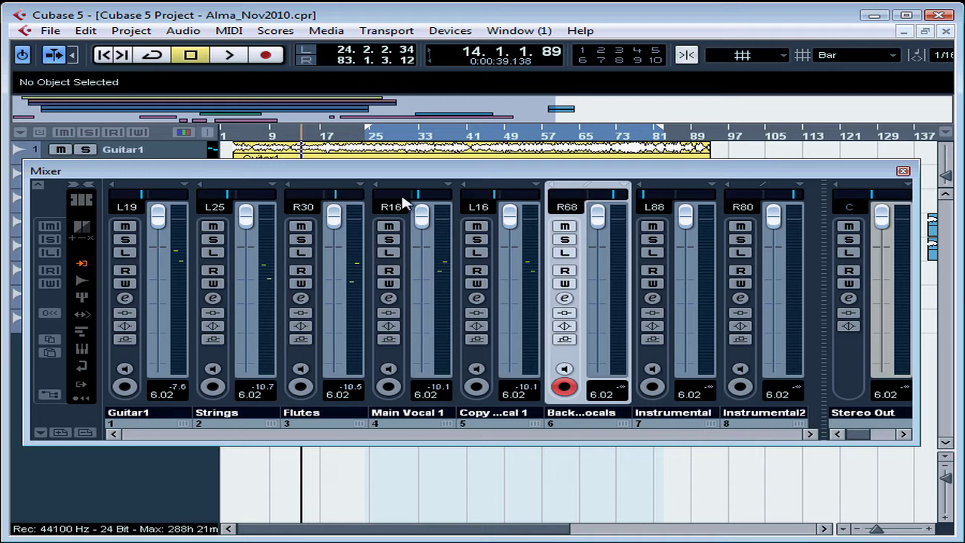
{"action": "mouse_move", "coordinate": [414, 204]}
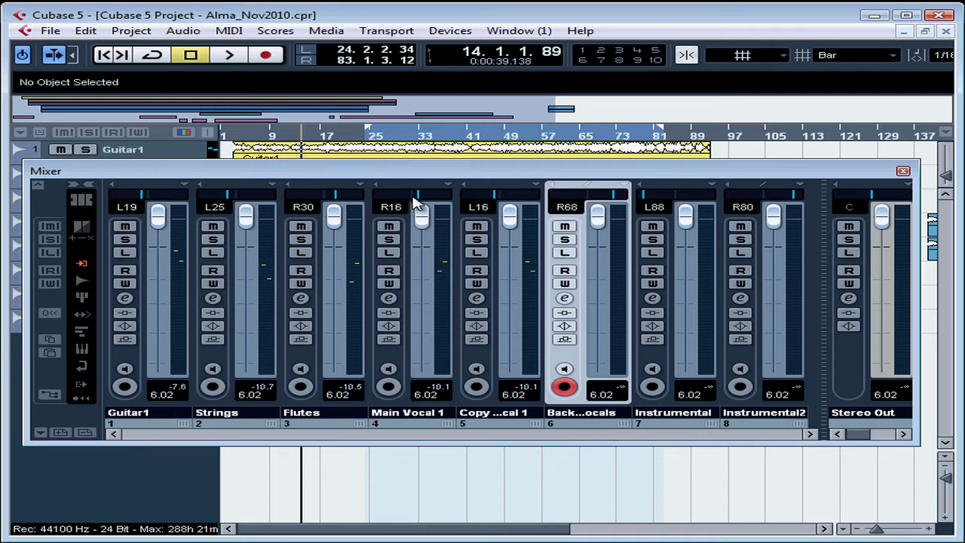
{"action": "mouse_move", "coordinate": [410, 204]}
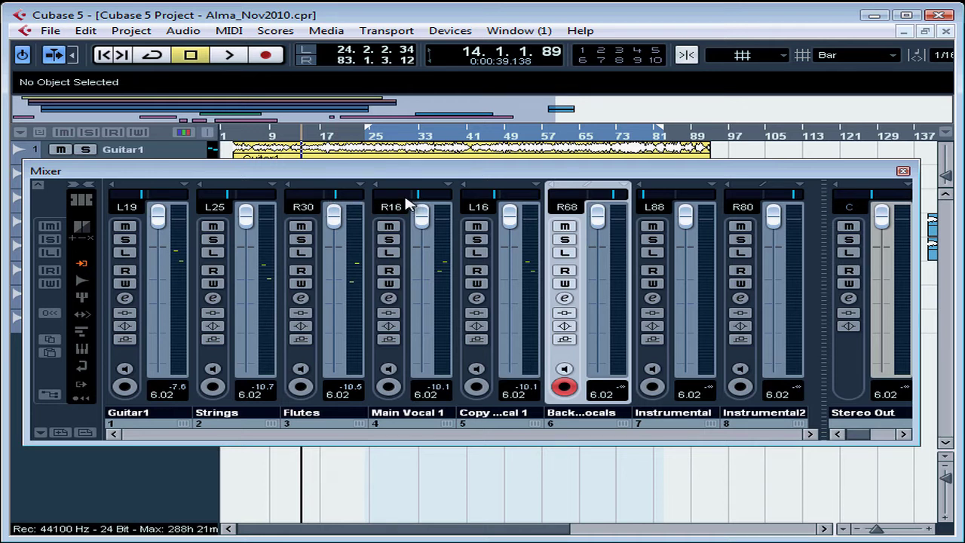
{"action": "mouse_move", "coordinate": [365, 208]}
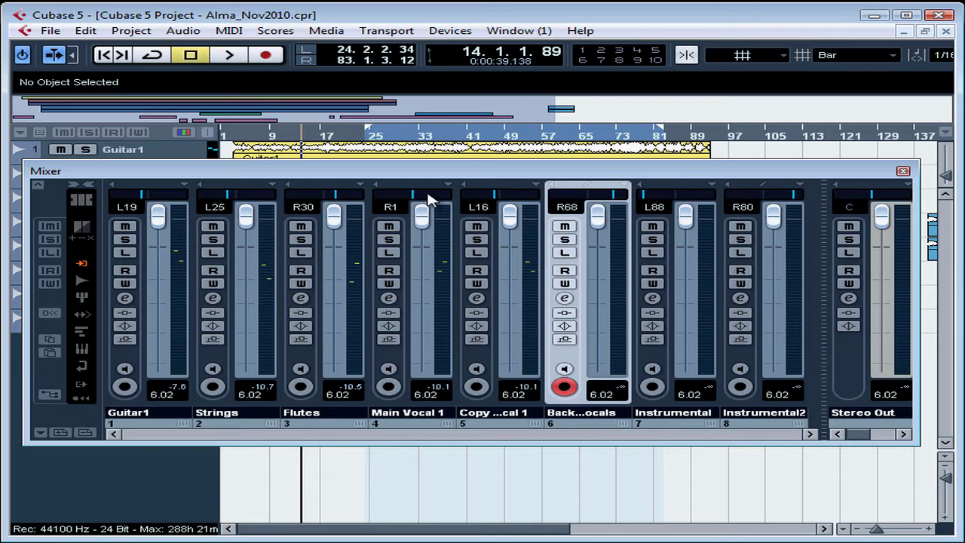
{"action": "mouse_move", "coordinate": [395, 219]}
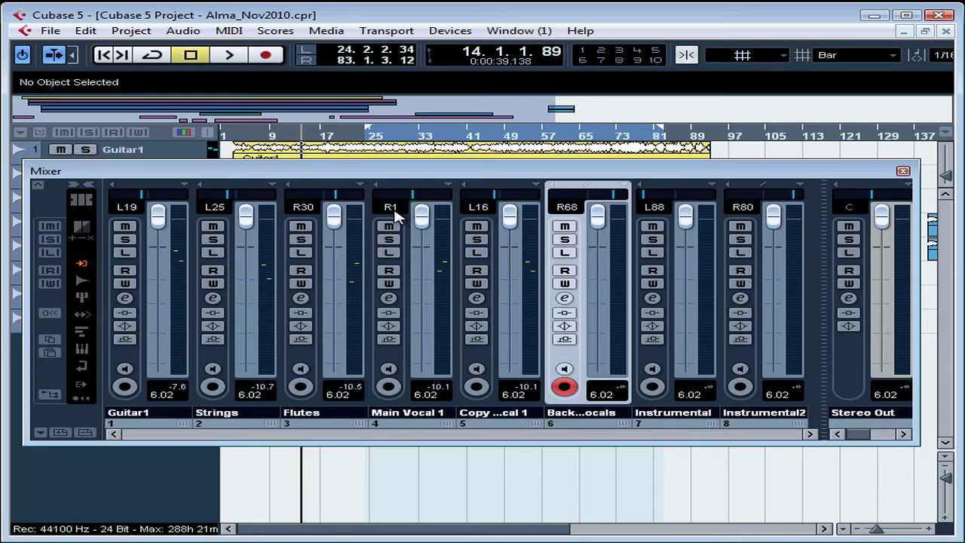
{"action": "mouse_move", "coordinate": [420, 204]}
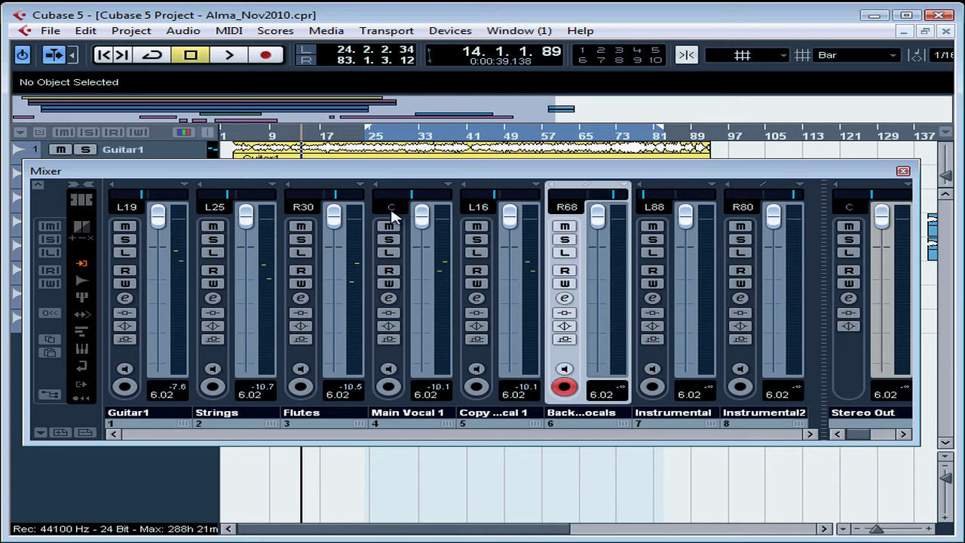
{"action": "mouse_move", "coordinate": [398, 218]}
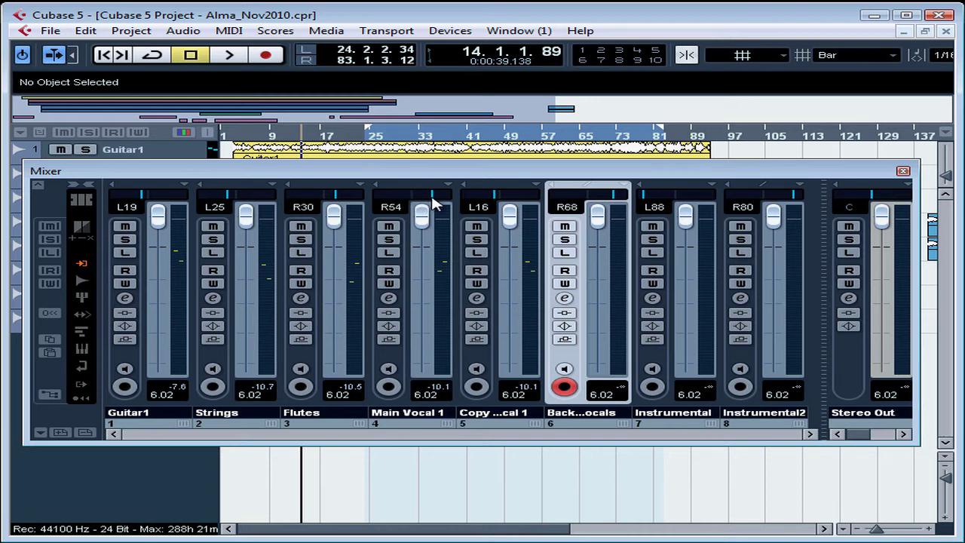
{"action": "mouse_move", "coordinate": [415, 204]}
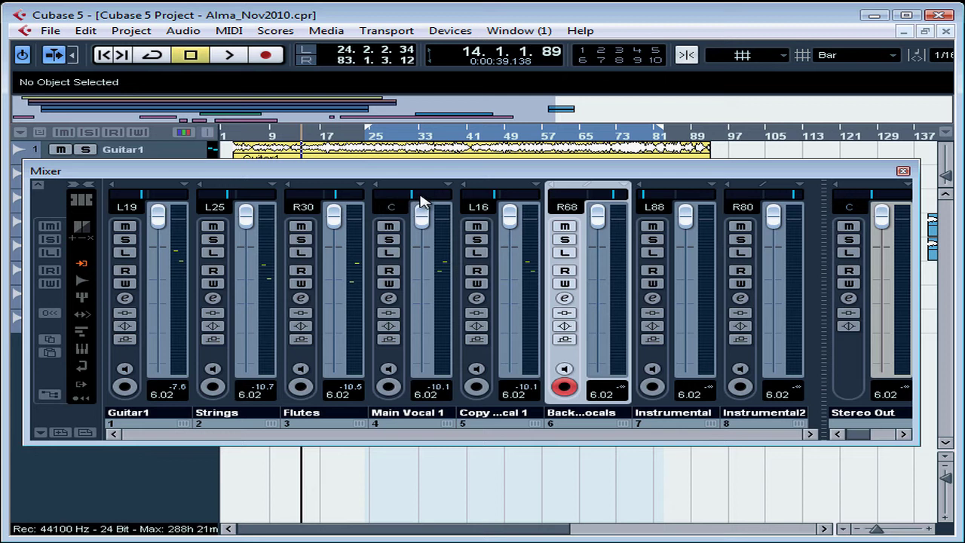
{"action": "mouse_move", "coordinate": [416, 202]}
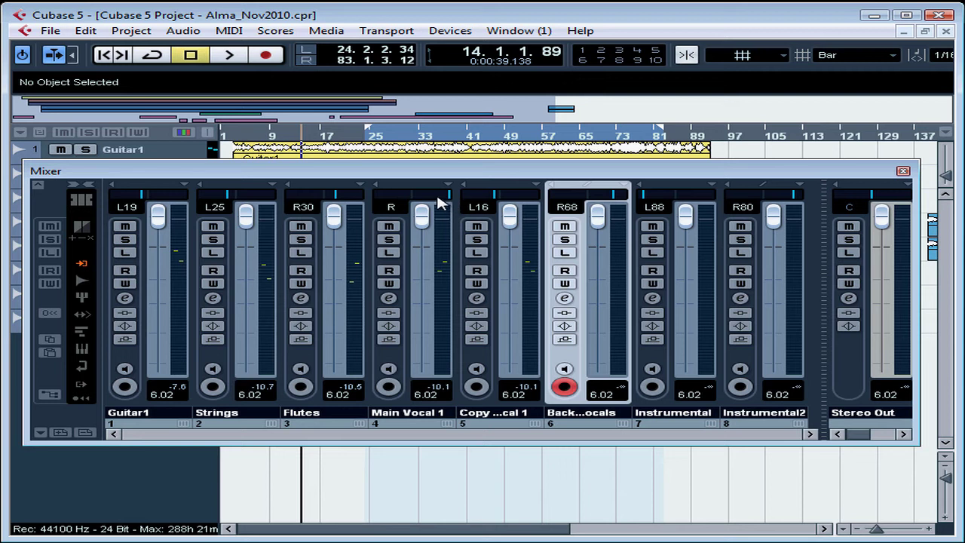
{"action": "mouse_move", "coordinate": [419, 204]}
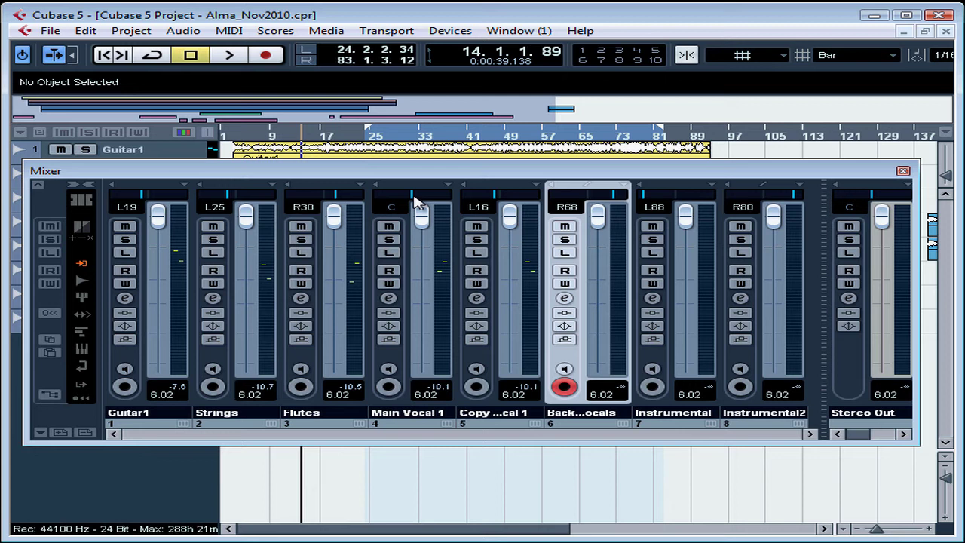
{"action": "mouse_move", "coordinate": [389, 226]}
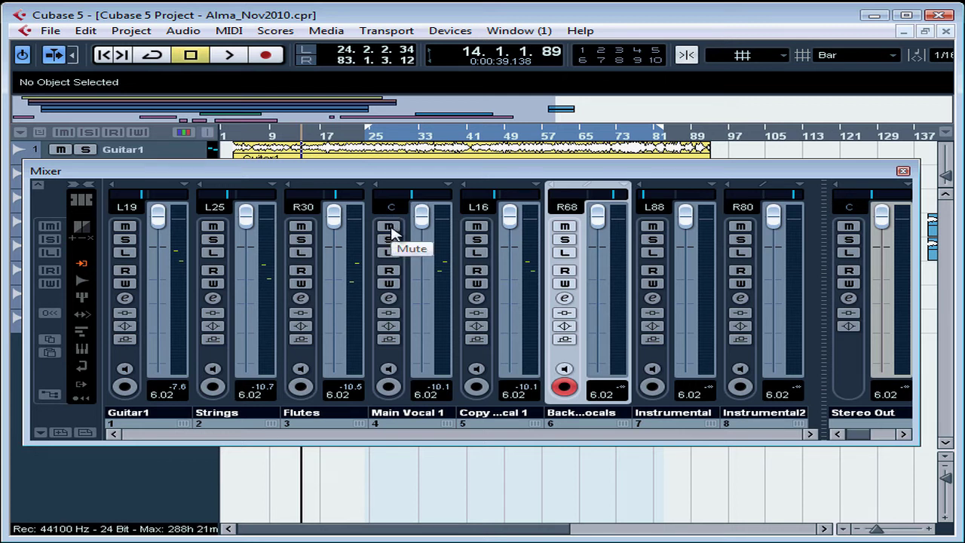
{"action": "left_click", "coordinate": [389, 226]}
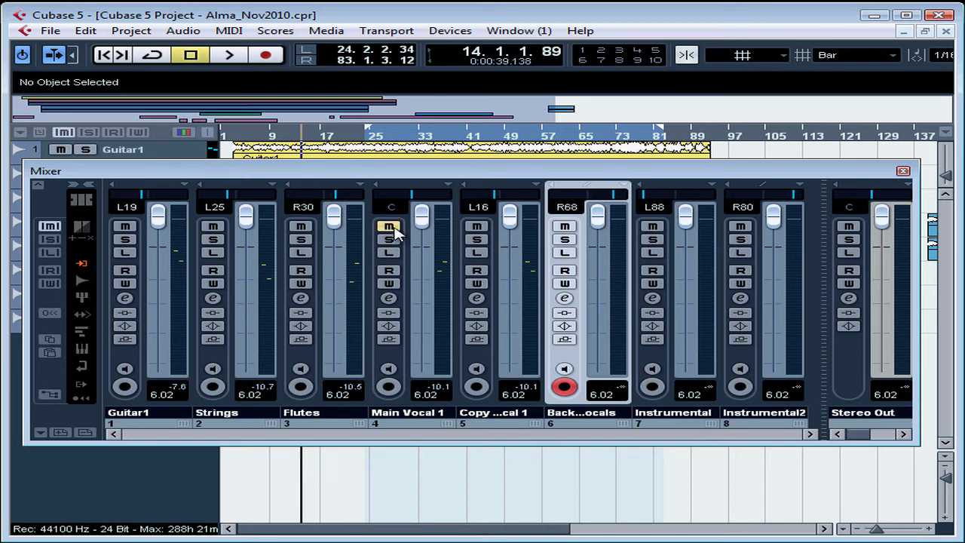
{"action": "left_click", "coordinate": [389, 226]}
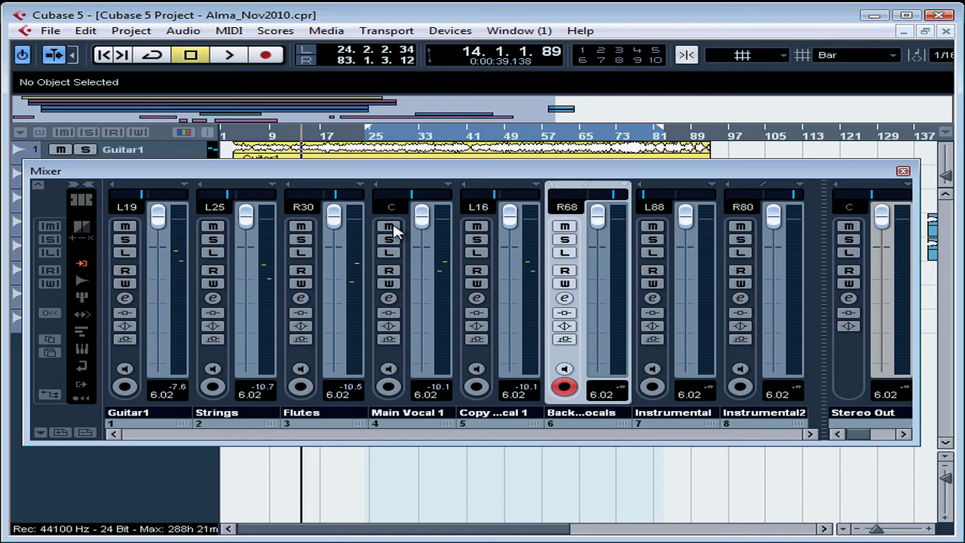
{"action": "mouse_move", "coordinate": [390, 240]}
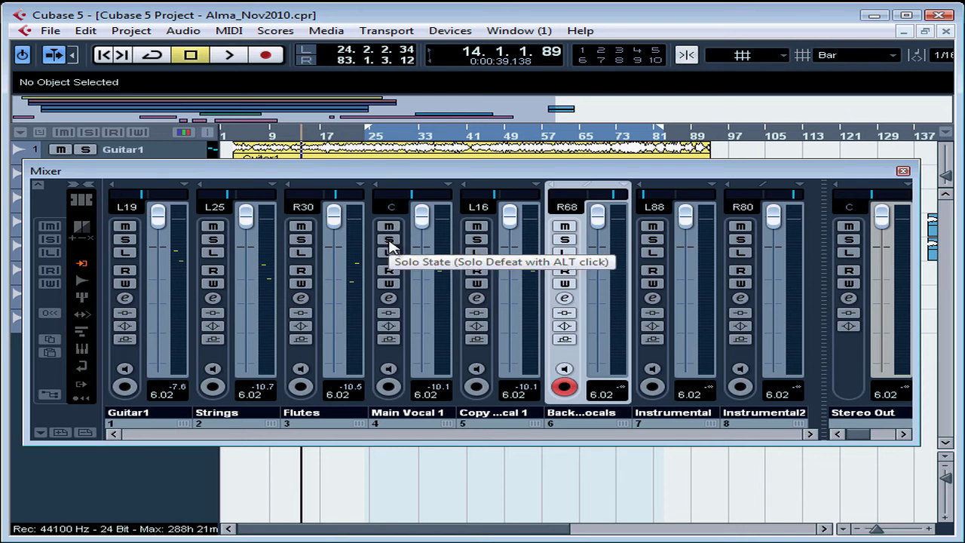
{"action": "left_click", "coordinate": [389, 238]}
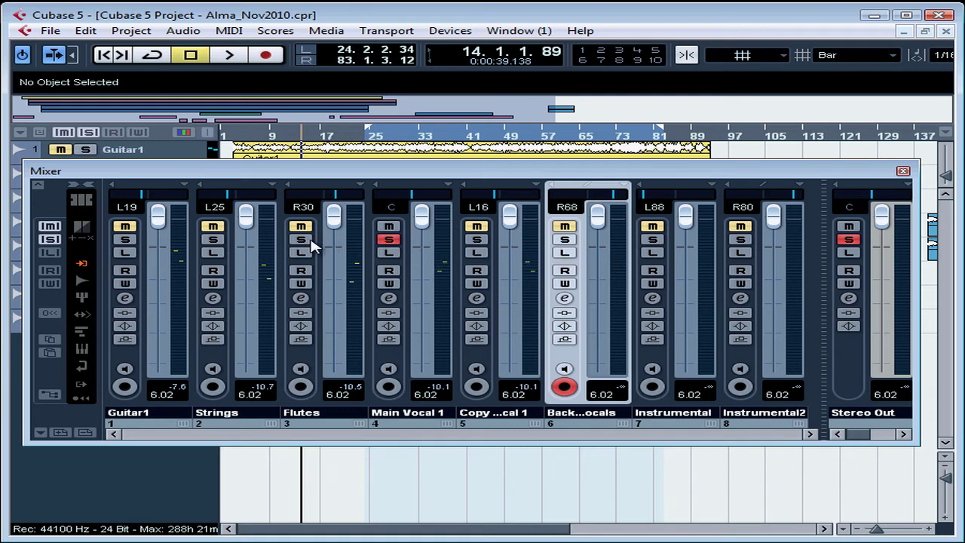
{"action": "left_click", "coordinate": [300, 238]}
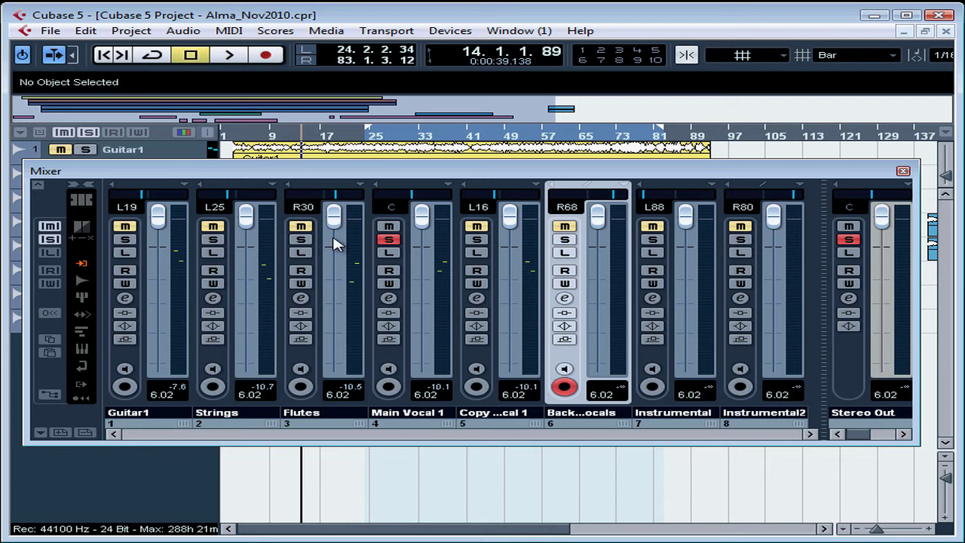
{"action": "mouse_move", "coordinate": [389, 241]}
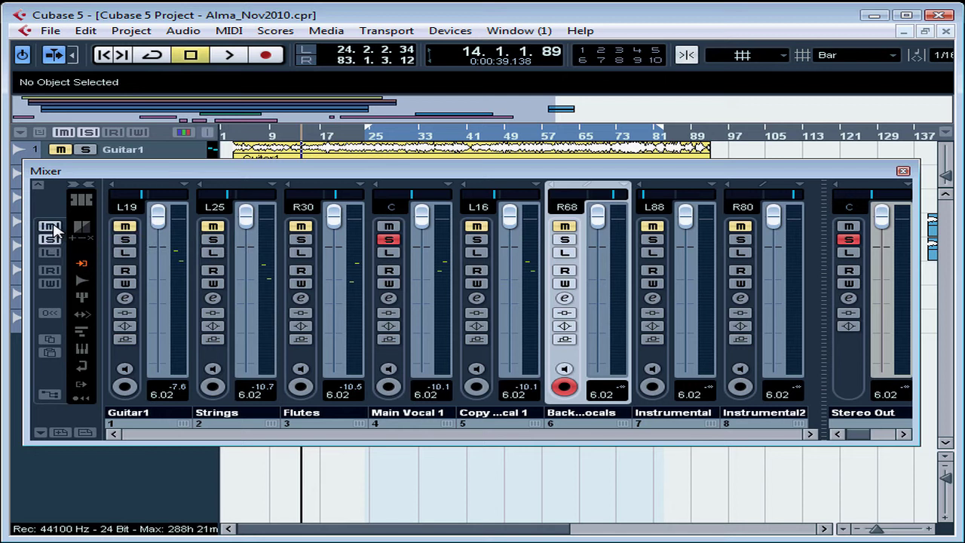
{"action": "mouse_move", "coordinate": [50, 240]}
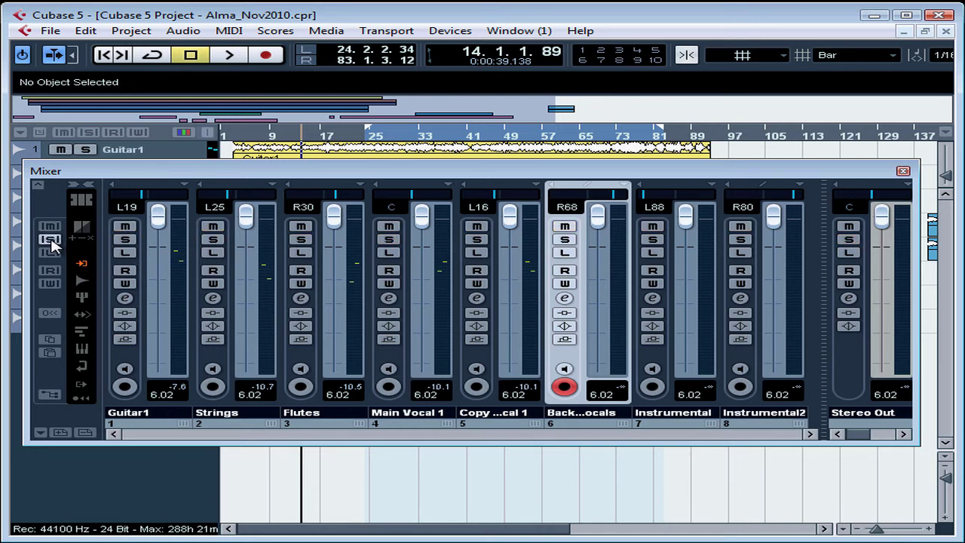
{"action": "mouse_move", "coordinate": [49, 239]}
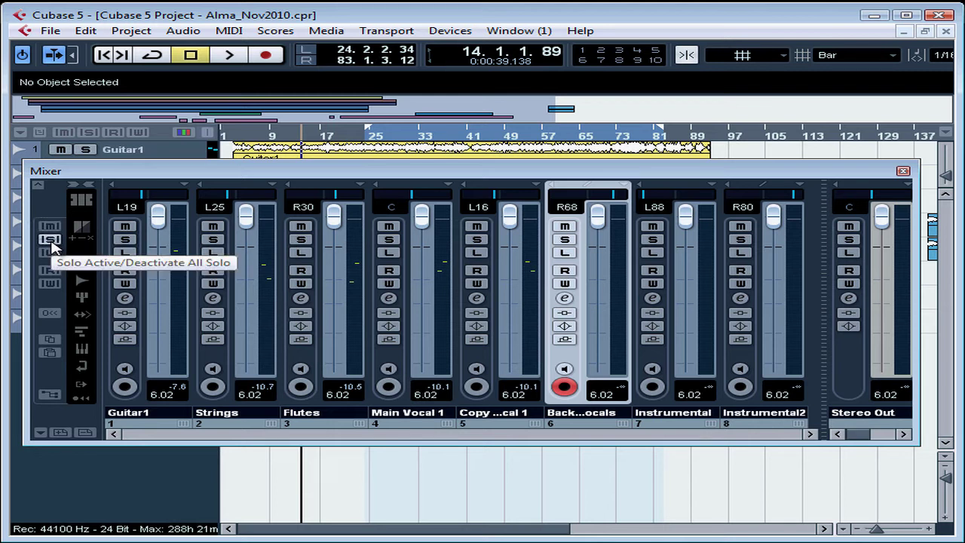
{"action": "mouse_move", "coordinate": [124, 249]}
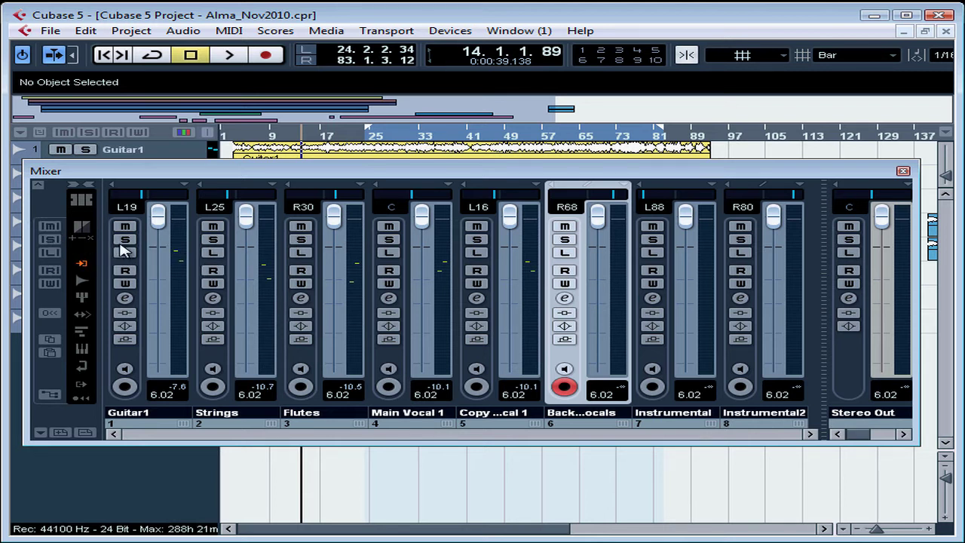
{"action": "mouse_move", "coordinate": [125, 239]}
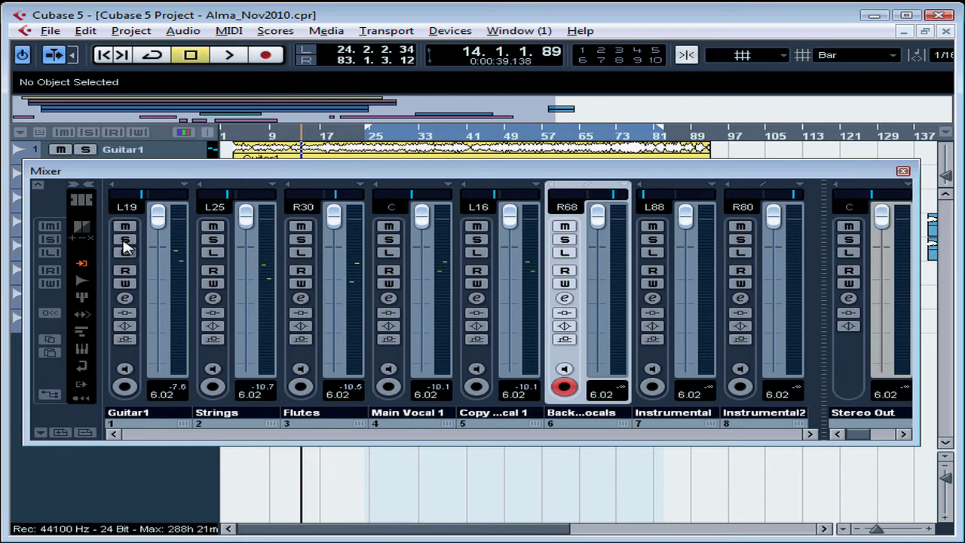
Solo the Guitar1 channel, then release it so no channel is soloed
{"action": "left_click", "coordinate": [125, 240]}
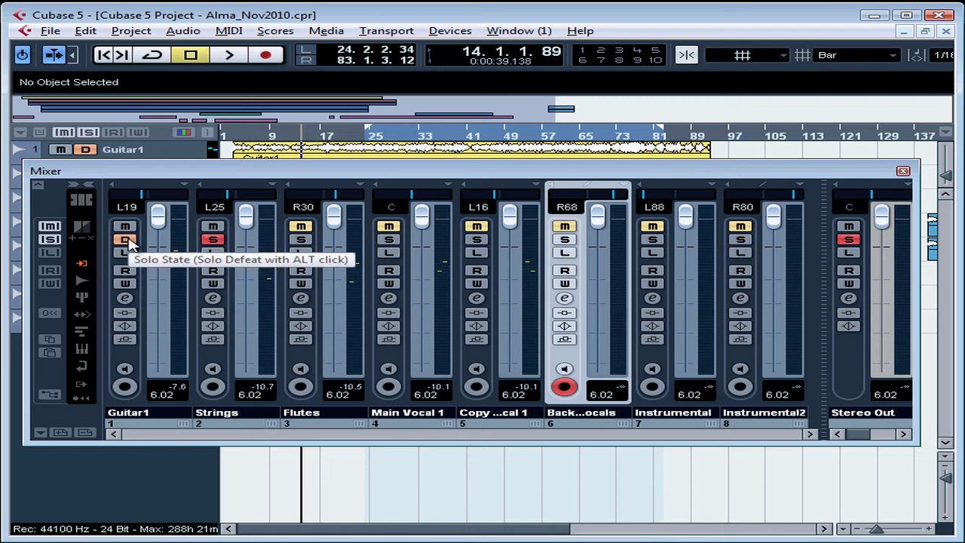
{"action": "left_click", "coordinate": [125, 238]}
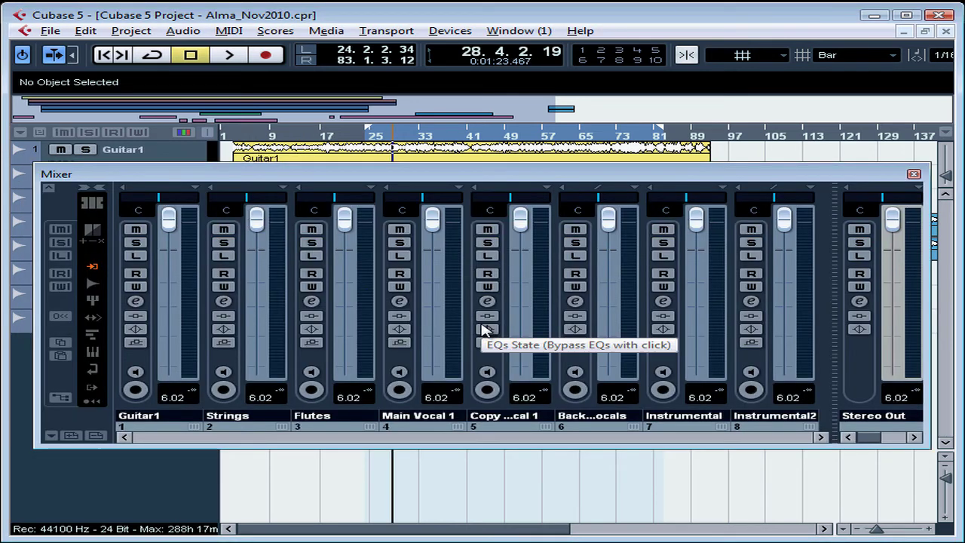
{"action": "mouse_move", "coordinate": [283, 235]}
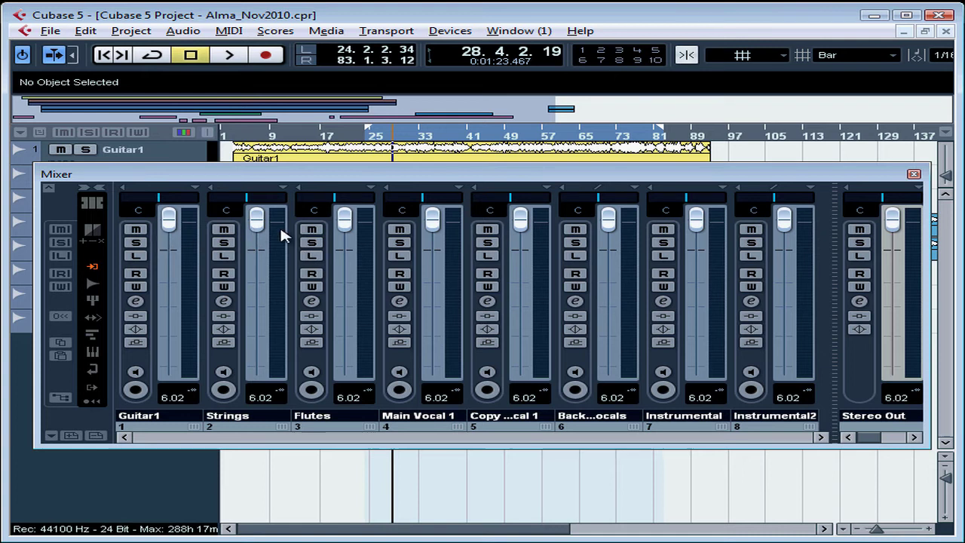
{"action": "mouse_move", "coordinate": [471, 241]}
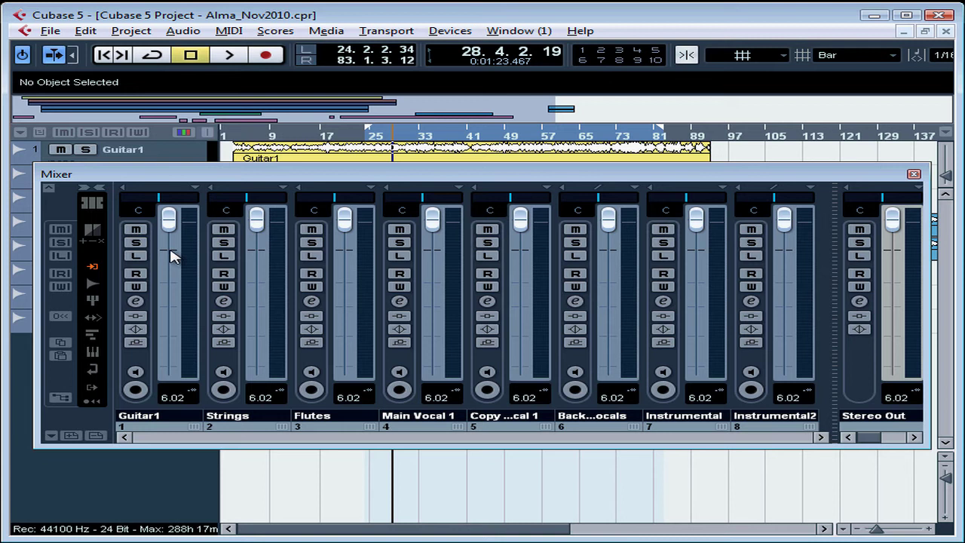
Lower the Guitar1 fader, then Reset All channels so every fader reads 0.00
{"action": "left_click_drag", "start_coordinate": [167, 218], "coordinate": [167, 251]}
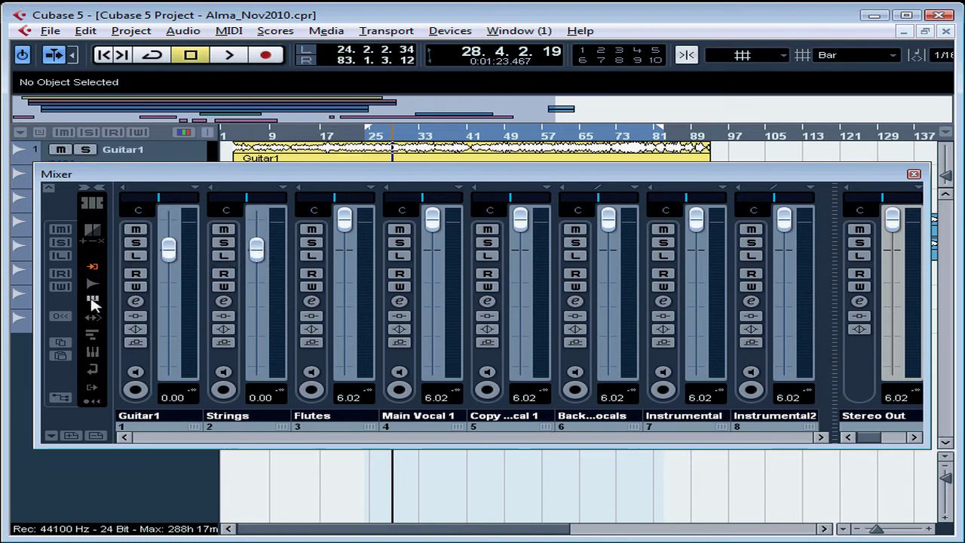
{"action": "mouse_move", "coordinate": [62, 317]}
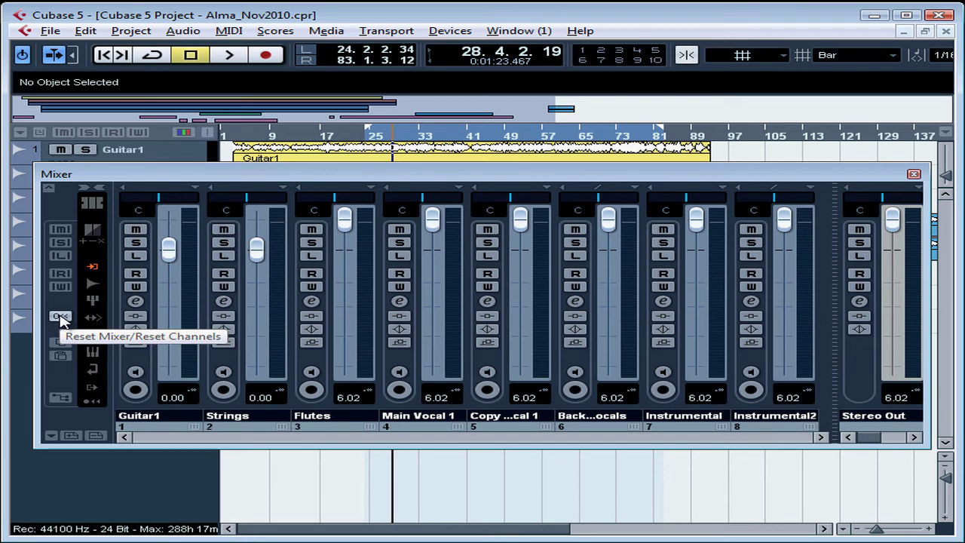
{"action": "left_click", "coordinate": [61, 317]}
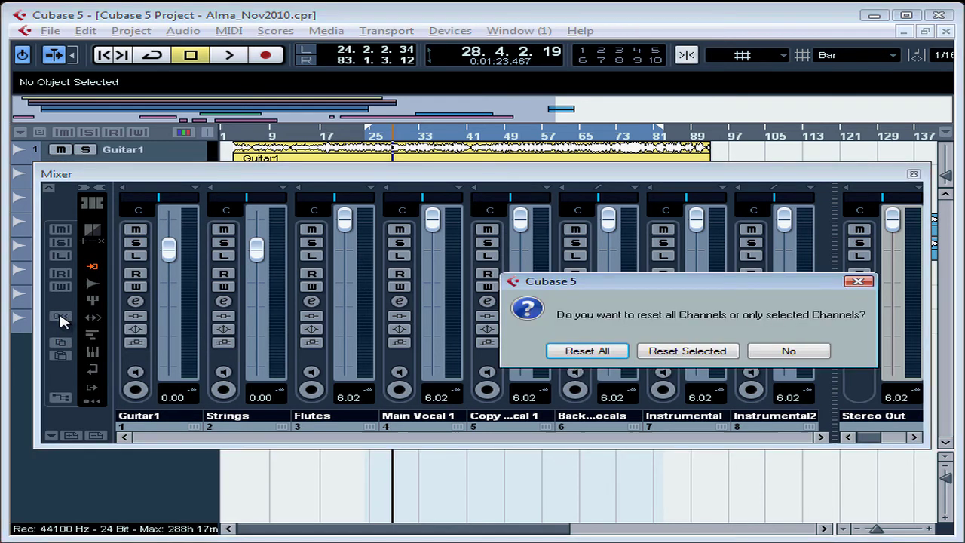
{"action": "mouse_move", "coordinate": [415, 324]}
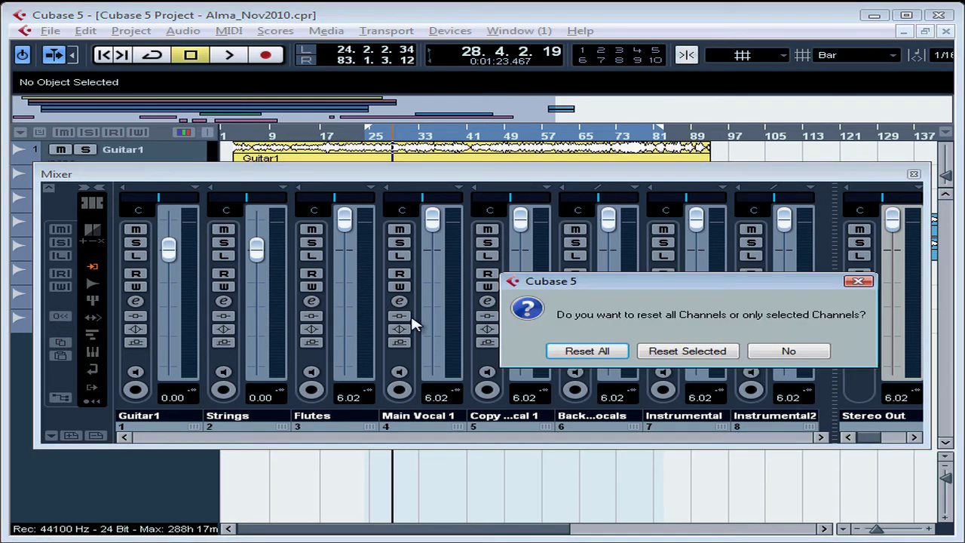
{"action": "mouse_move", "coordinate": [781, 341]}
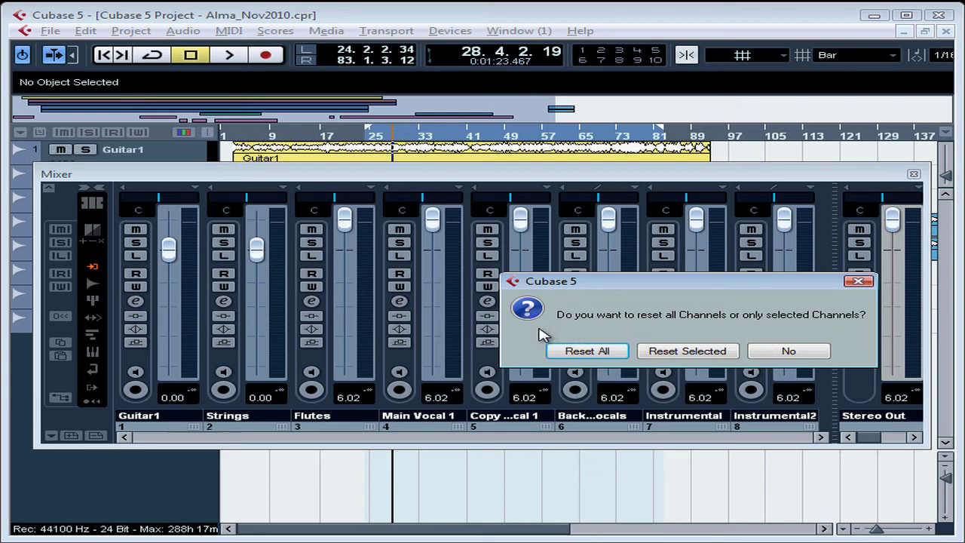
{"action": "left_click", "coordinate": [585, 350]}
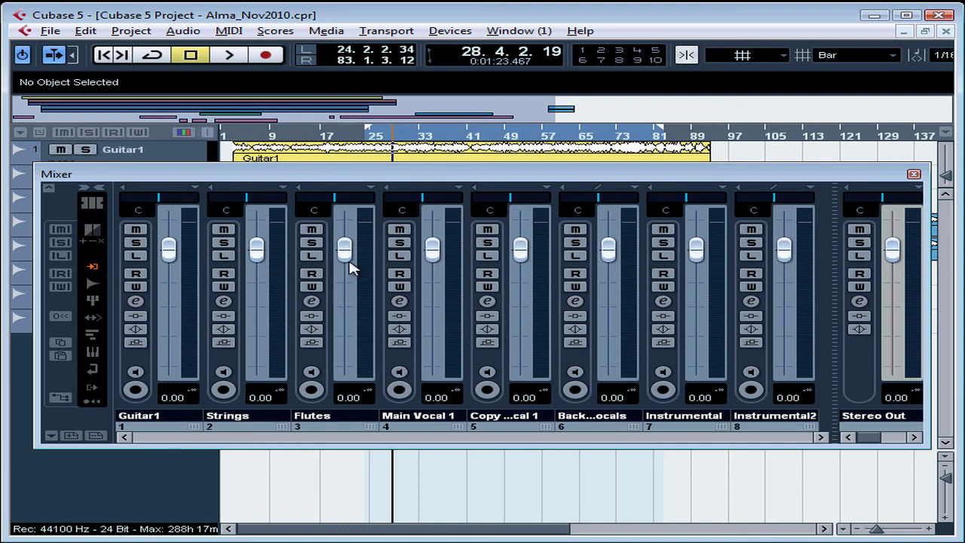
{"action": "mouse_move", "coordinate": [223, 275]}
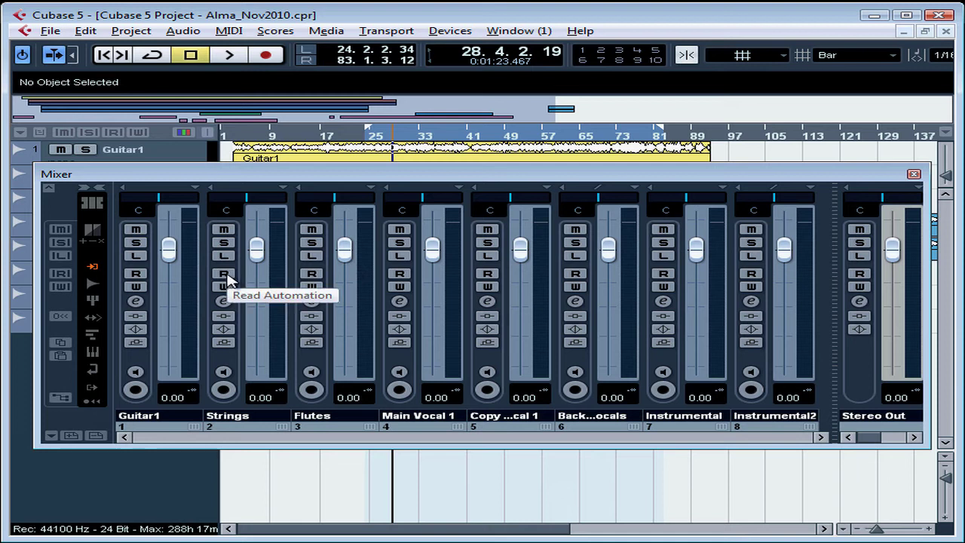
Enable Write automation on Strings and Flutes, then bring up Strings' channel settings
{"action": "left_click", "coordinate": [223, 273]}
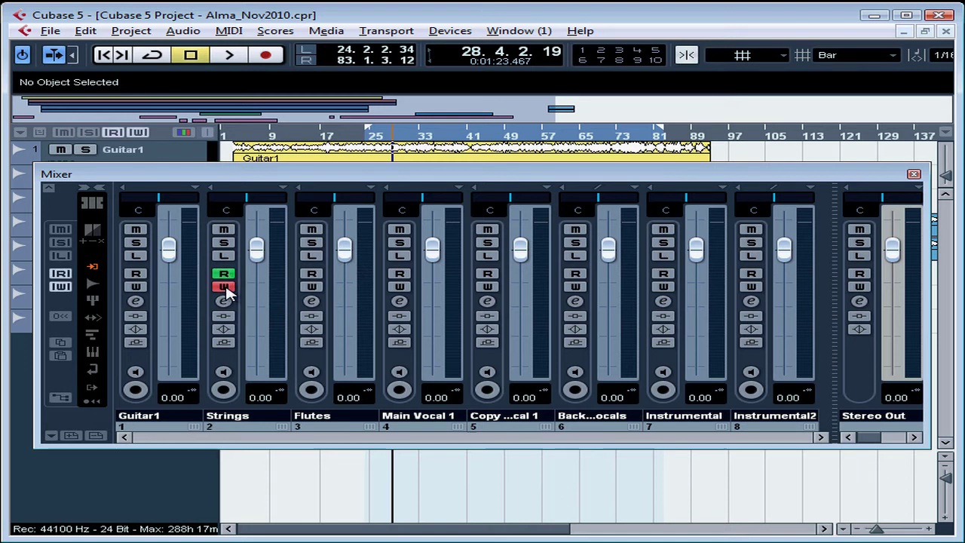
{"action": "mouse_move", "coordinate": [223, 274]}
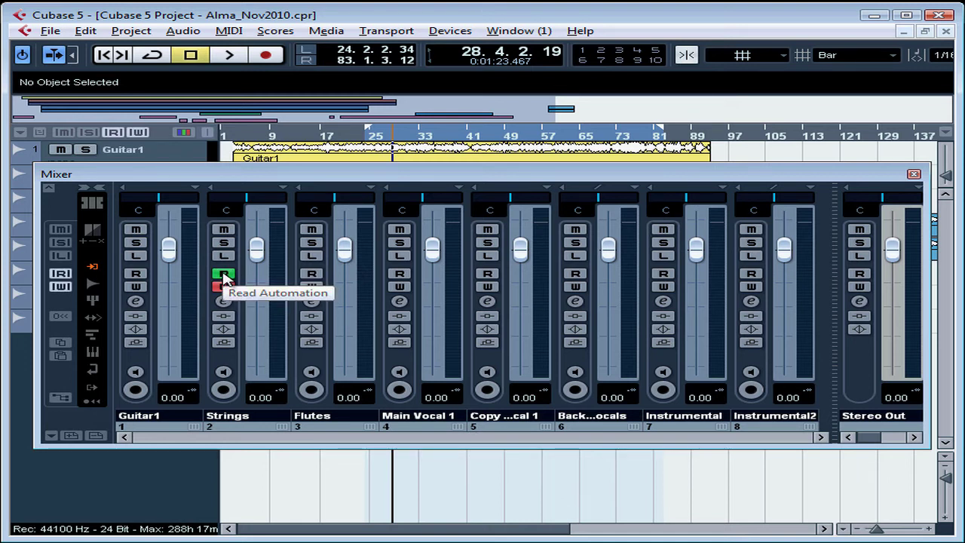
{"action": "mouse_move", "coordinate": [223, 287]}
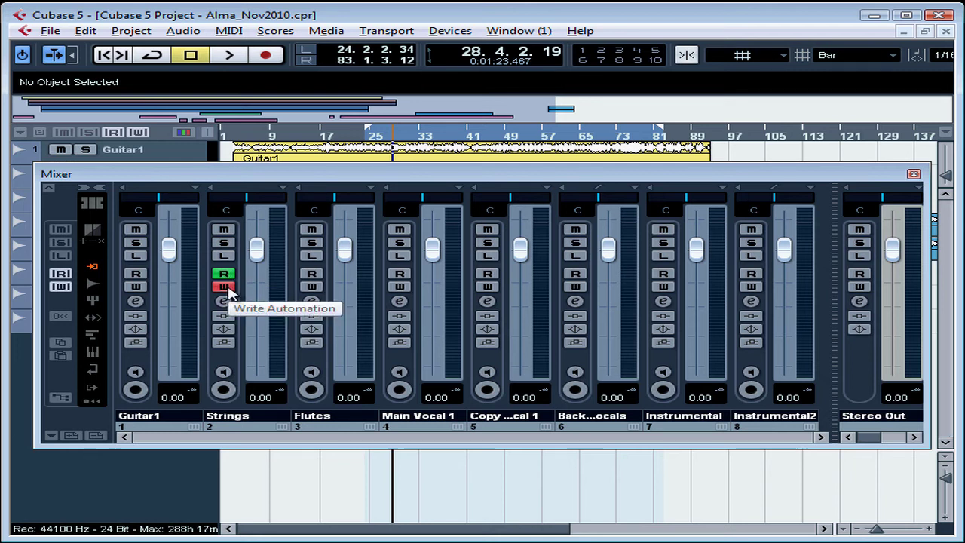
{"action": "mouse_move", "coordinate": [305, 283]}
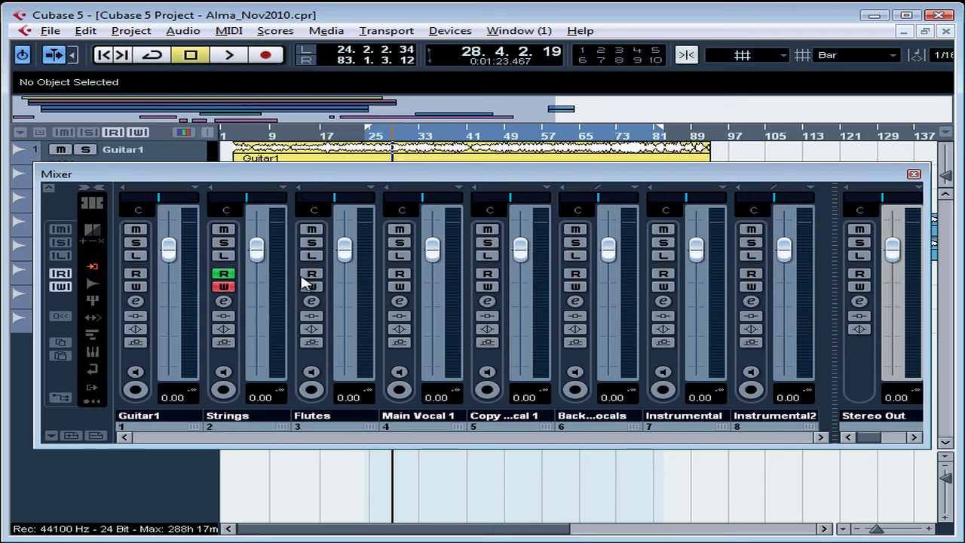
{"action": "left_click", "coordinate": [310, 273]}
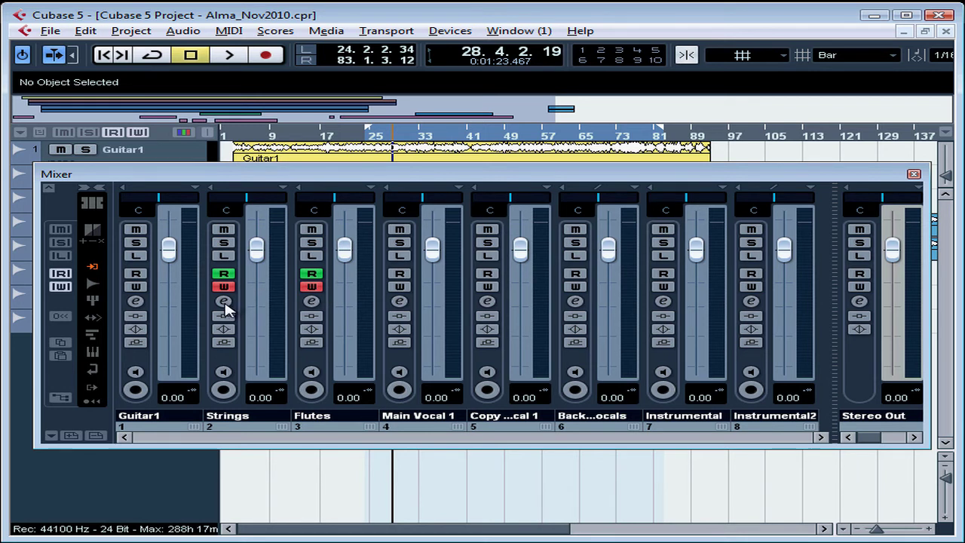
{"action": "left_click", "coordinate": [223, 301]}
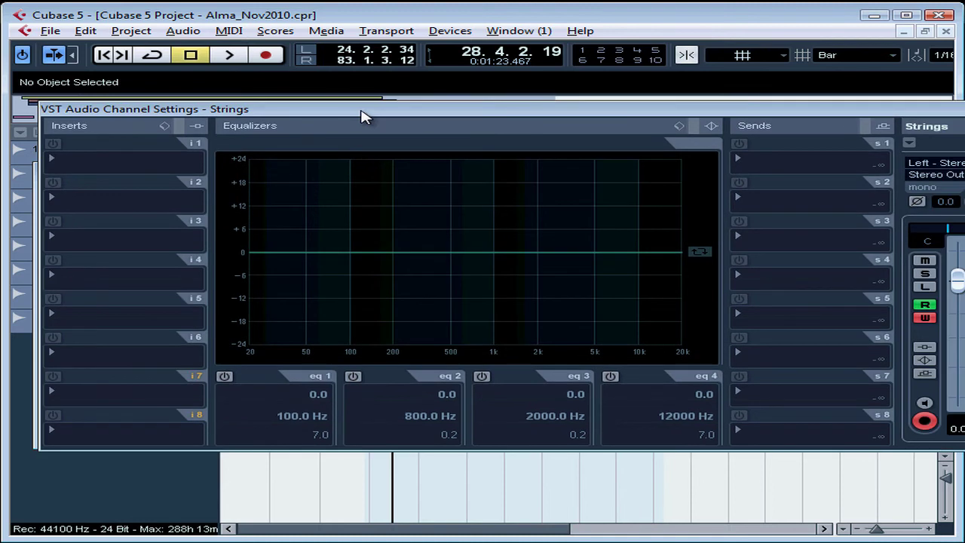
{"action": "mouse_move", "coordinate": [486, 204]}
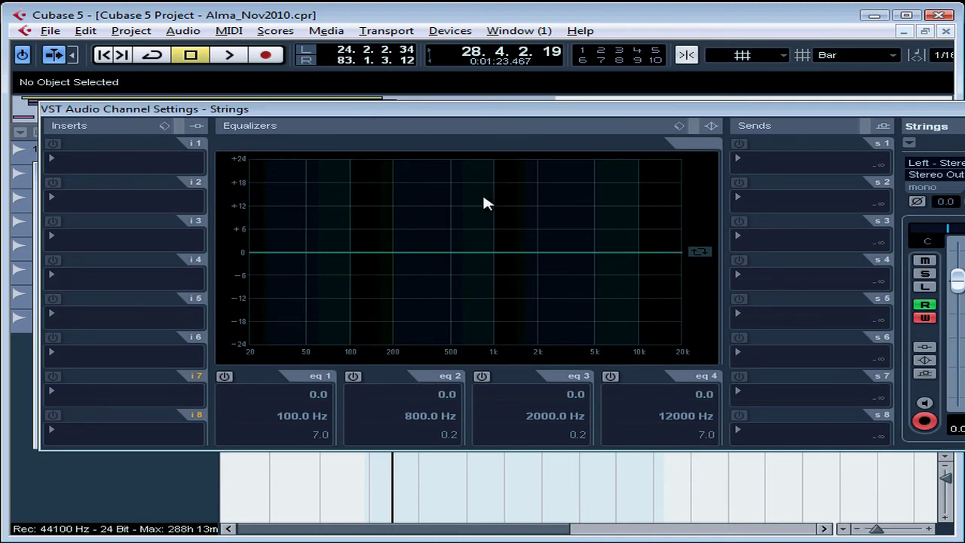
{"action": "mouse_move", "coordinate": [631, 226]}
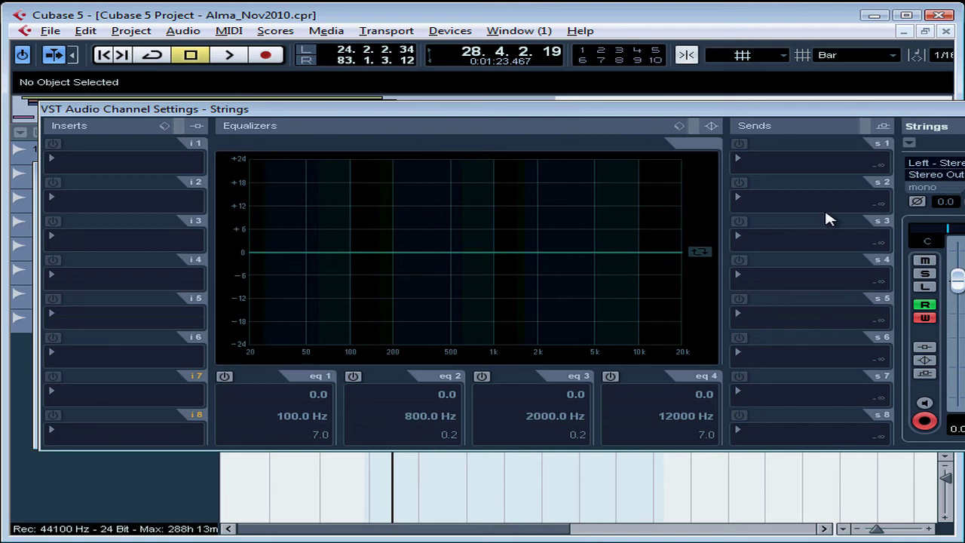
{"action": "mouse_move", "coordinate": [947, 143]}
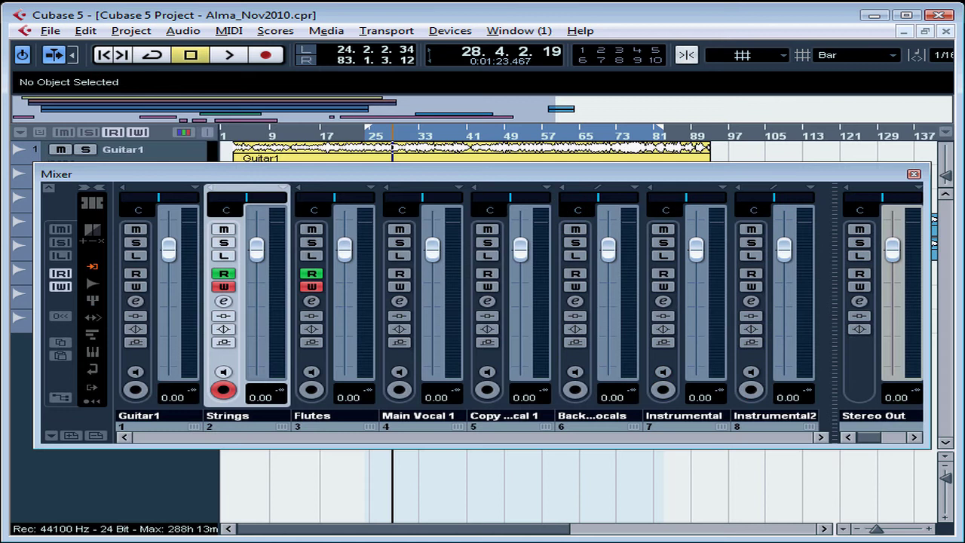
{"action": "mouse_move", "coordinate": [776, 214]}
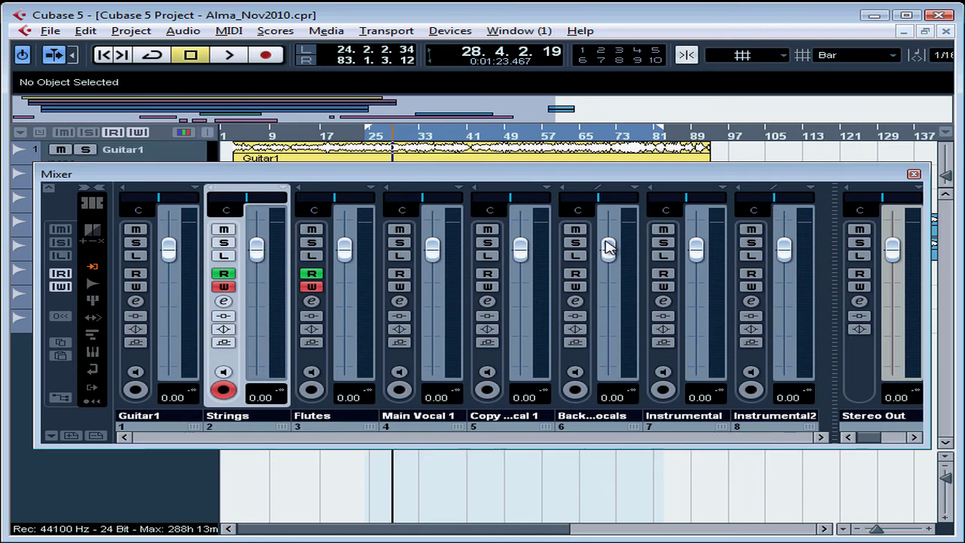
{"action": "mouse_move", "coordinate": [313, 317]}
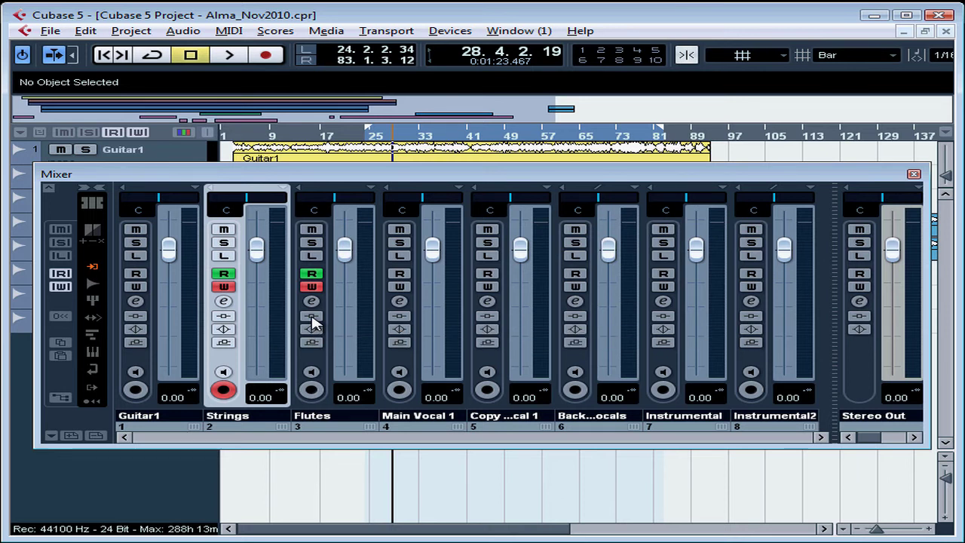
Bypass the insert effects on the Flutes channel strip
{"action": "left_click", "coordinate": [311, 315]}
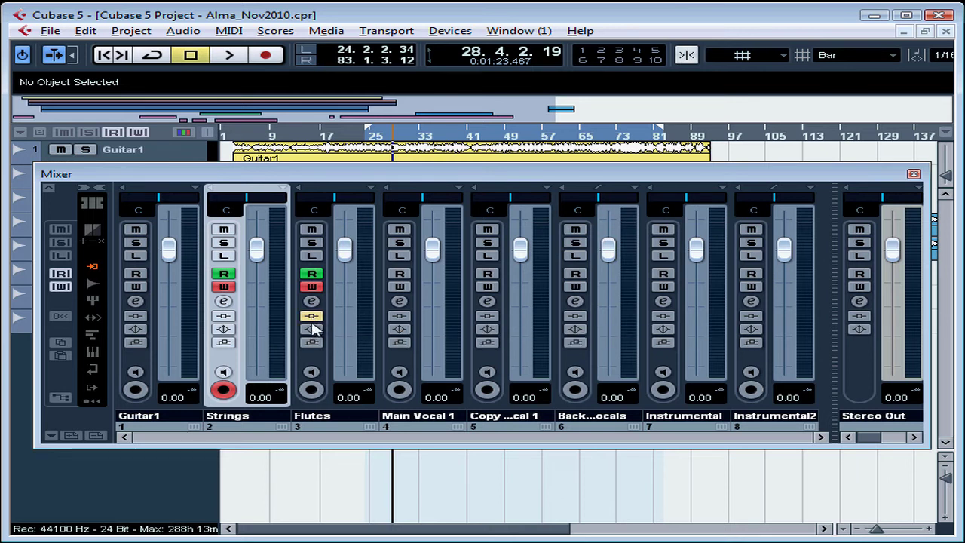
{"action": "mouse_move", "coordinate": [311, 316]}
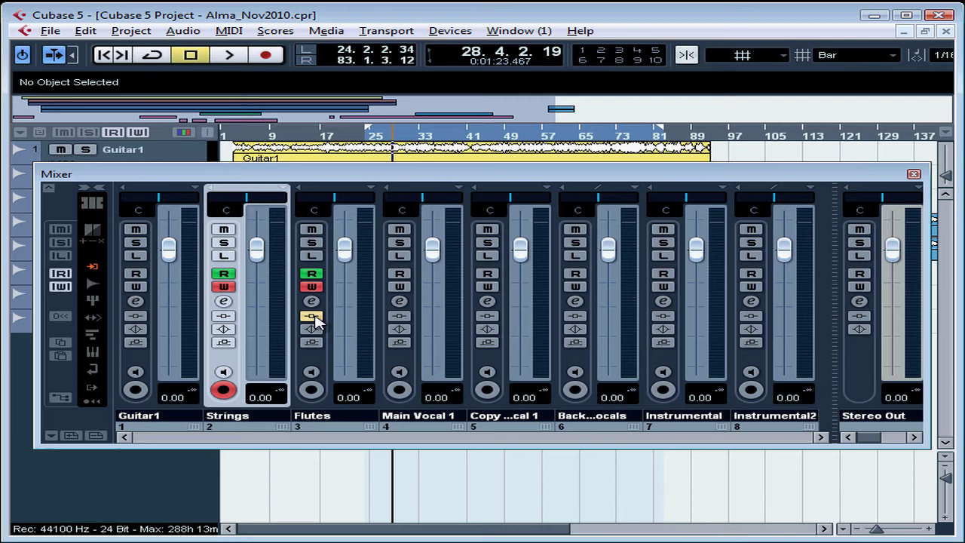
{"action": "mouse_move", "coordinate": [317, 395]}
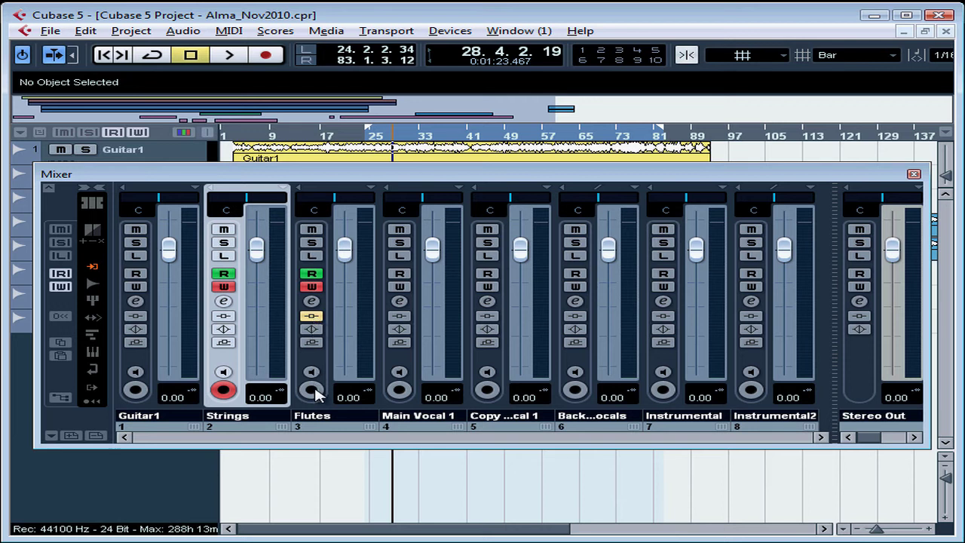
{"action": "left_click", "coordinate": [311, 390]}
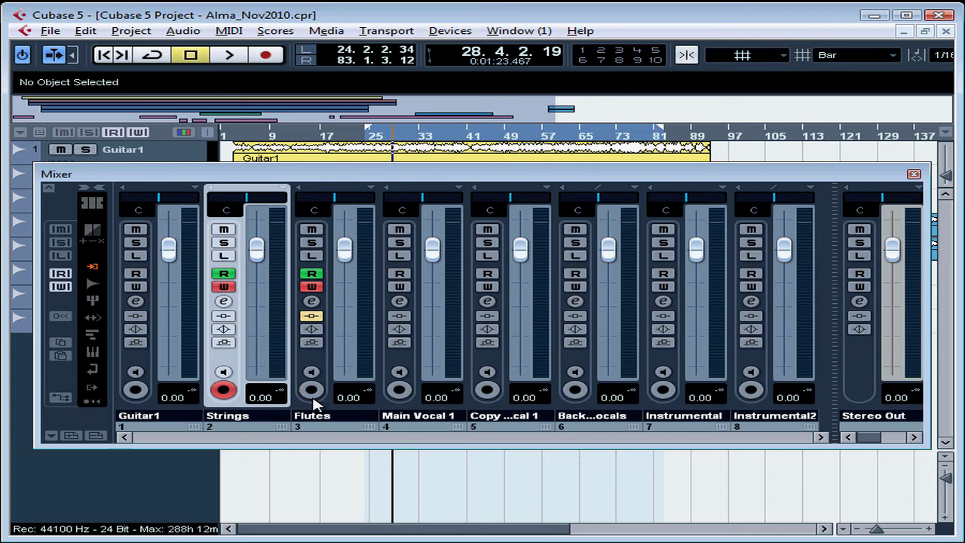
{"action": "mouse_move", "coordinate": [302, 431]}
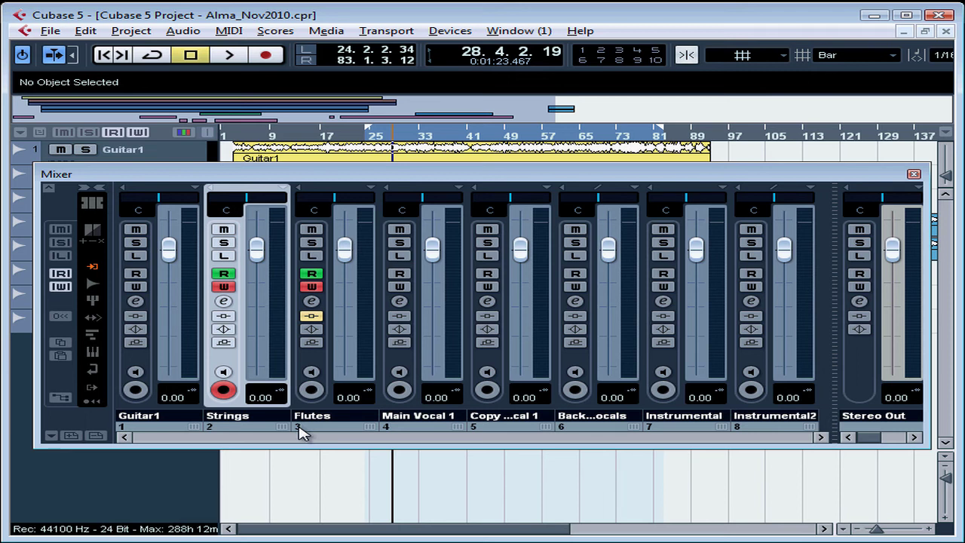
{"action": "mouse_move", "coordinate": [87, 208]}
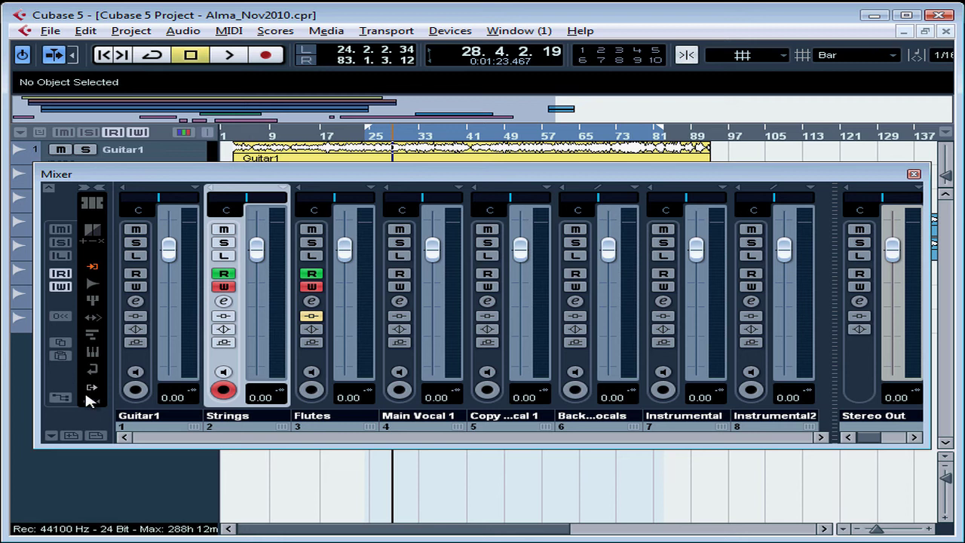
{"action": "mouse_move", "coordinate": [91, 386]}
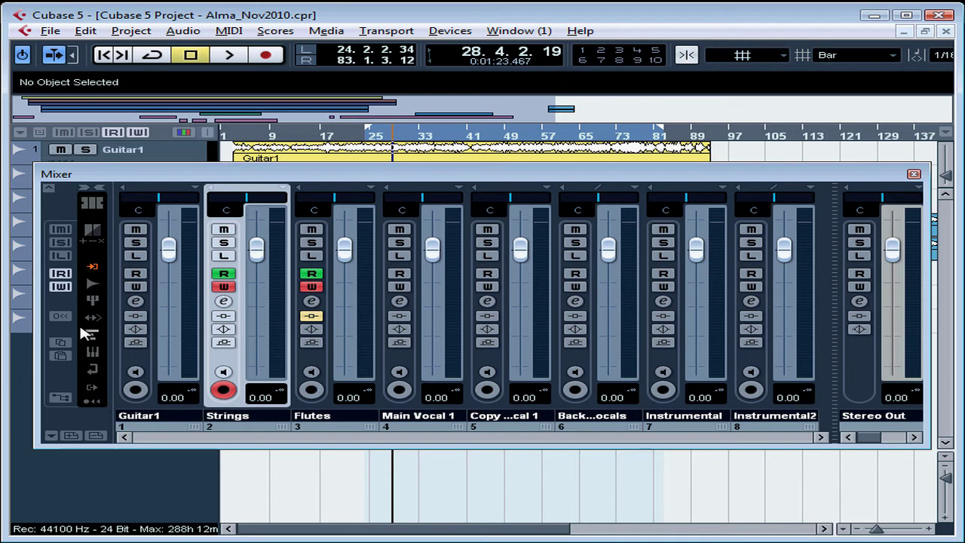
{"action": "mouse_move", "coordinate": [48, 189]}
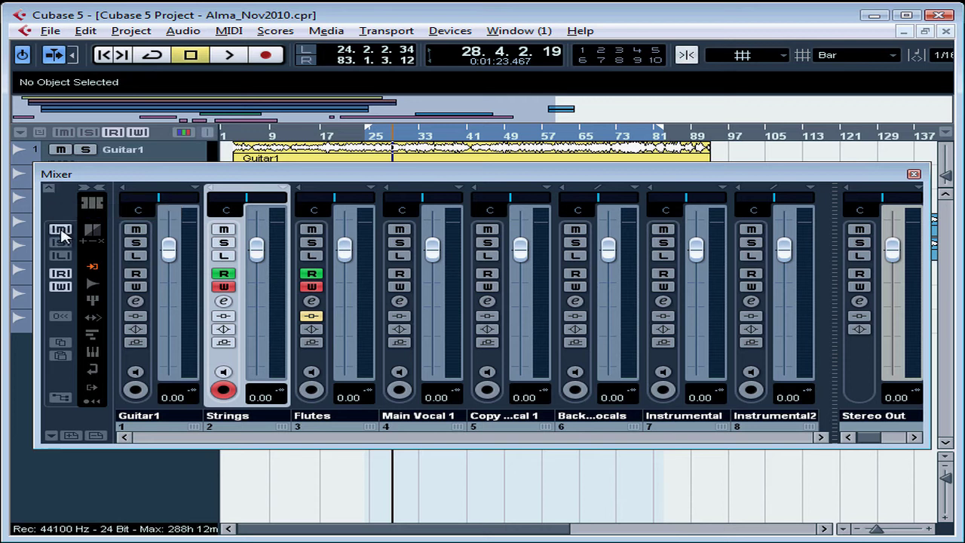
{"action": "mouse_move", "coordinate": [61, 243]}
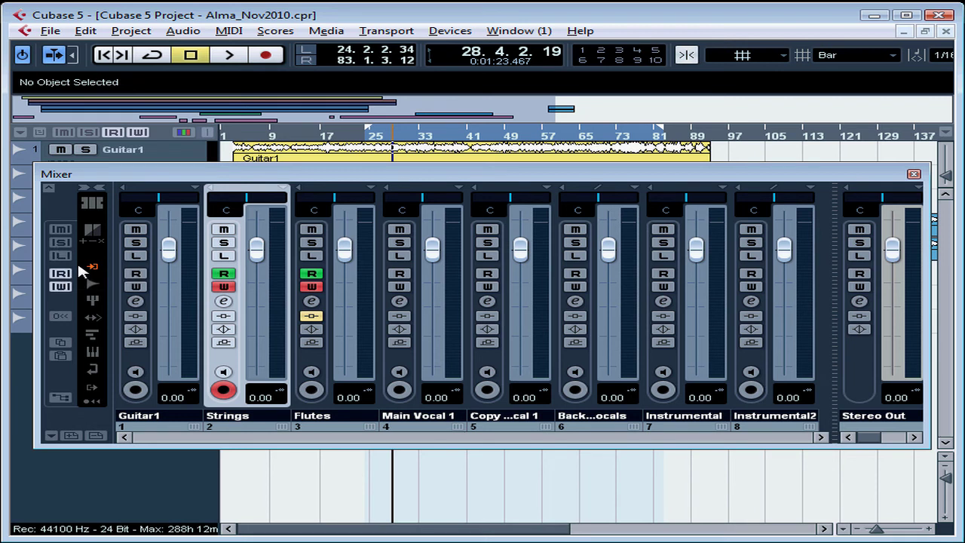
{"action": "mouse_move", "coordinate": [308, 247]}
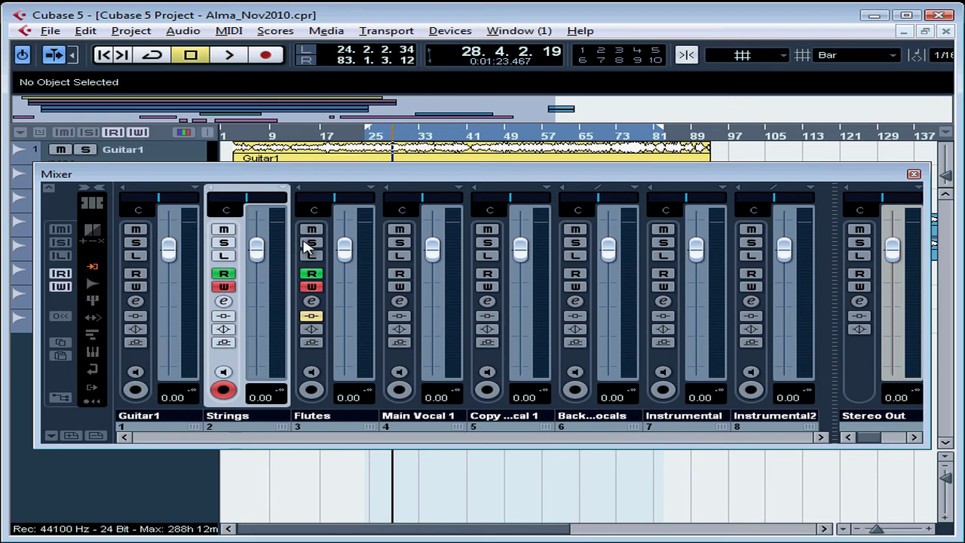
Mute Flutes, unmute all channels, try Write All, then switch off Read/Write automation everywhere
{"action": "left_click", "coordinate": [311, 229]}
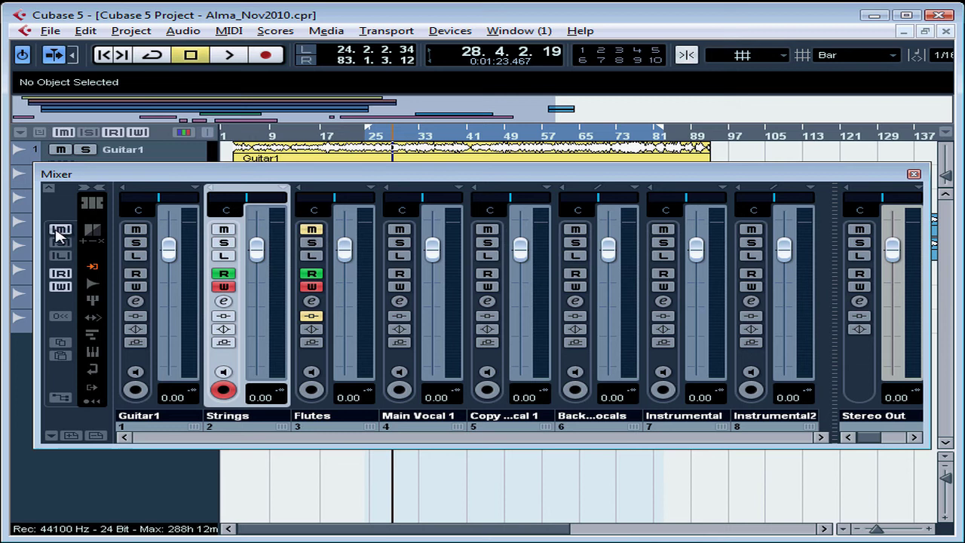
{"action": "left_click", "coordinate": [310, 230]}
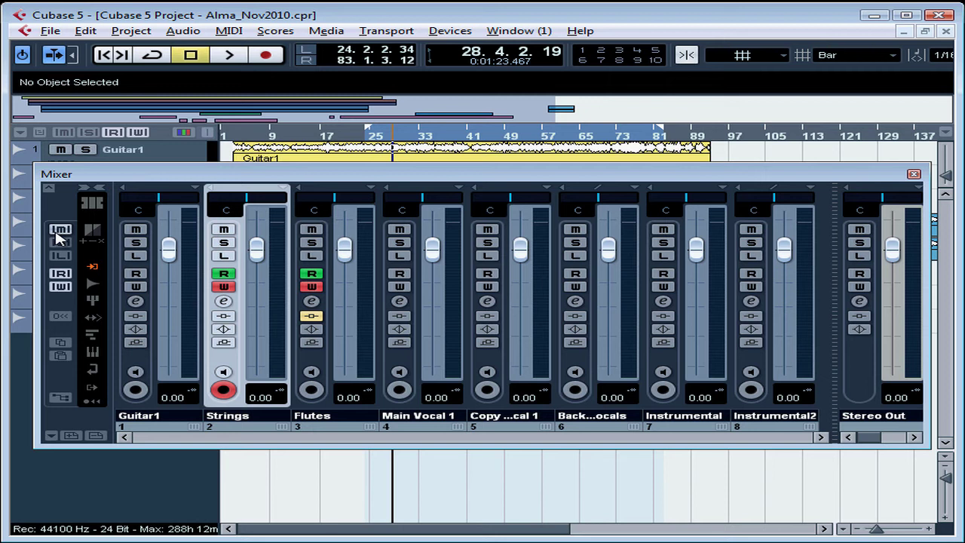
{"action": "left_click", "coordinate": [60, 230]}
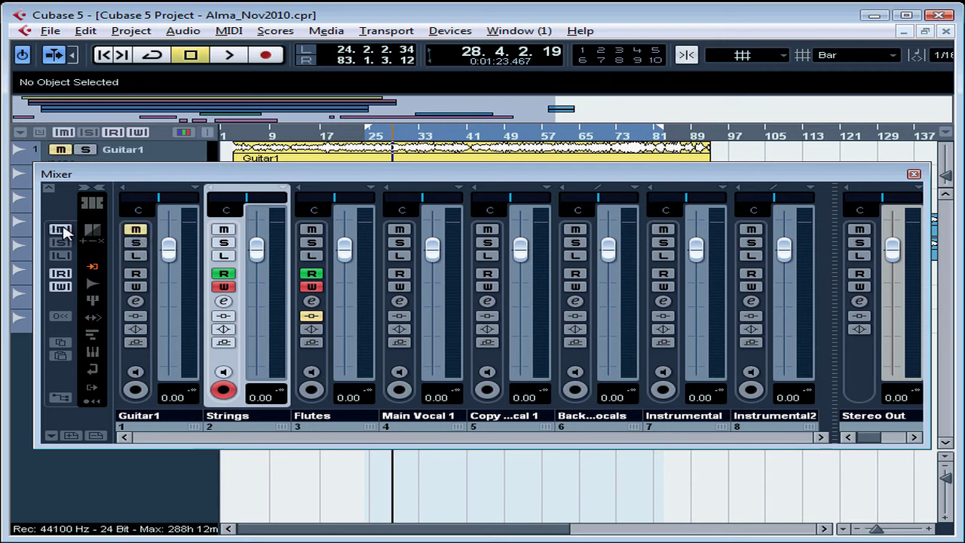
{"action": "mouse_move", "coordinate": [62, 229]}
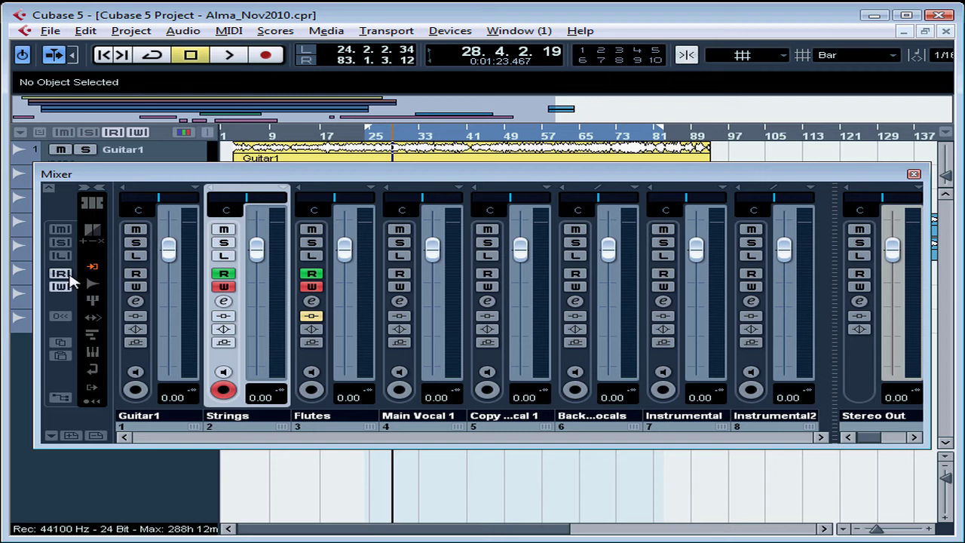
{"action": "mouse_move", "coordinate": [62, 286]}
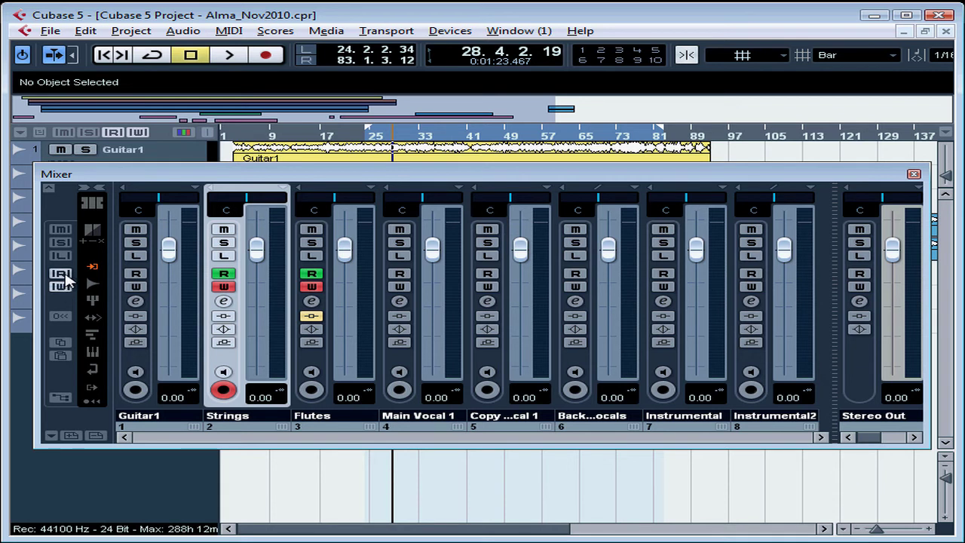
{"action": "mouse_move", "coordinate": [60, 287]}
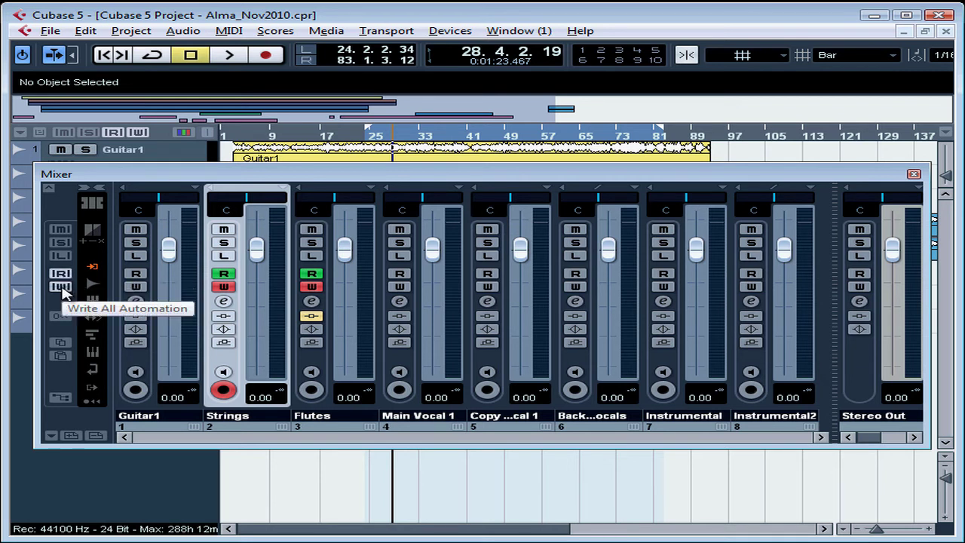
{"action": "mouse_move", "coordinate": [61, 273]}
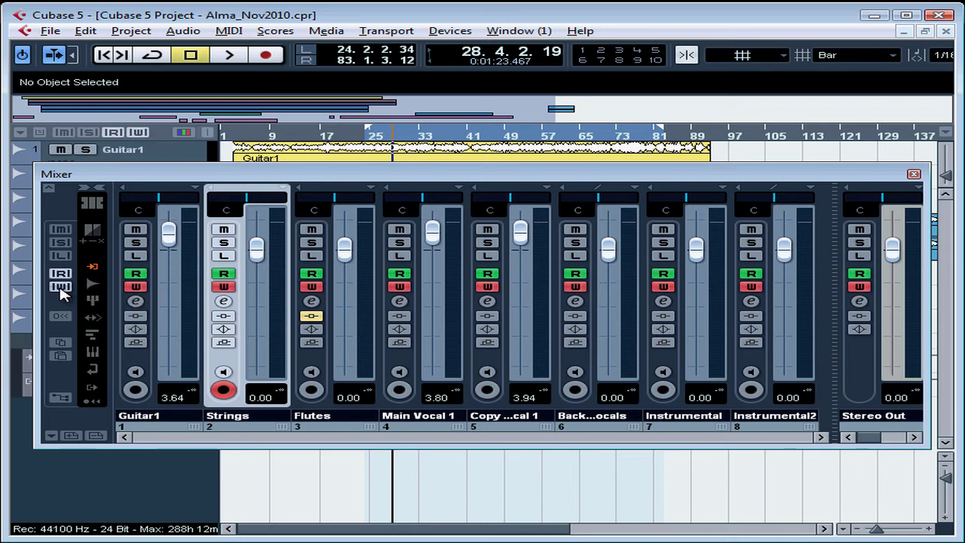
{"action": "left_click", "coordinate": [62, 286]}
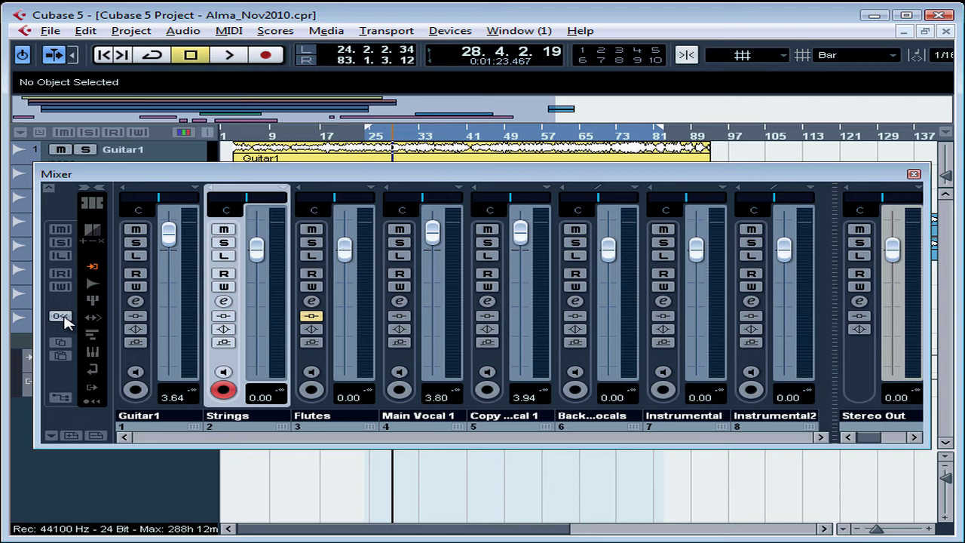
{"action": "mouse_move", "coordinate": [62, 344]}
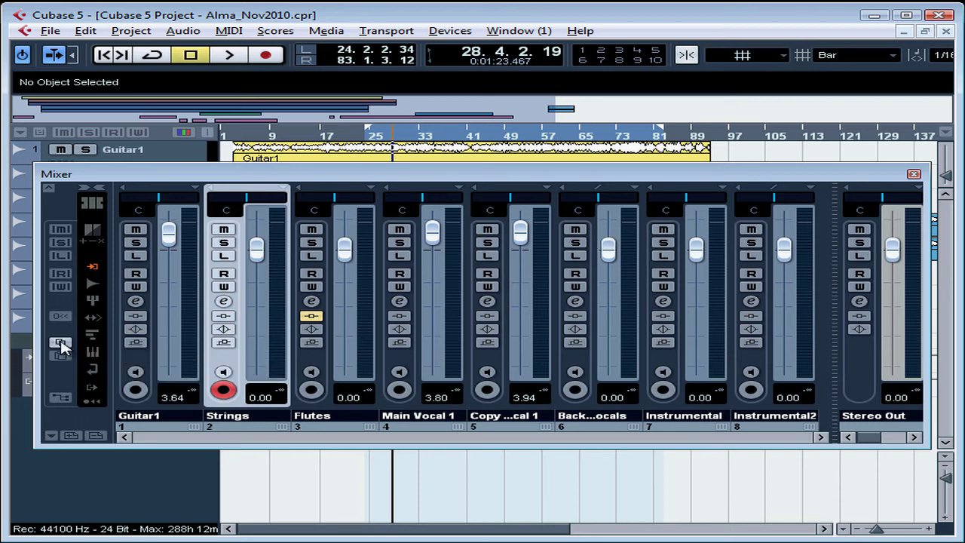
{"action": "mouse_move", "coordinate": [60, 344]}
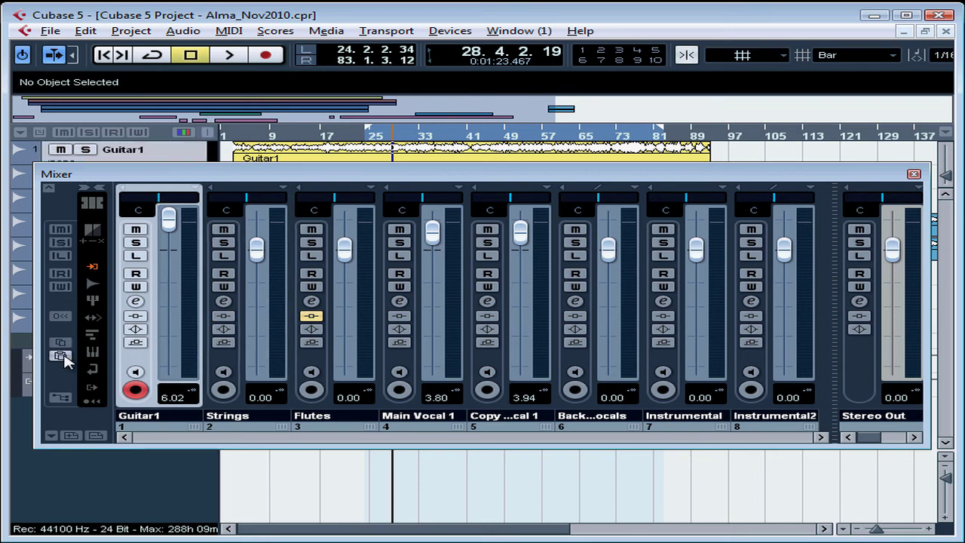
Select the Guitar1 channel strip so record-enable moves from Strings to Guitar1
{"action": "left_click_drag", "start_coordinate": [169, 218], "coordinate": [169, 247]}
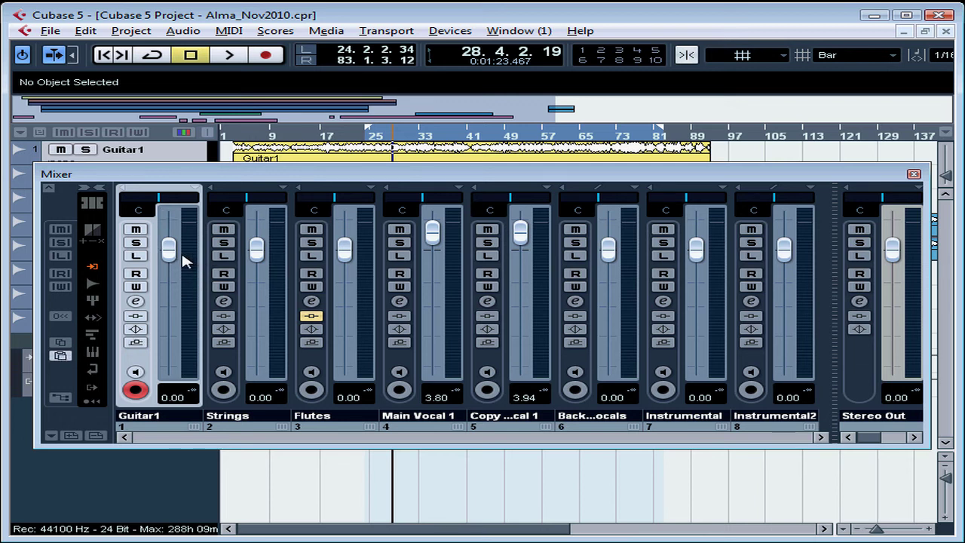
{"action": "mouse_move", "coordinate": [143, 229]}
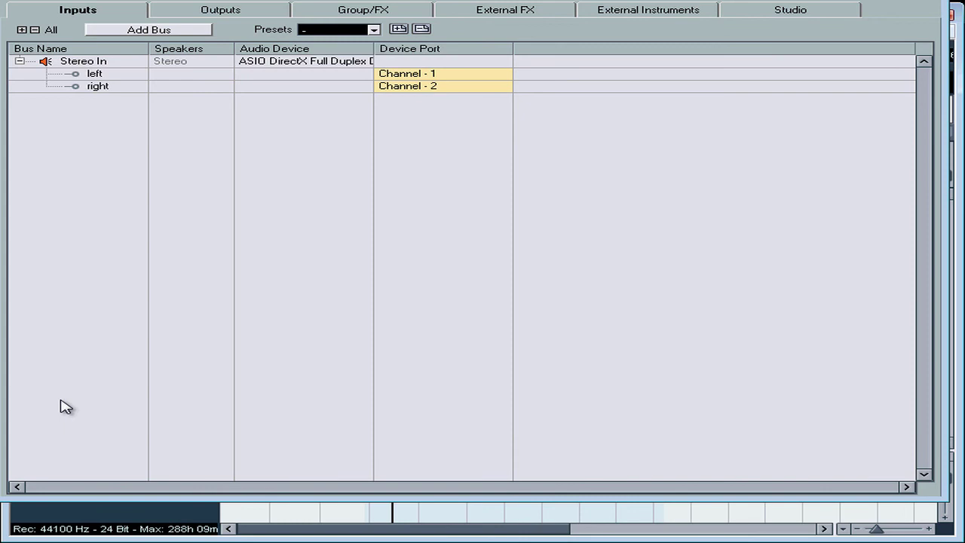
{"action": "mouse_move", "coordinate": [283, 92]}
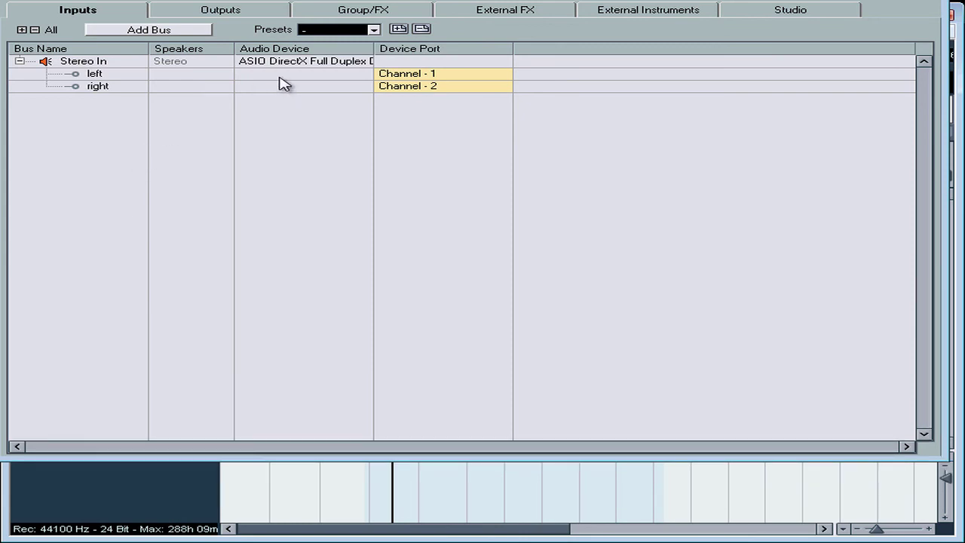
{"action": "mouse_move", "coordinate": [282, 79]}
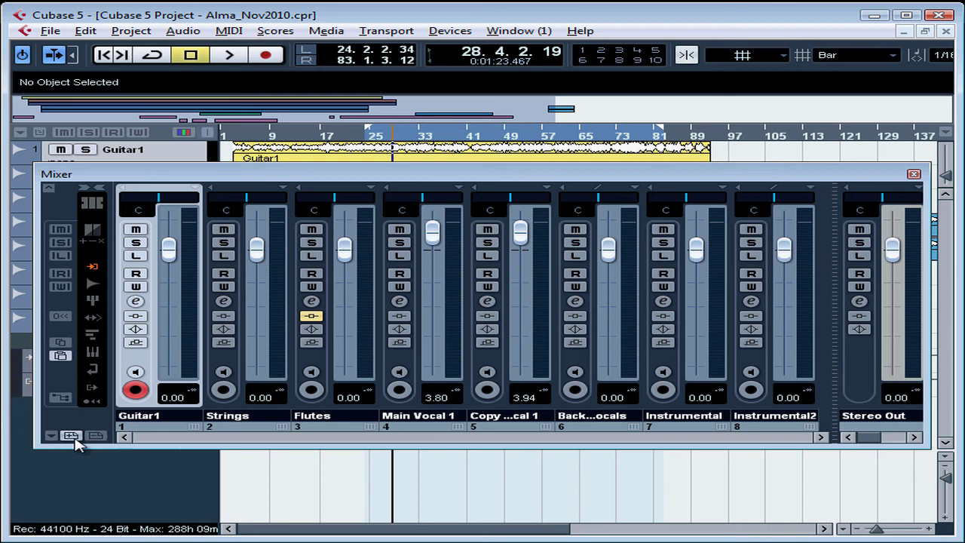
{"action": "mouse_move", "coordinate": [96, 437]}
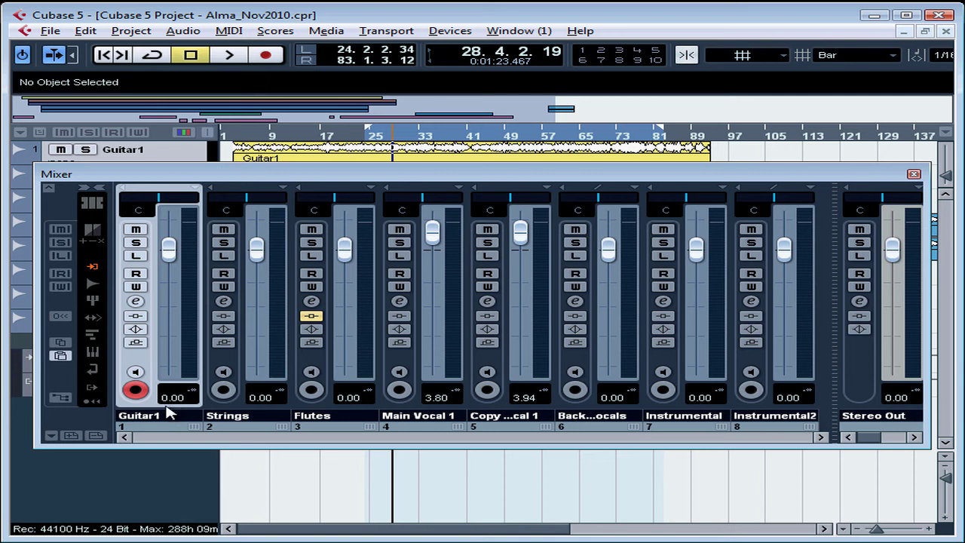
{"action": "mouse_move", "coordinate": [71, 436]}
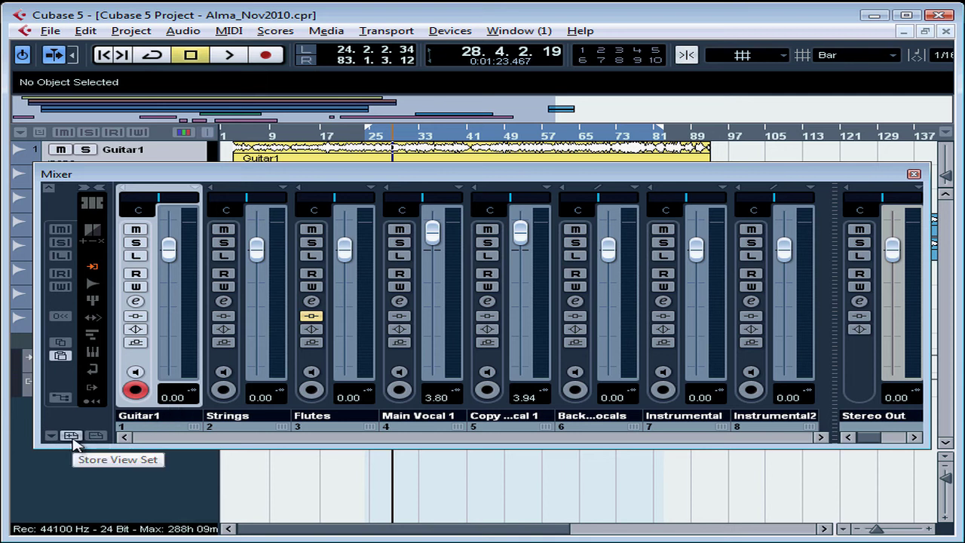
Store the current mixer layout as a view set named 'Mixer'
{"action": "left_click", "coordinate": [71, 436]}
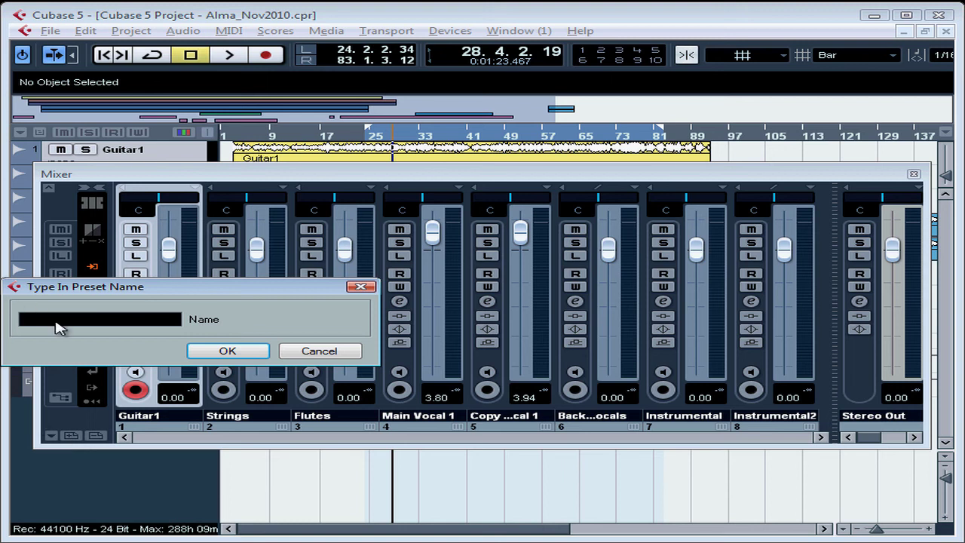
{"action": "type", "text": "Mixer"}
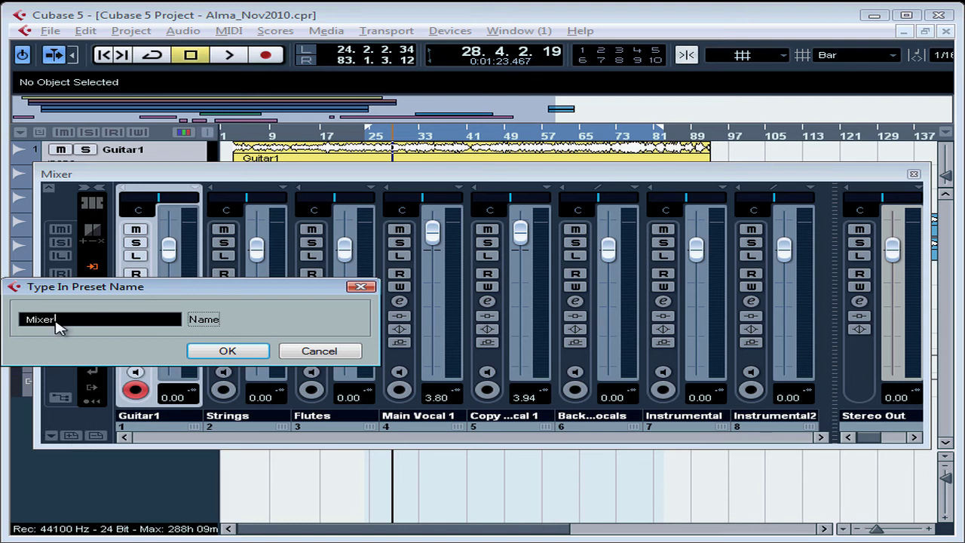
{"action": "left_click", "coordinate": [226, 350]}
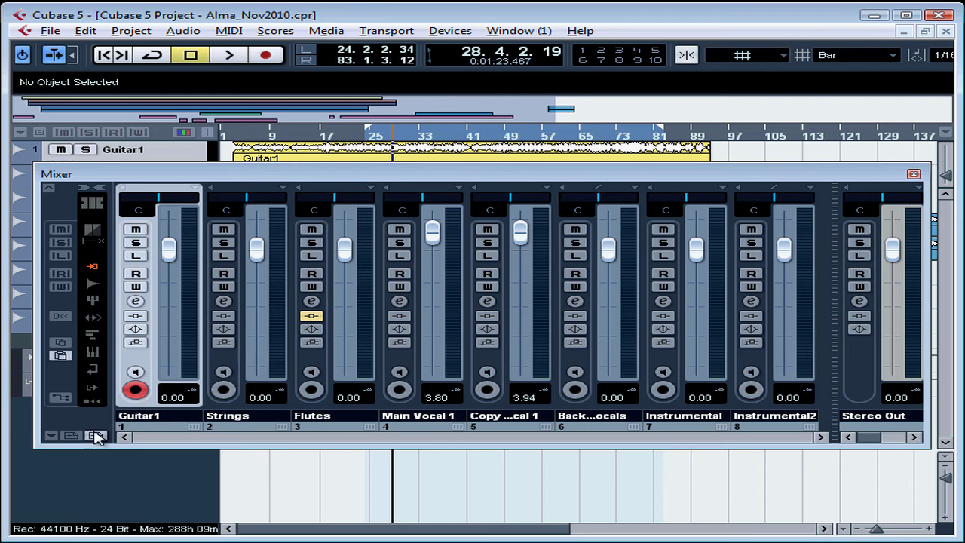
Recall the 'Mixer' view set from the saved view sets list
{"action": "left_click", "coordinate": [94, 436]}
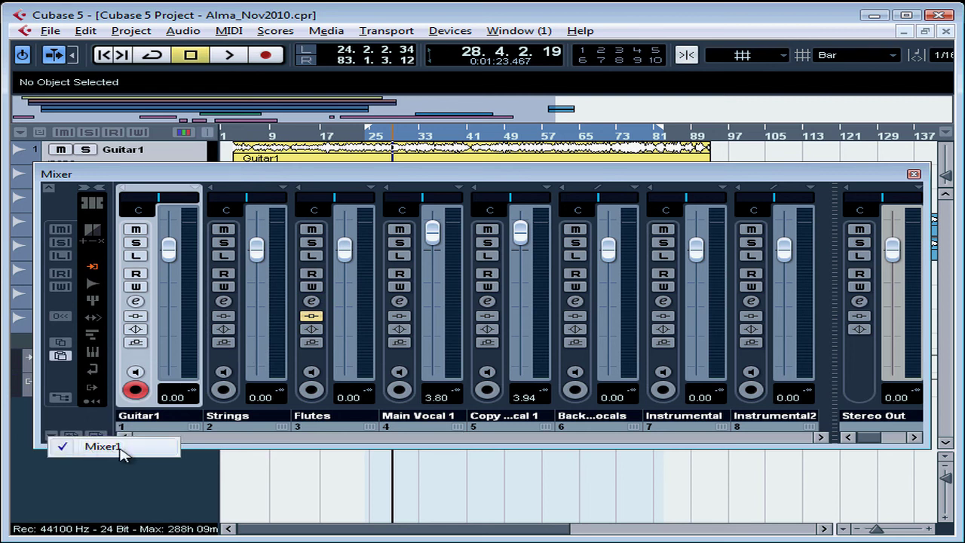
{"action": "left_click", "coordinate": [103, 446]}
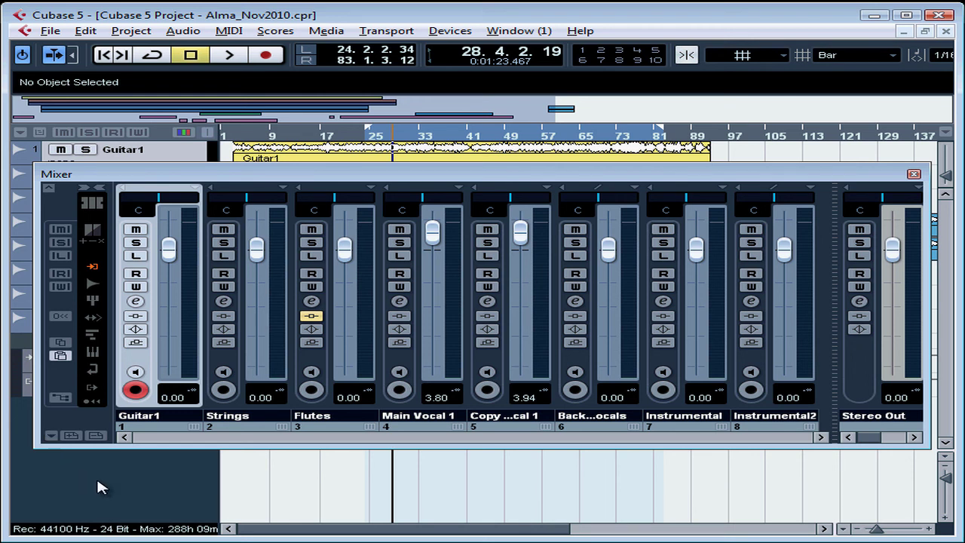
{"action": "mouse_move", "coordinate": [214, 299]}
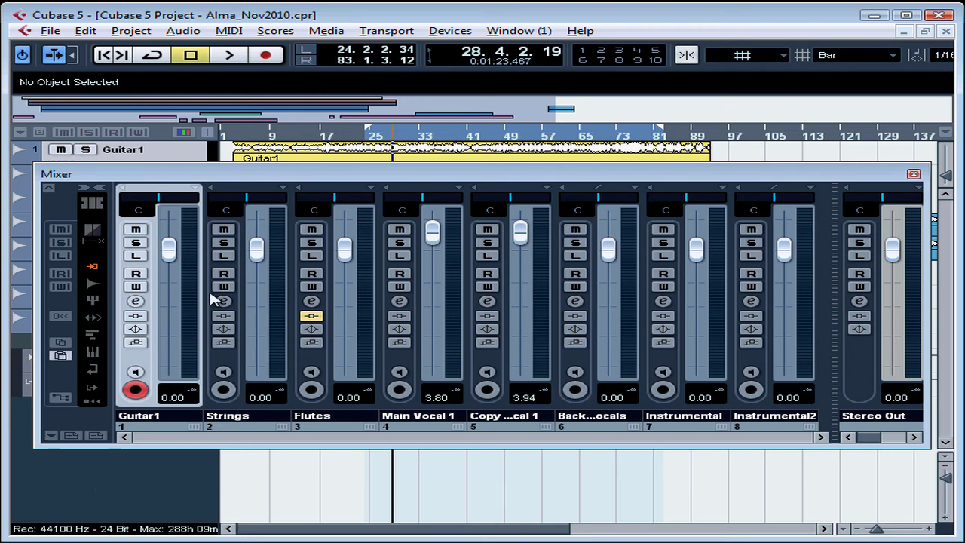
Open Mixer 2 from the Devices menu as a second mixer window
{"action": "left_click", "coordinate": [449, 30]}
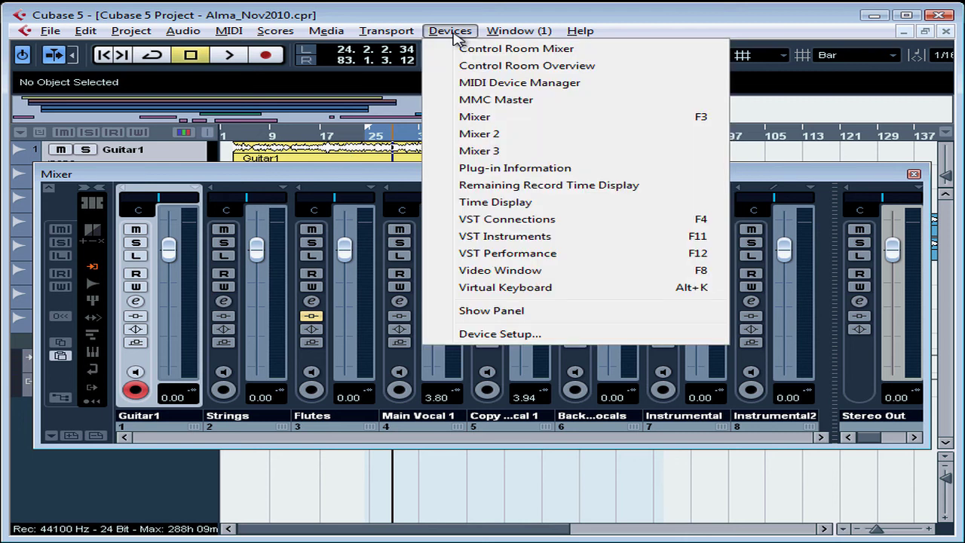
{"action": "mouse_move", "coordinate": [479, 132]}
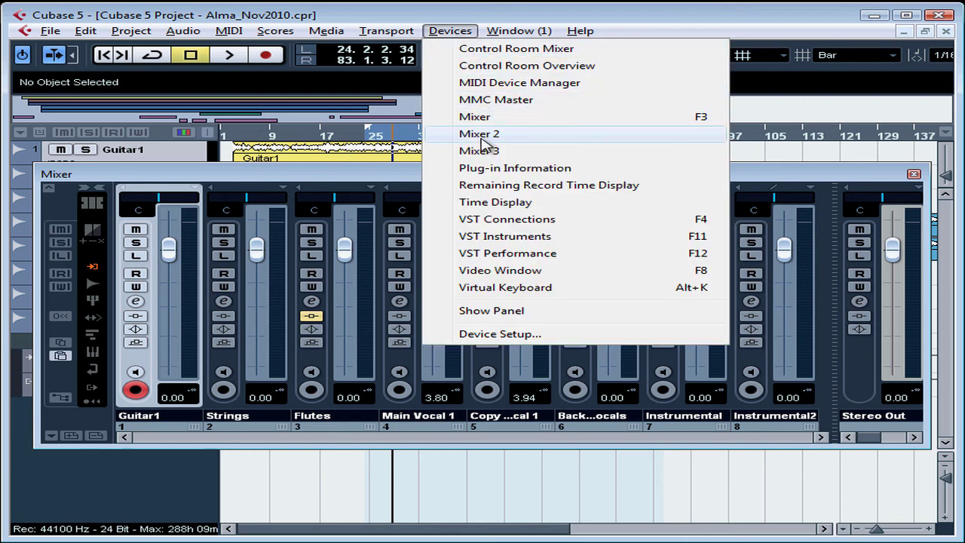
{"action": "mouse_move", "coordinate": [491, 151]}
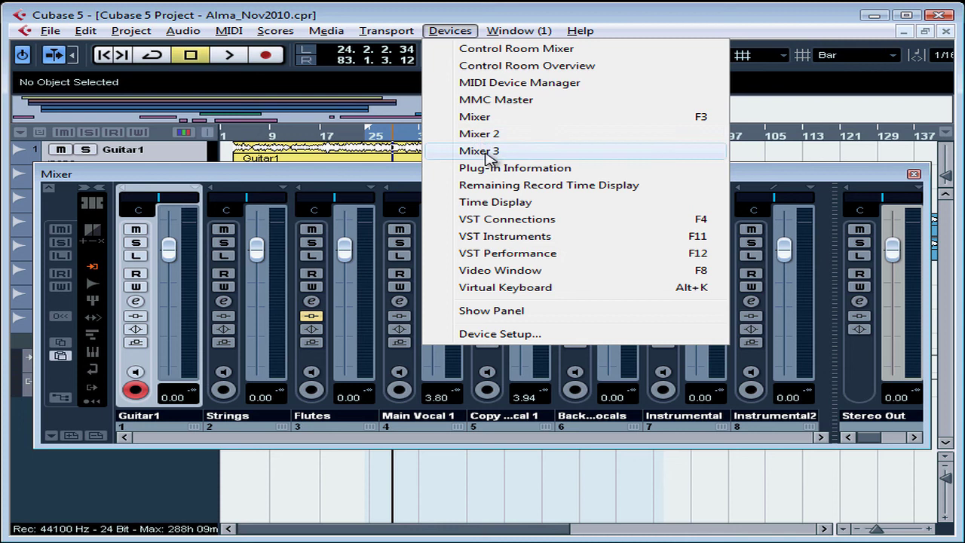
{"action": "left_click", "coordinate": [480, 151]}
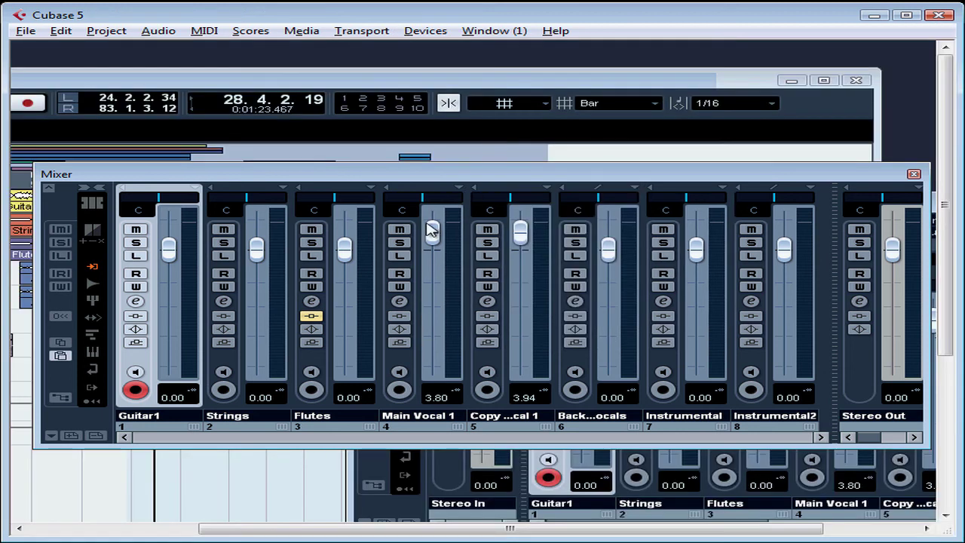
{"action": "mouse_move", "coordinate": [509, 274]}
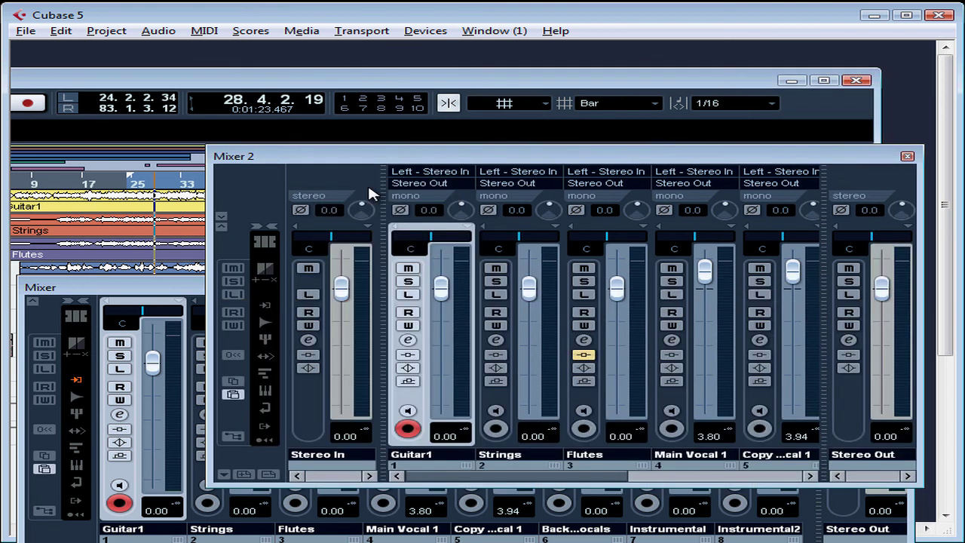
{"action": "mouse_move", "coordinate": [365, 165]}
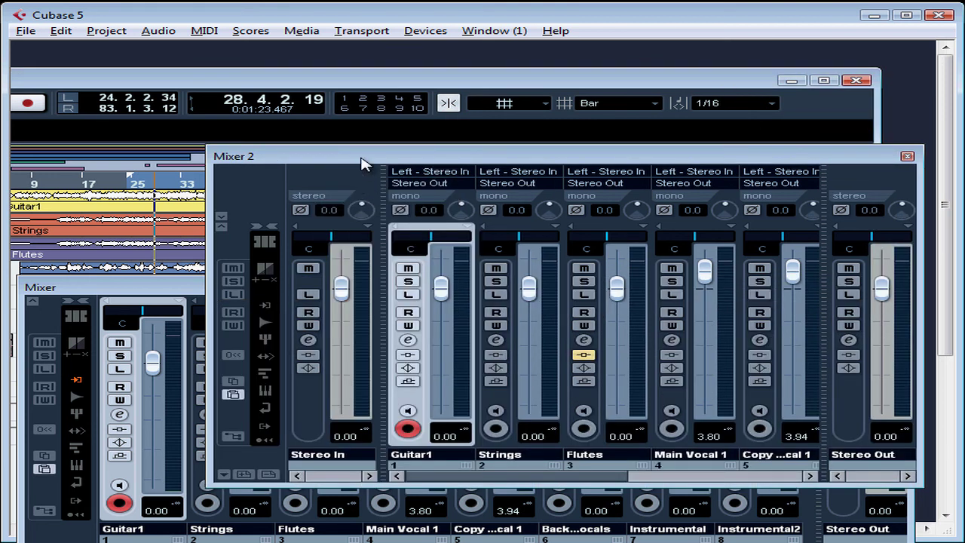
{"action": "mouse_move", "coordinate": [452, 172]}
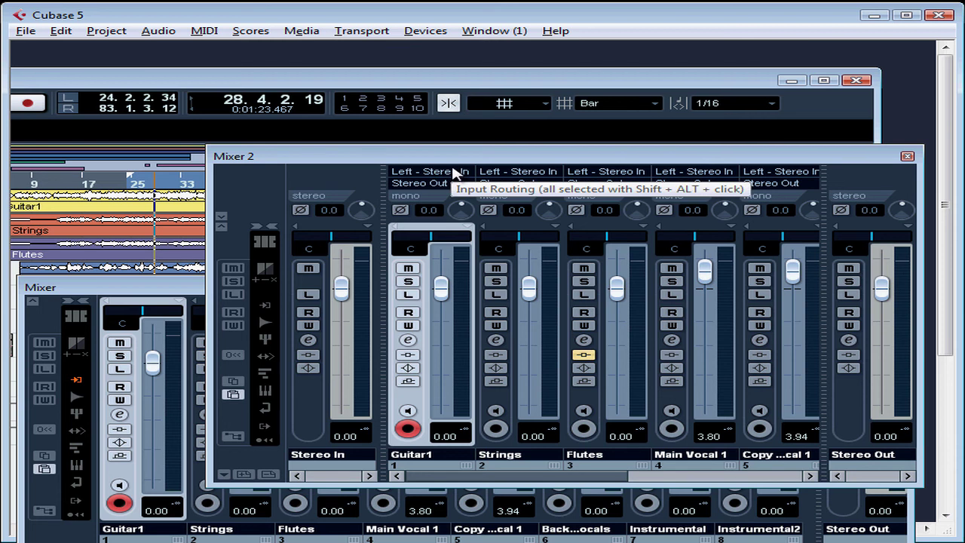
{"action": "mouse_move", "coordinate": [177, 290]}
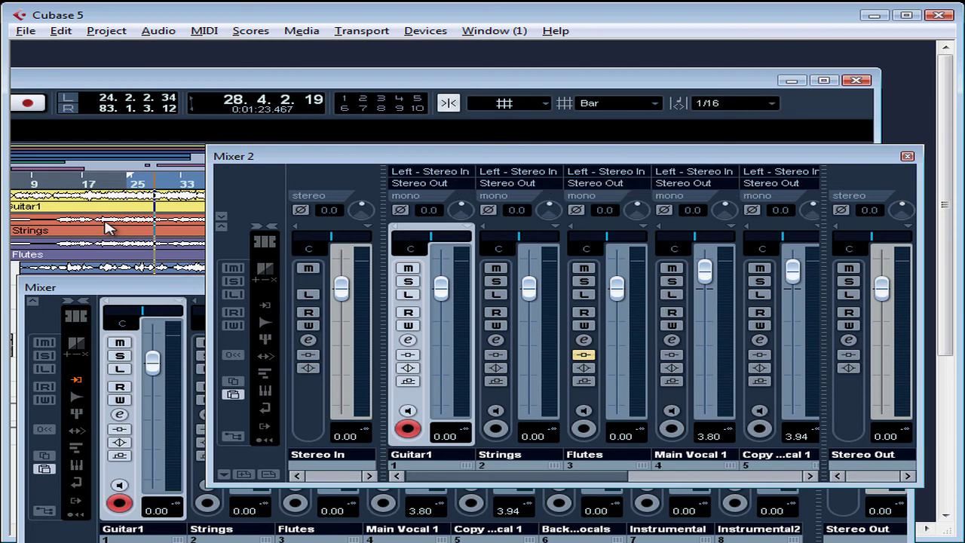
{"action": "mouse_move", "coordinate": [475, 223]}
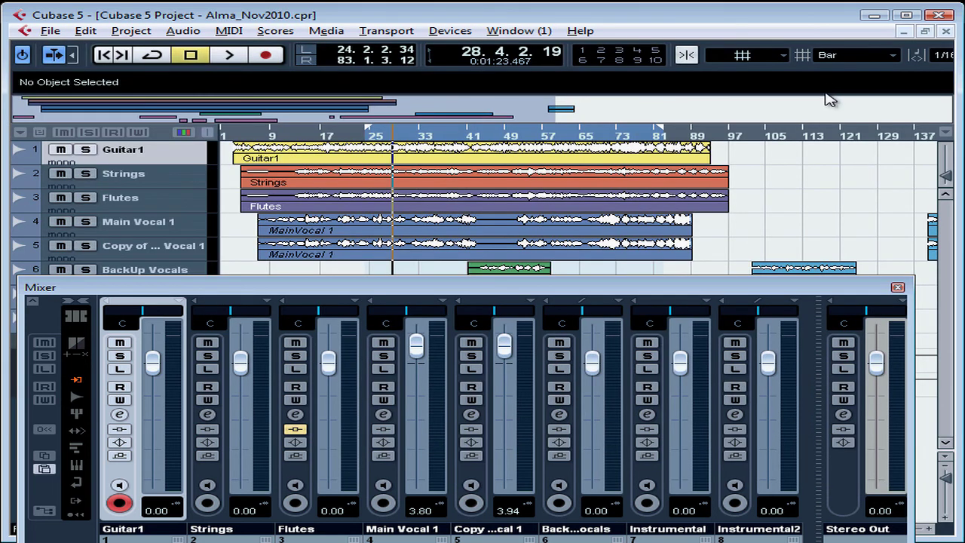
Drag the Mixer window upward so it sits over the project tracks
{"action": "left_click_drag", "start_coordinate": [41, 286], "coordinate": [49, 196]}
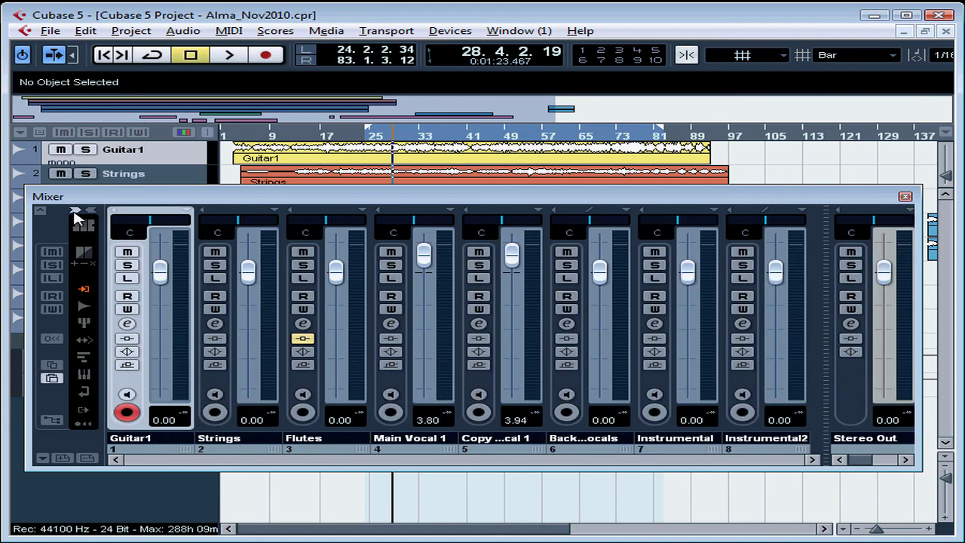
{"action": "mouse_move", "coordinate": [83, 227]}
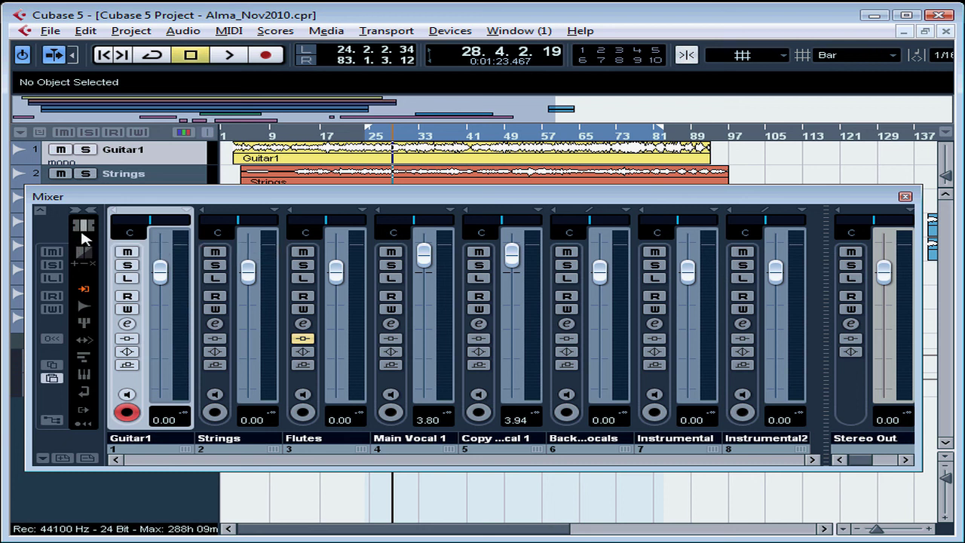
{"action": "mouse_move", "coordinate": [85, 227]}
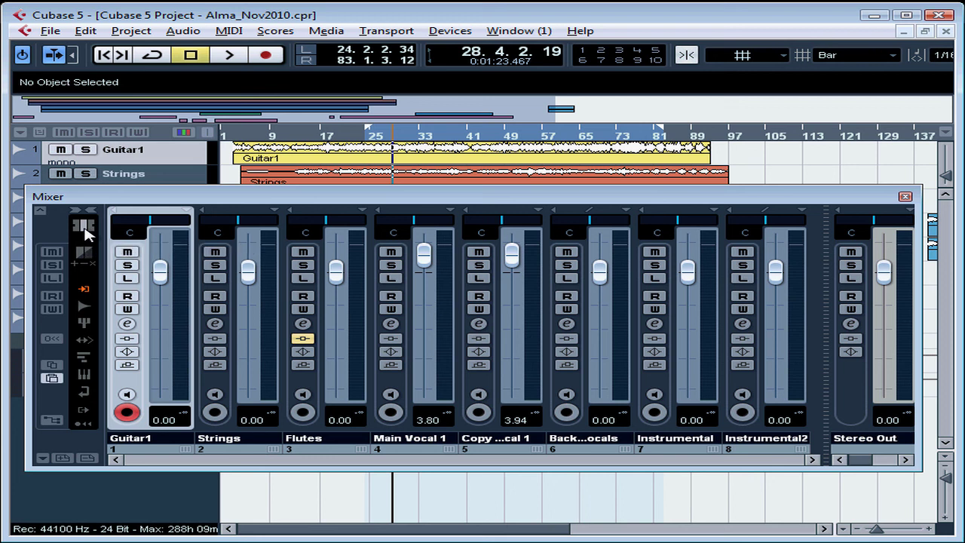
{"action": "mouse_move", "coordinate": [84, 227]}
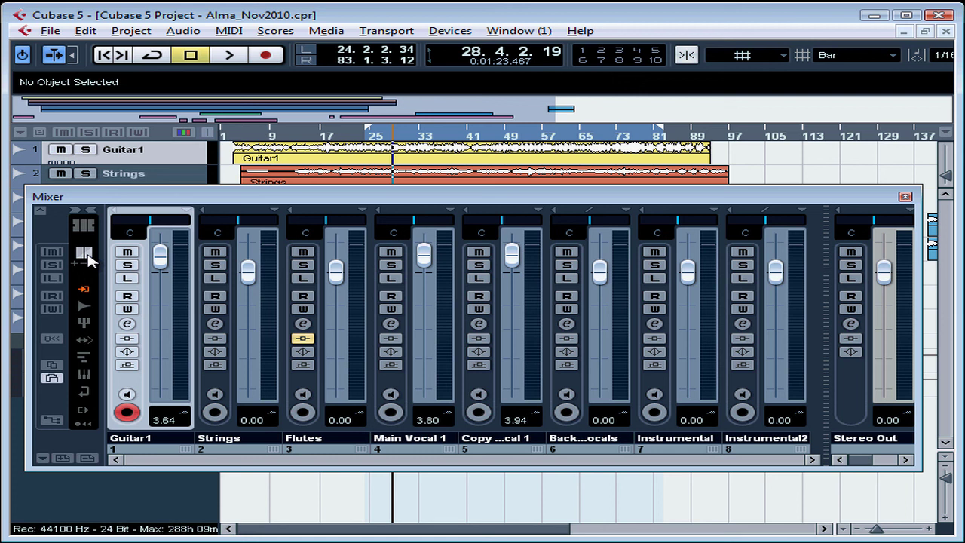
{"action": "mouse_move", "coordinate": [83, 266]}
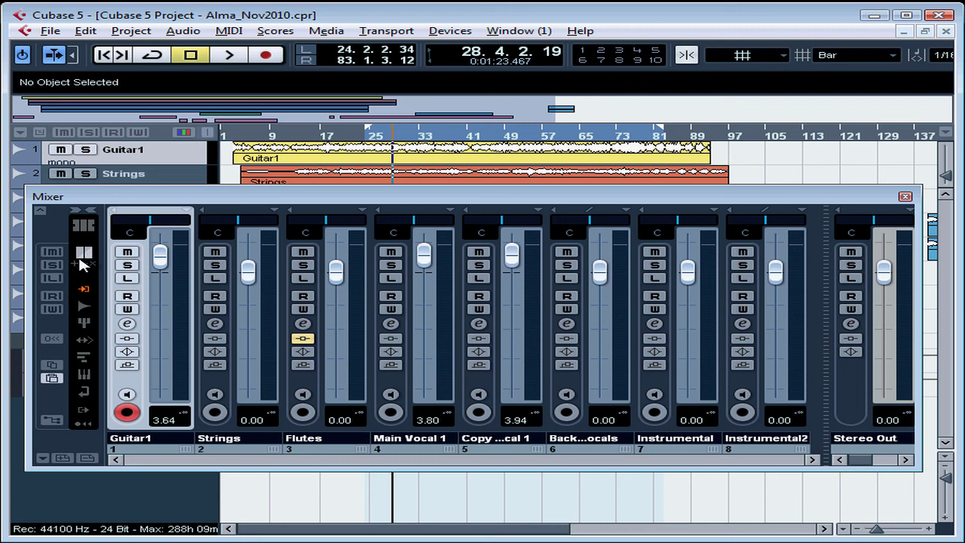
{"action": "mouse_move", "coordinate": [85, 293]}
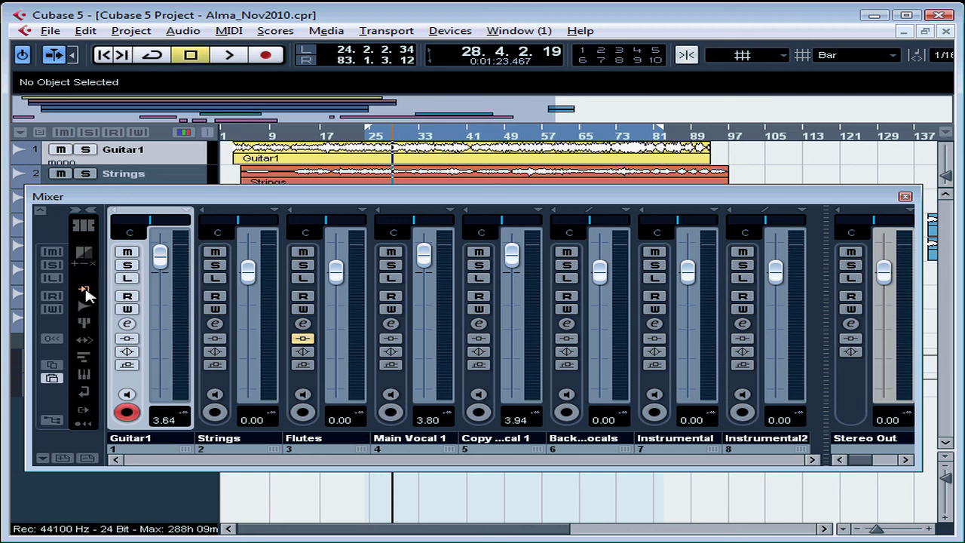
{"action": "mouse_move", "coordinate": [85, 289]}
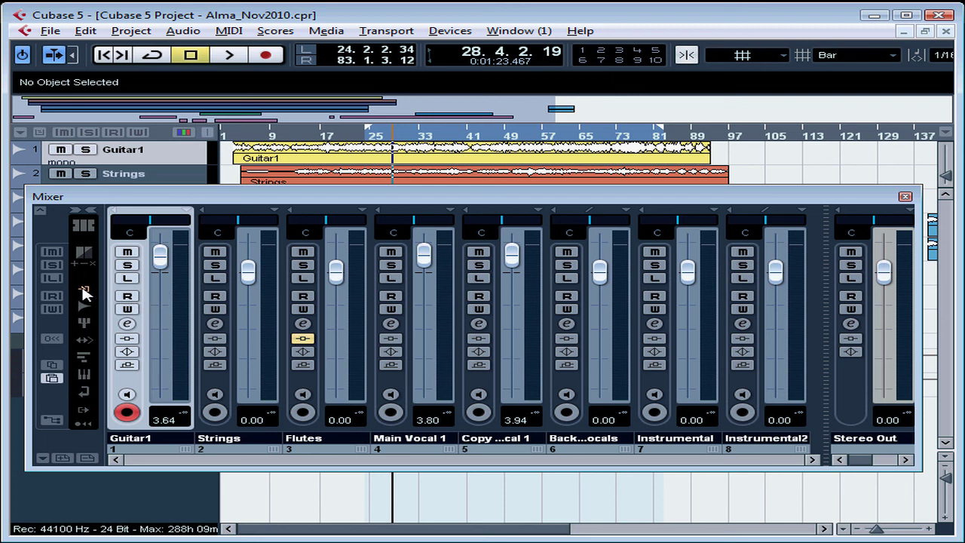
{"action": "mouse_move", "coordinate": [84, 310]}
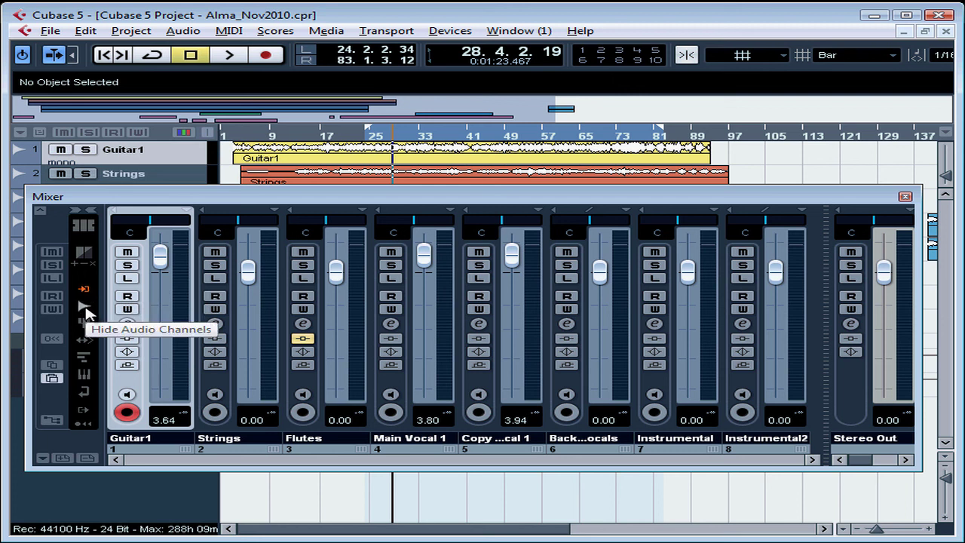
{"action": "mouse_move", "coordinate": [88, 324]}
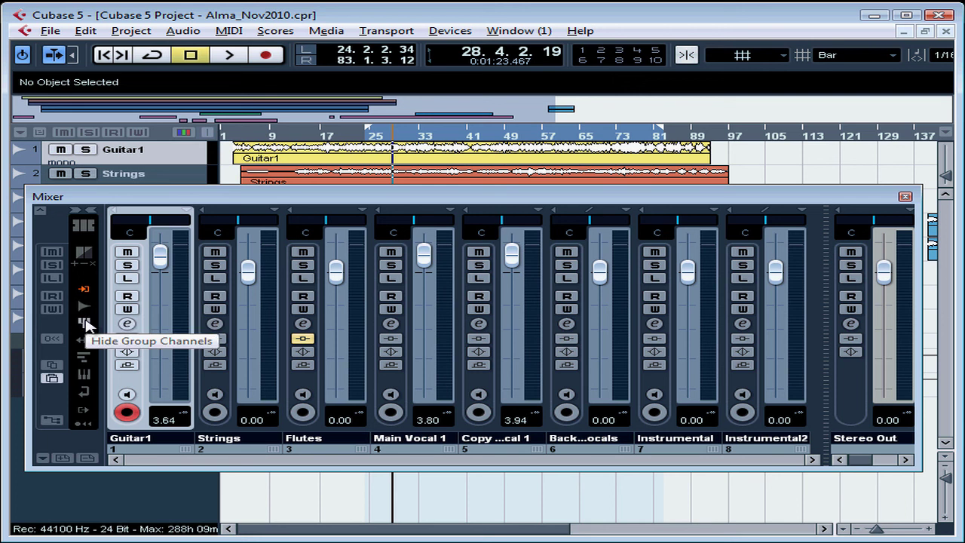
{"action": "mouse_move", "coordinate": [88, 341]}
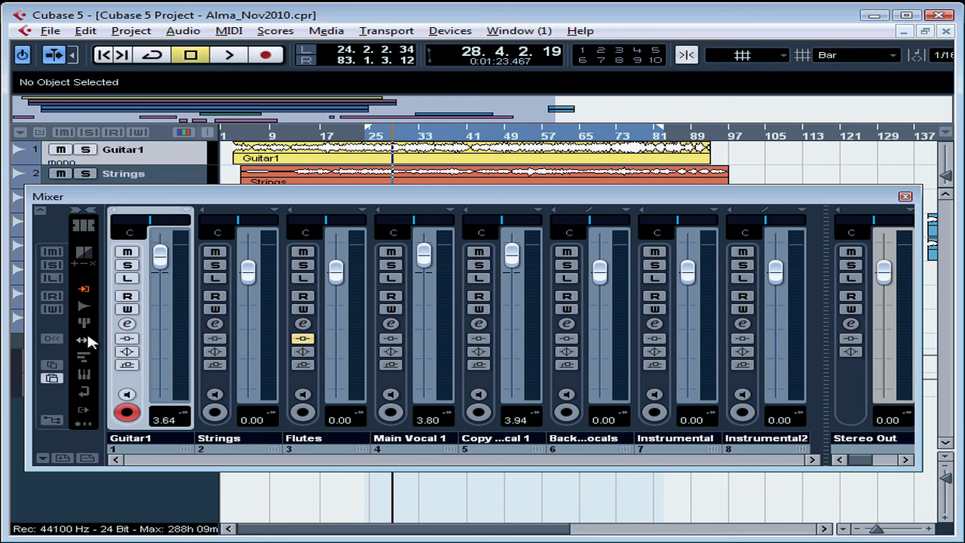
{"action": "mouse_move", "coordinate": [84, 341]}
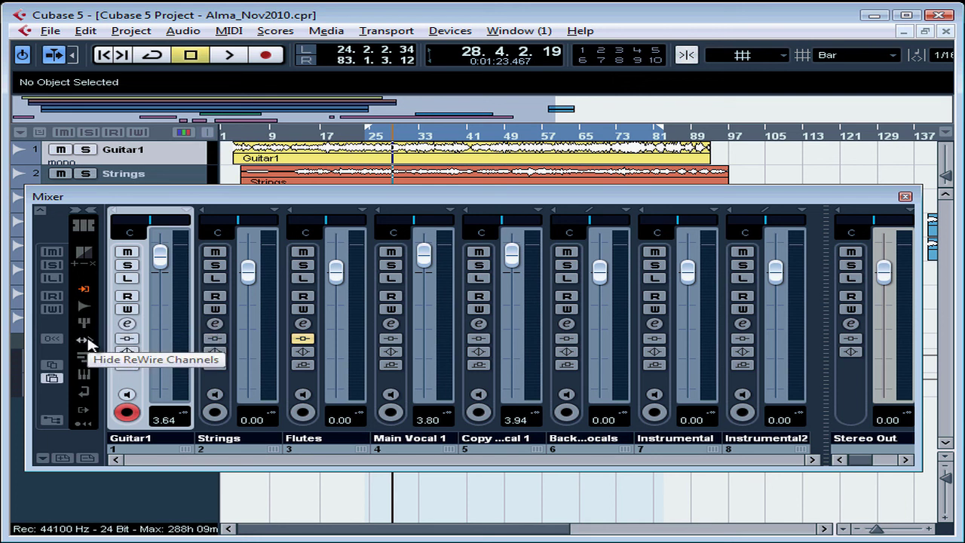
{"action": "mouse_move", "coordinate": [84, 359]}
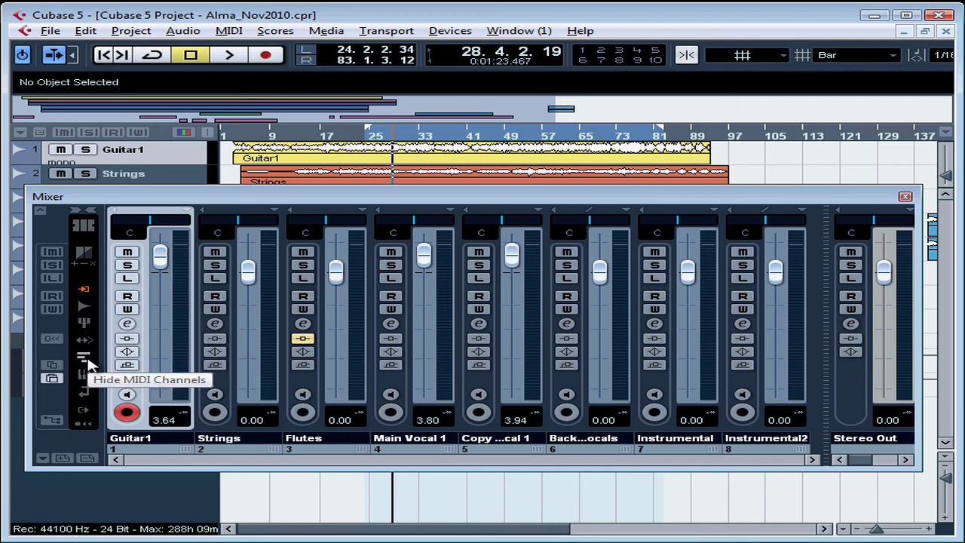
{"action": "mouse_move", "coordinate": [85, 377]}
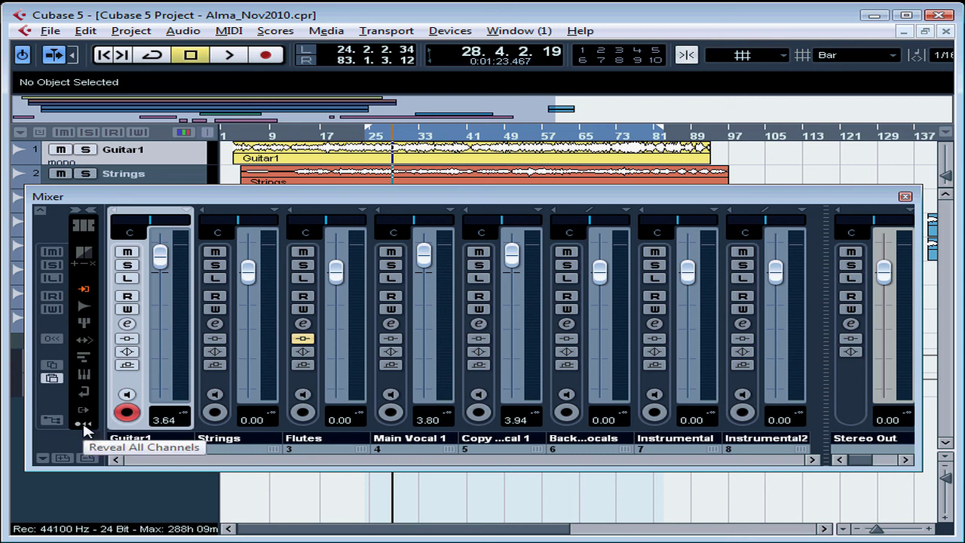
{"action": "mouse_move", "coordinate": [89, 430]}
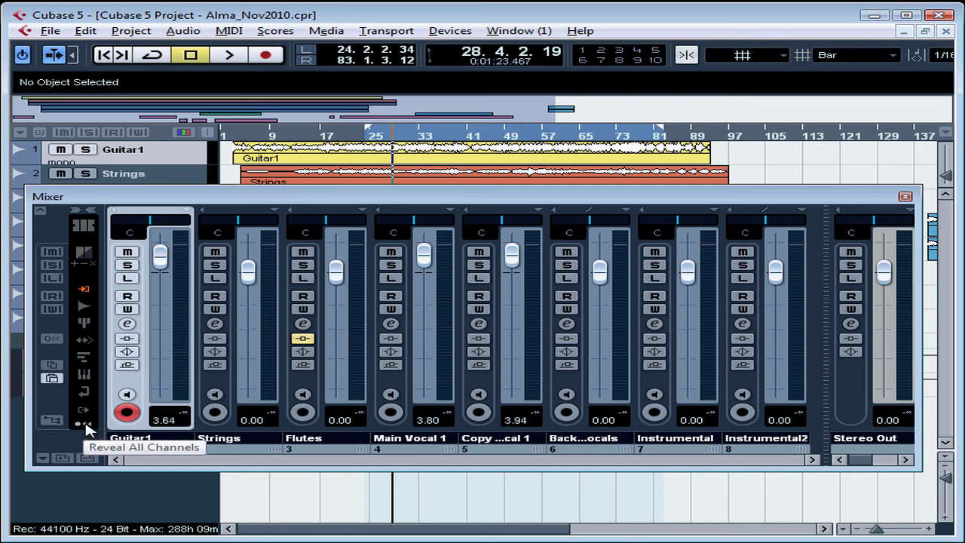
{"action": "mouse_move", "coordinate": [151, 468]}
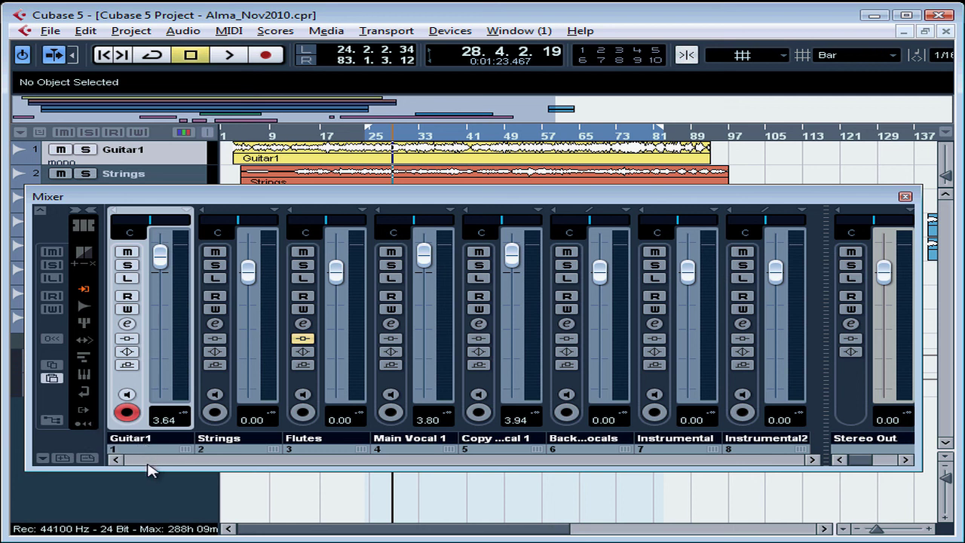